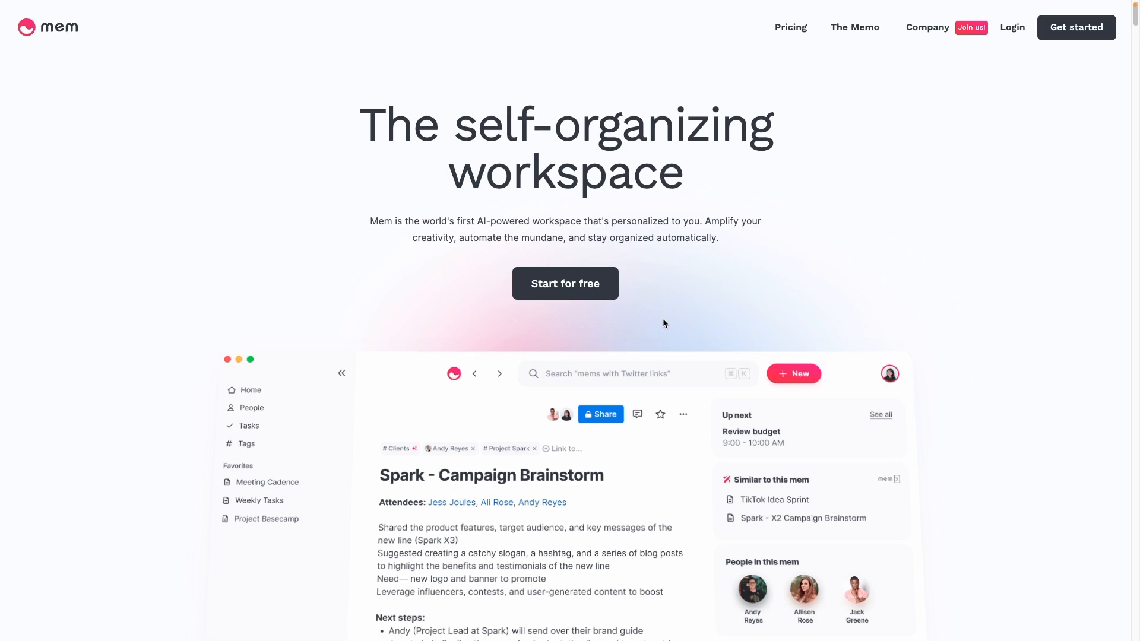
pyautogui.scroll(-3)
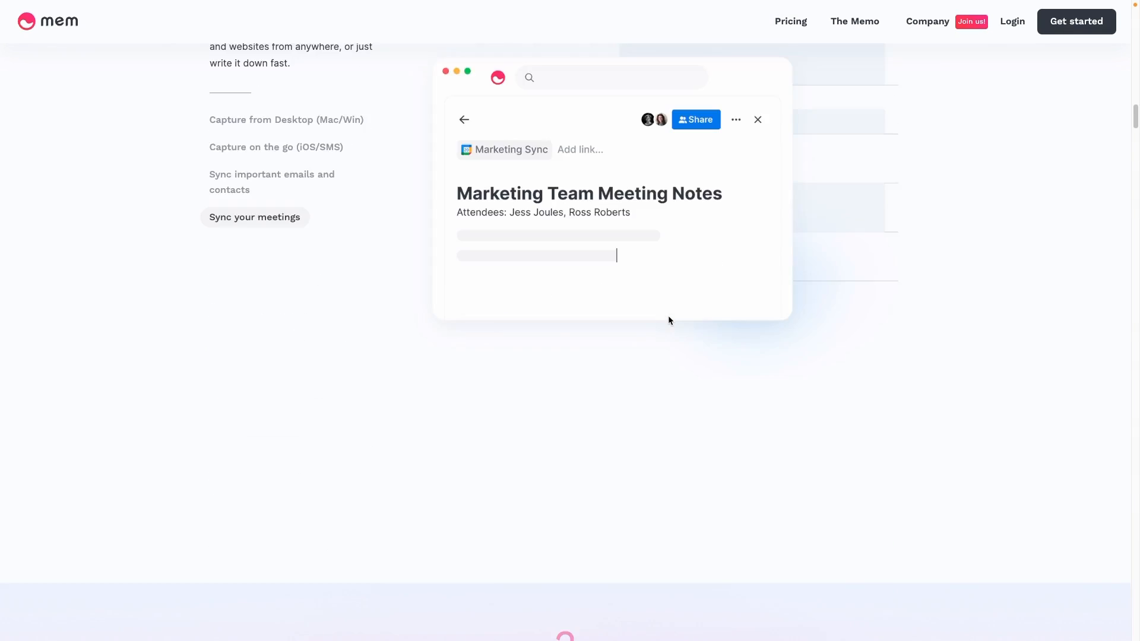
pyautogui.scroll(-3)
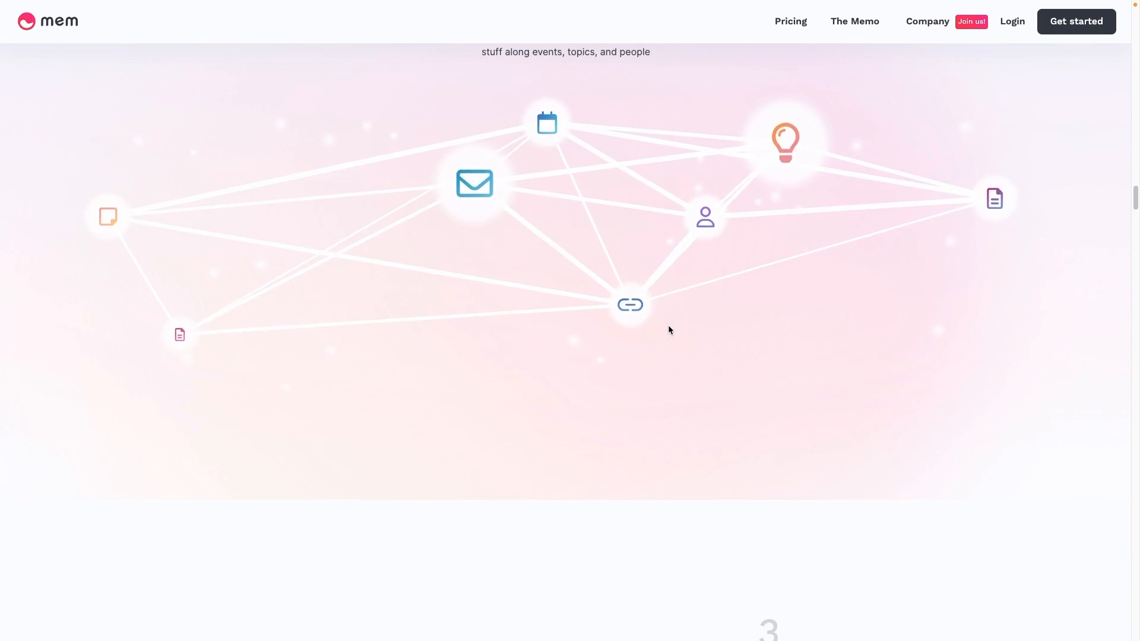
pyautogui.scroll(-3)
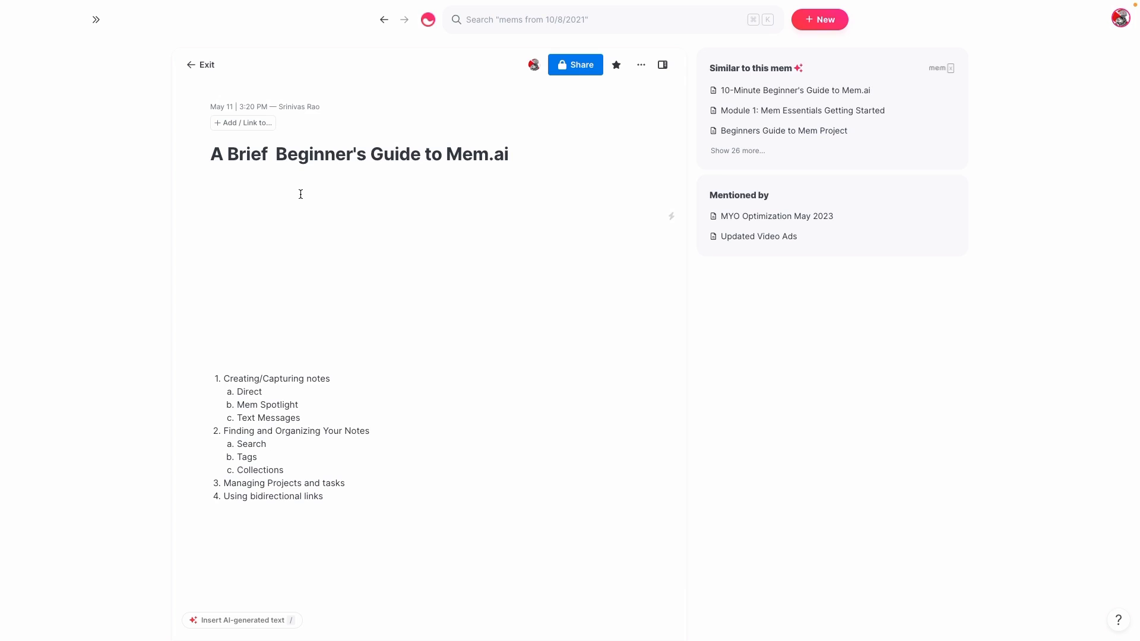
pyautogui.write('@T')
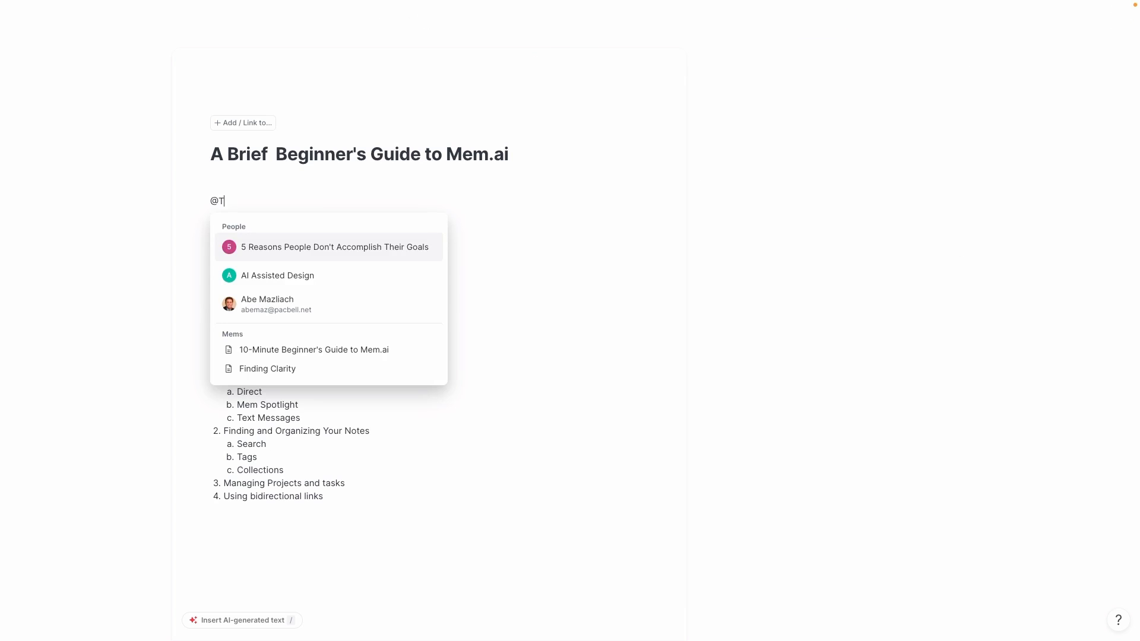
pyautogui.write('he ultimate')
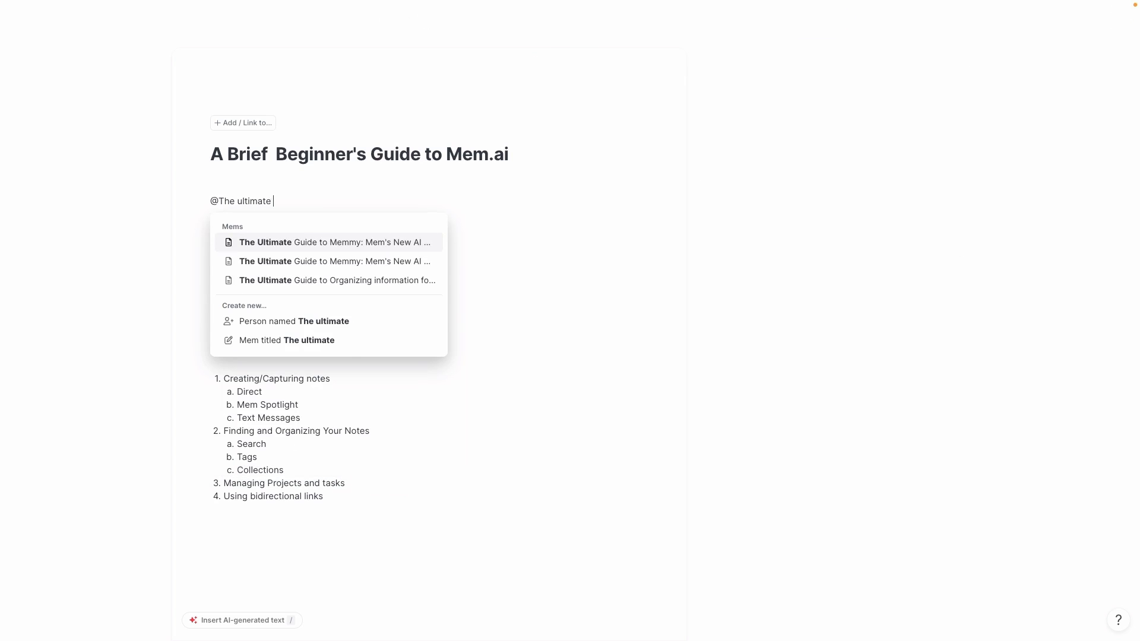
pyautogui.write('guide to using mem for ber')
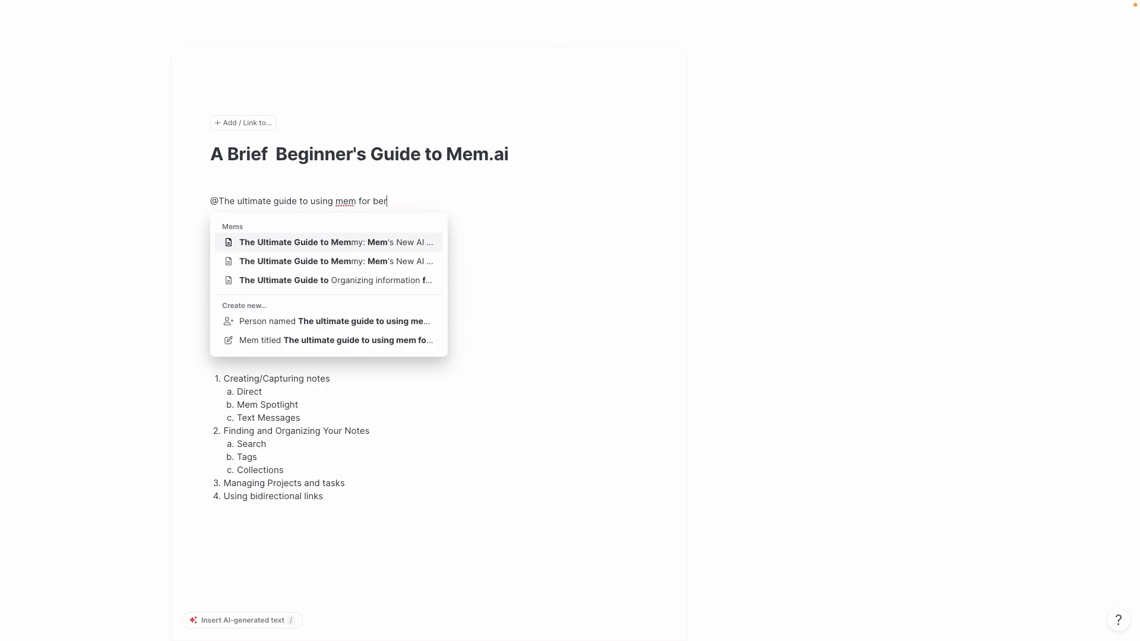
pyautogui.write('ginners')
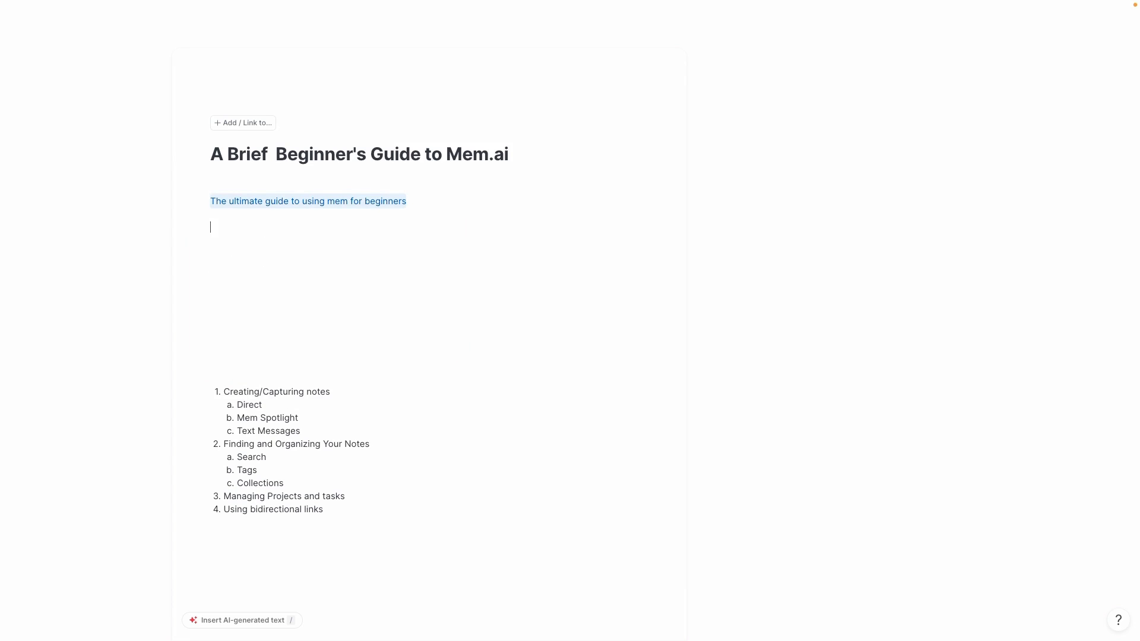
pyautogui.write('@')
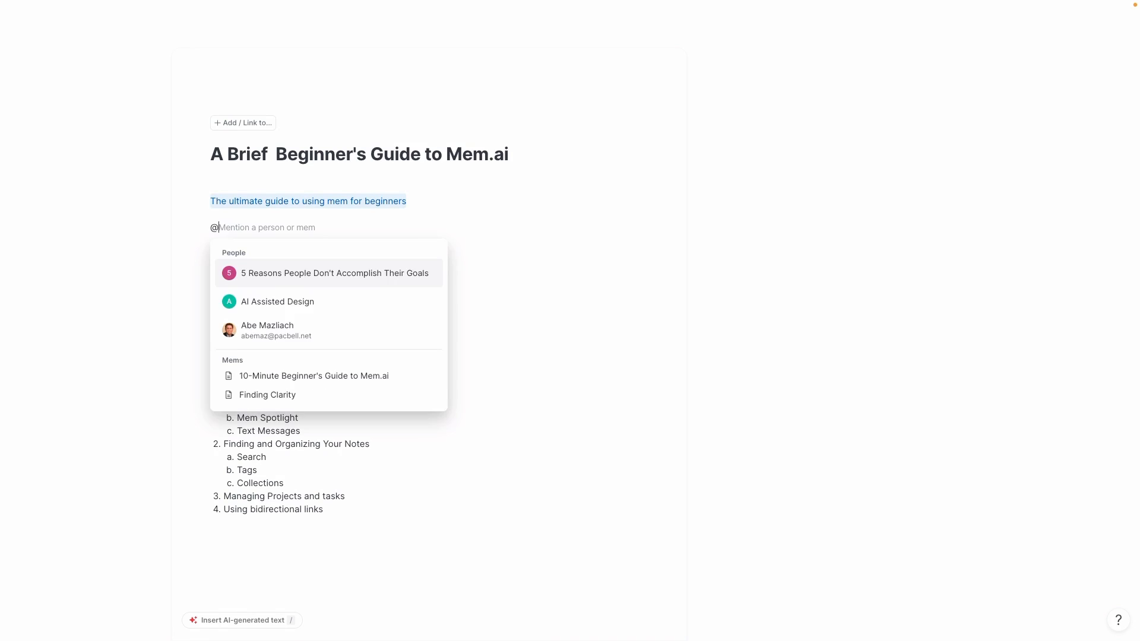
pyautogui.write('decision')
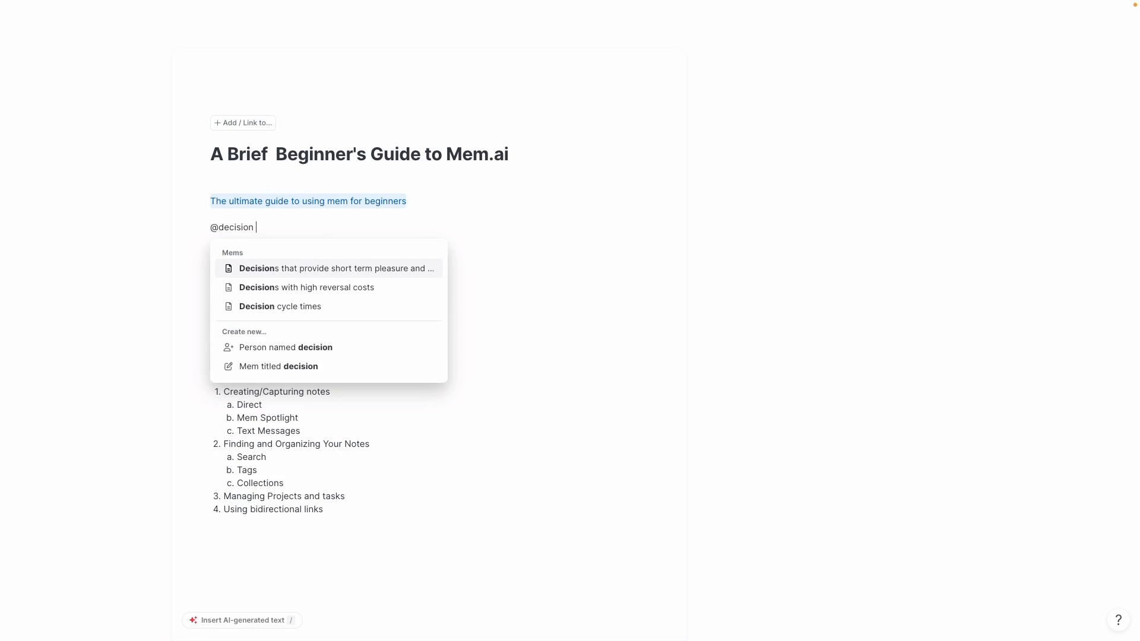
pyautogui.moveTo(306, 287)
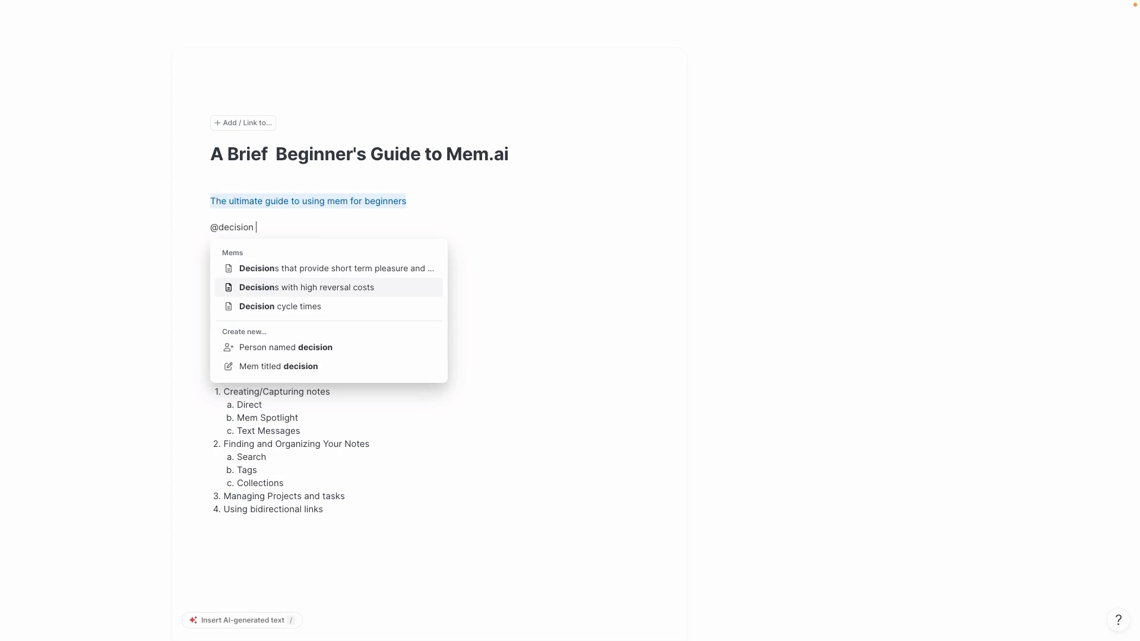
pyautogui.click(306, 288)
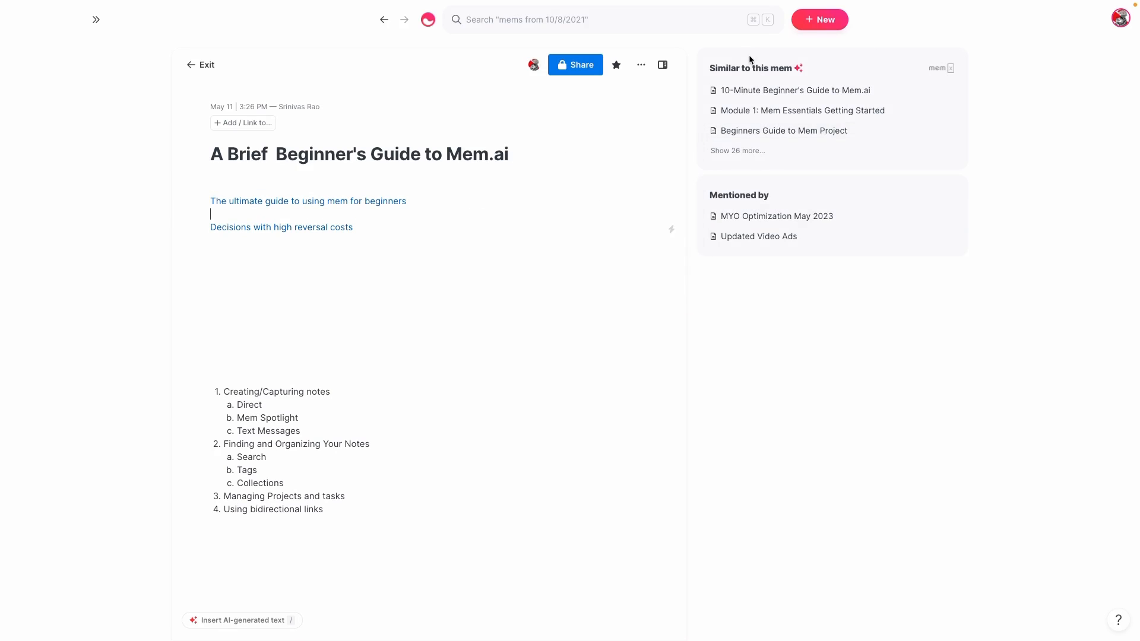
pyautogui.click(737, 151)
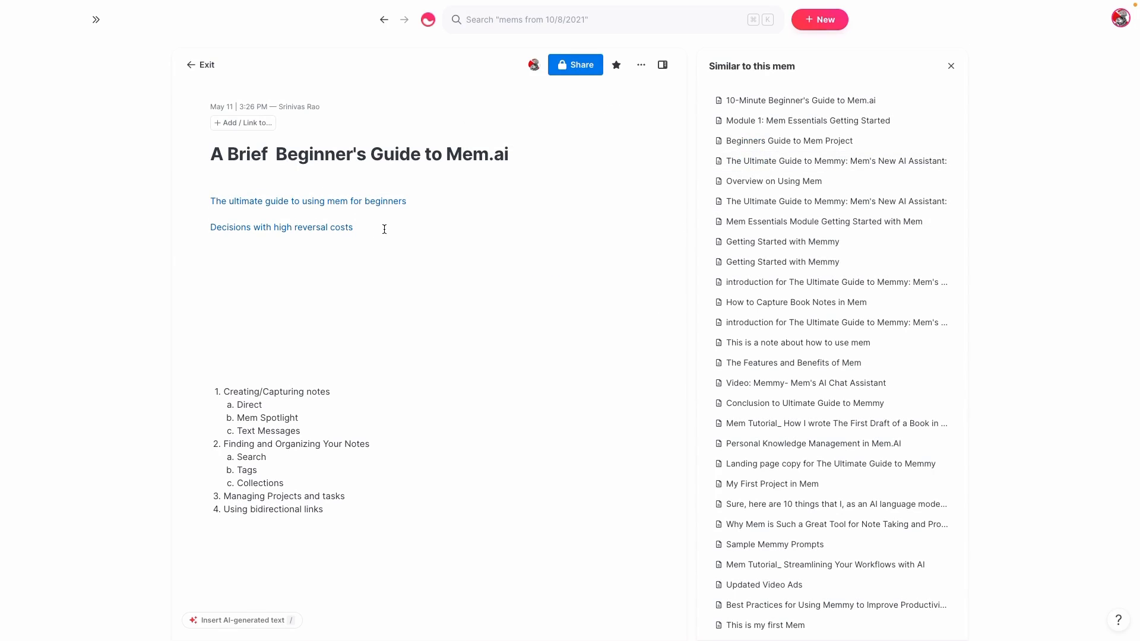
pyautogui.moveTo(414, 284)
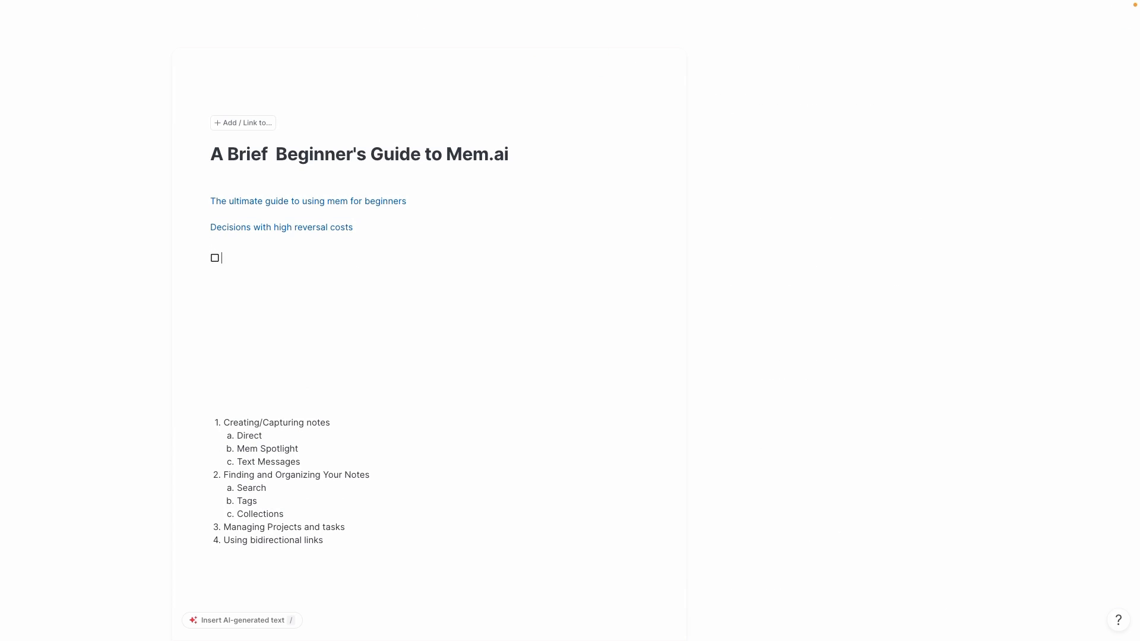
# - Add the checklist task 'Design ultimate guide layout' below the two linked mentions
pyautogui.write('Design ultimate guide layout')
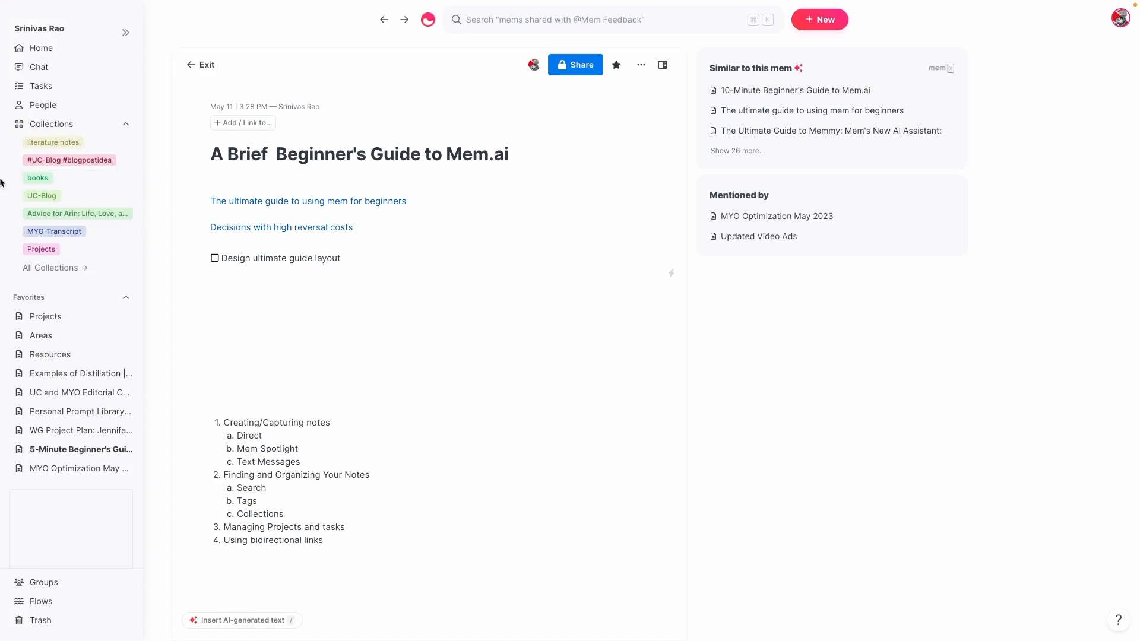
# - Open Tasks and scroll to the 'A Brief Beginner's Guide to Mem.ai' task card
pyautogui.click(41, 86)
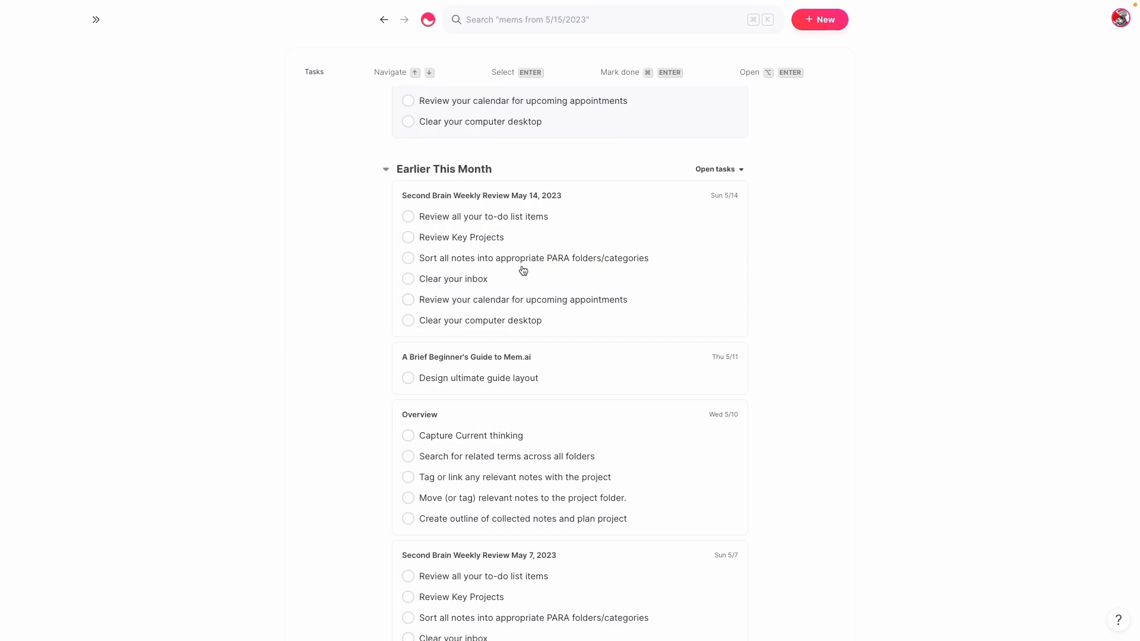
pyautogui.scroll(-3)
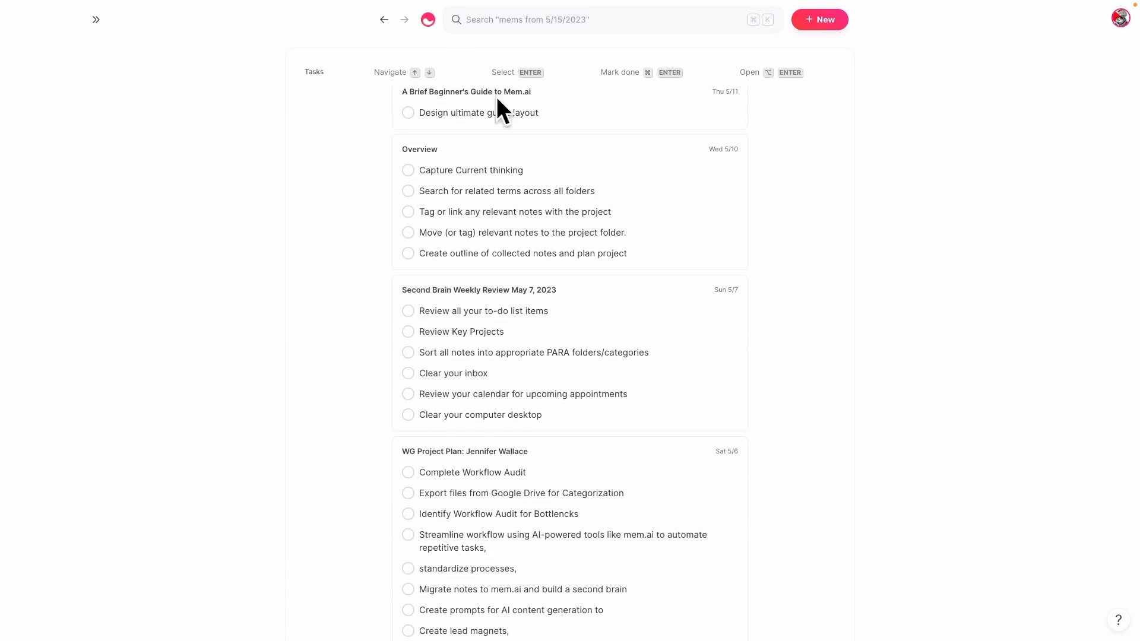
pyautogui.moveTo(473, 126)
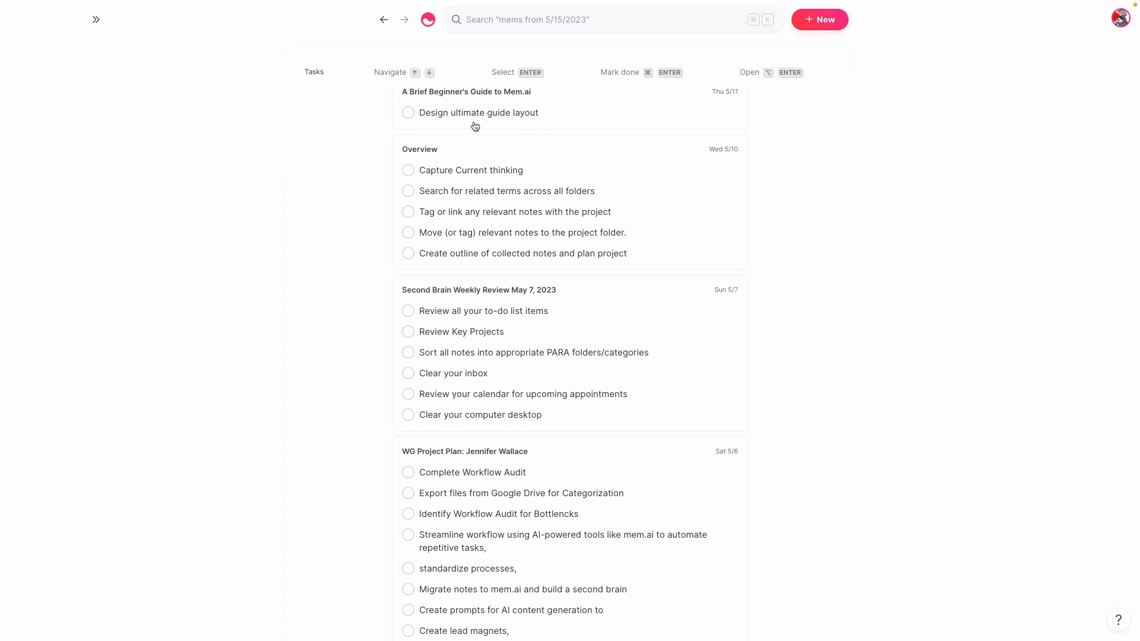
pyautogui.moveTo(382, 36)
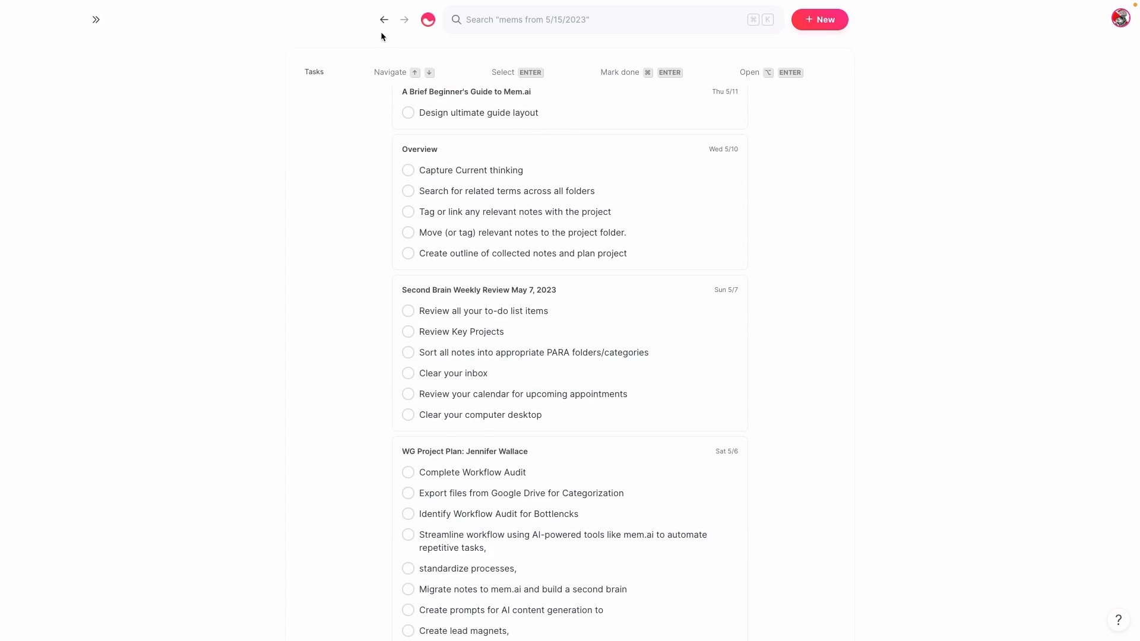
# - Return to the beginner's guide note and add it to the Projects collection
pyautogui.click(466, 92)
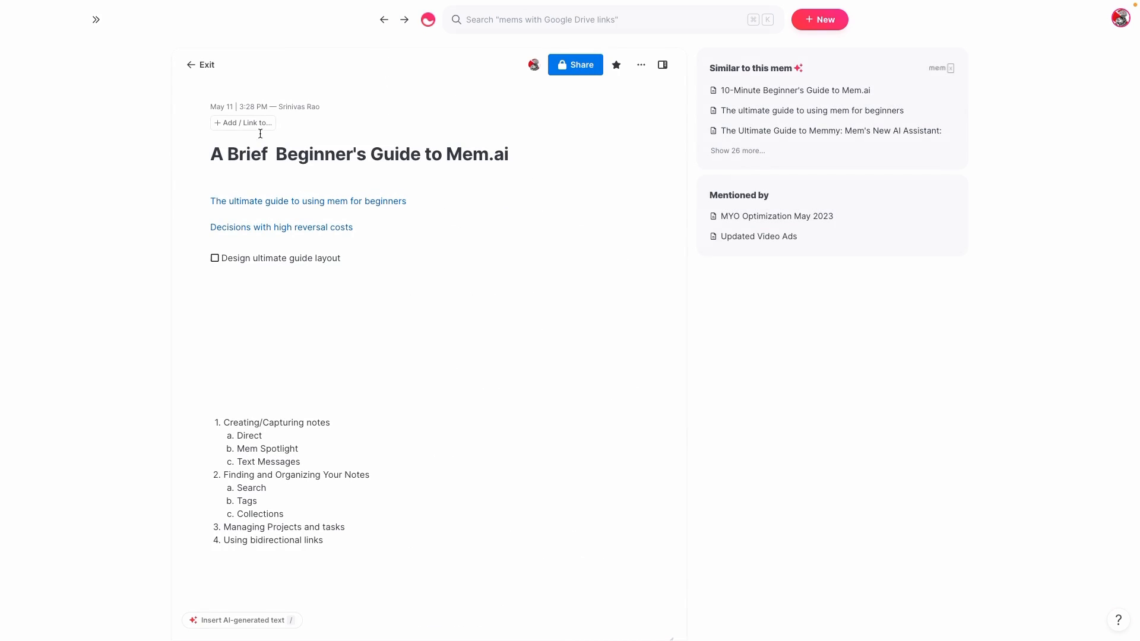
pyautogui.click(242, 122)
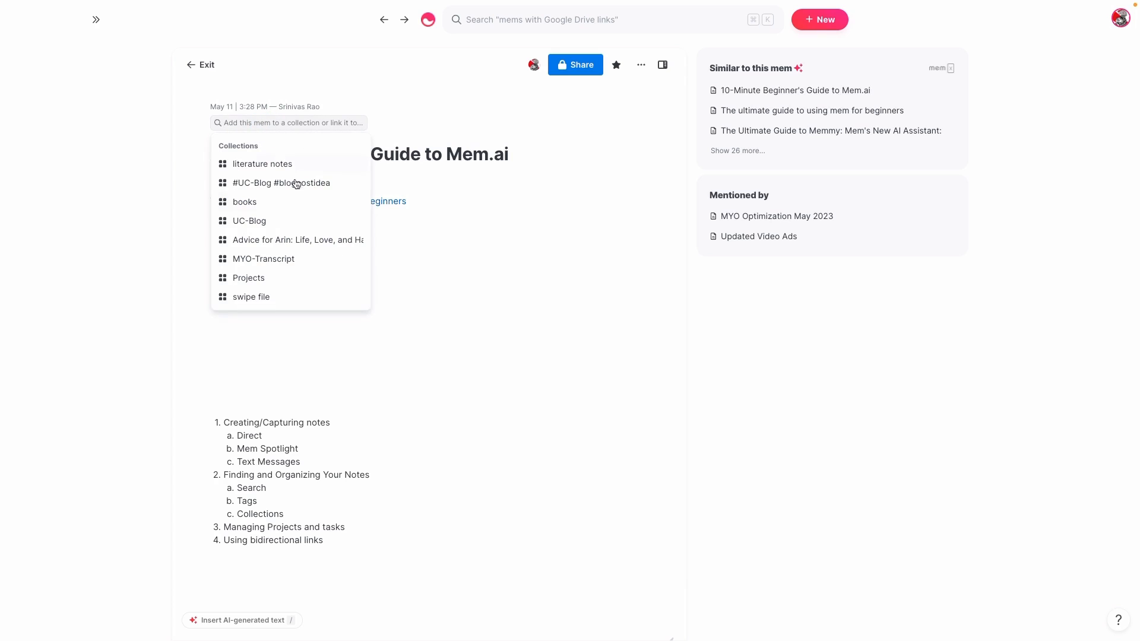
pyautogui.moveTo(272, 278)
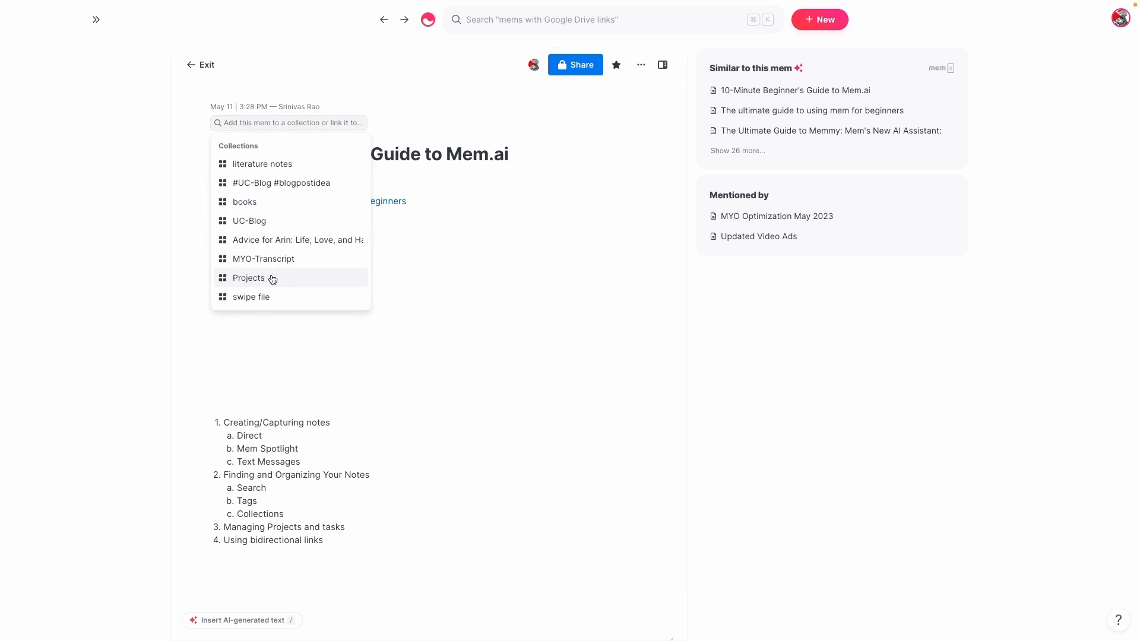
pyautogui.click(249, 278)
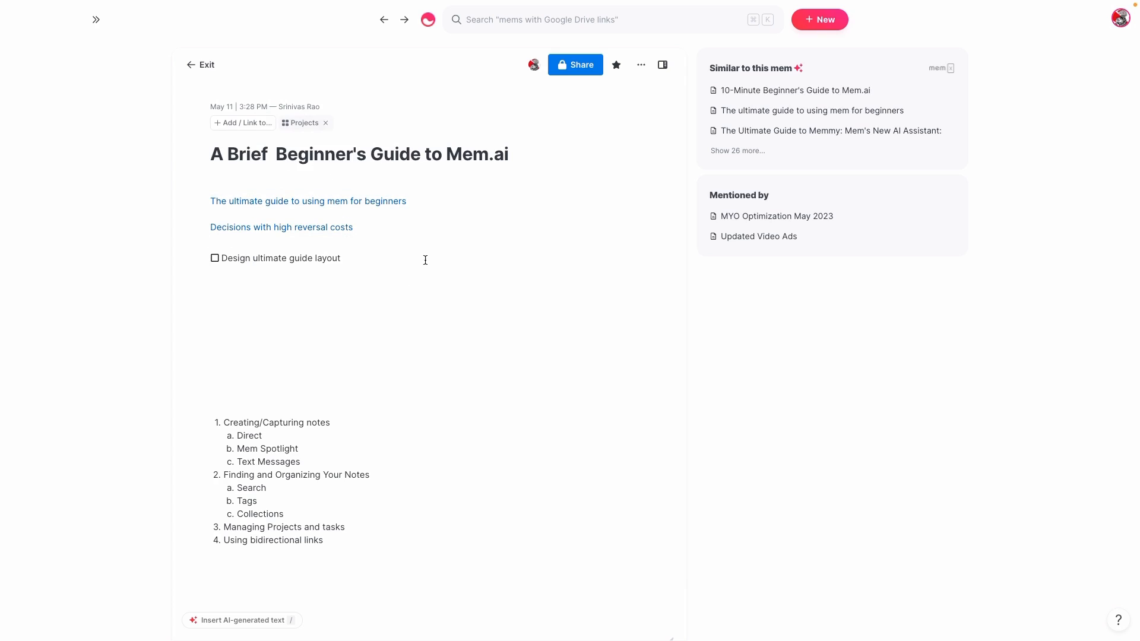
pyautogui.moveTo(369, 261)
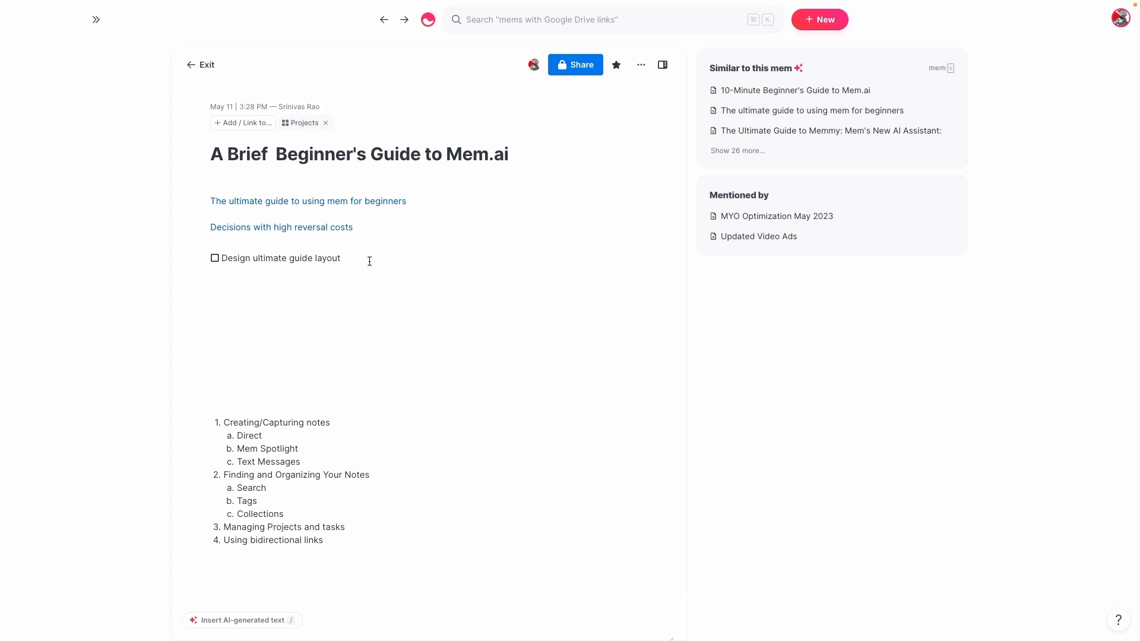
pyautogui.moveTo(424, 237)
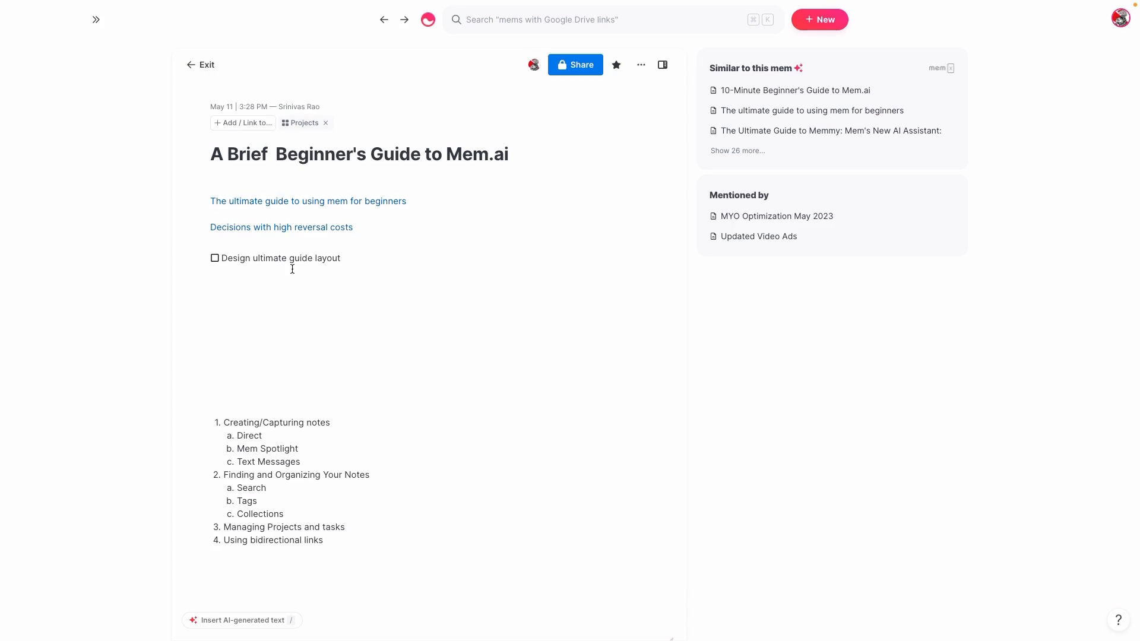
pyautogui.moveTo(322, 298)
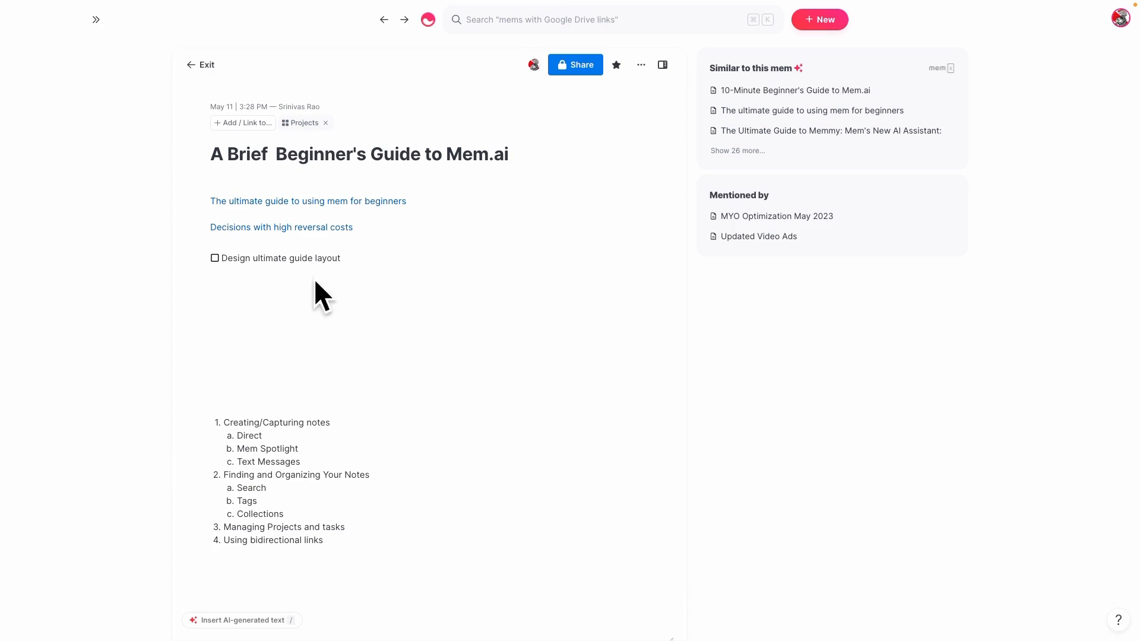
pyautogui.moveTo(518, 331)
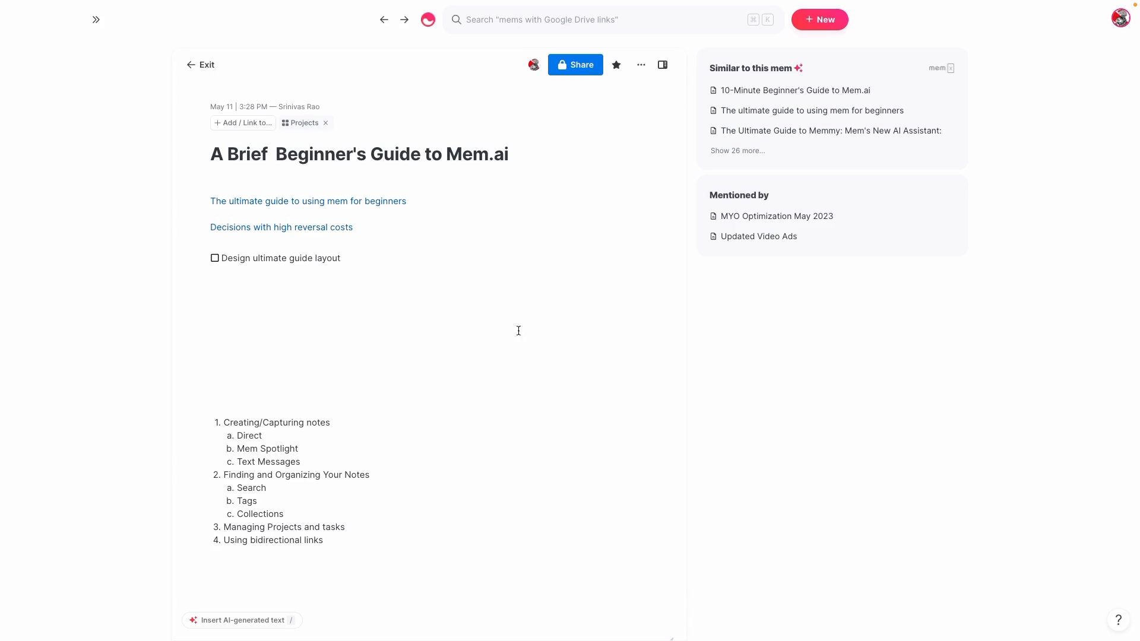
pyautogui.moveTo(628, 123)
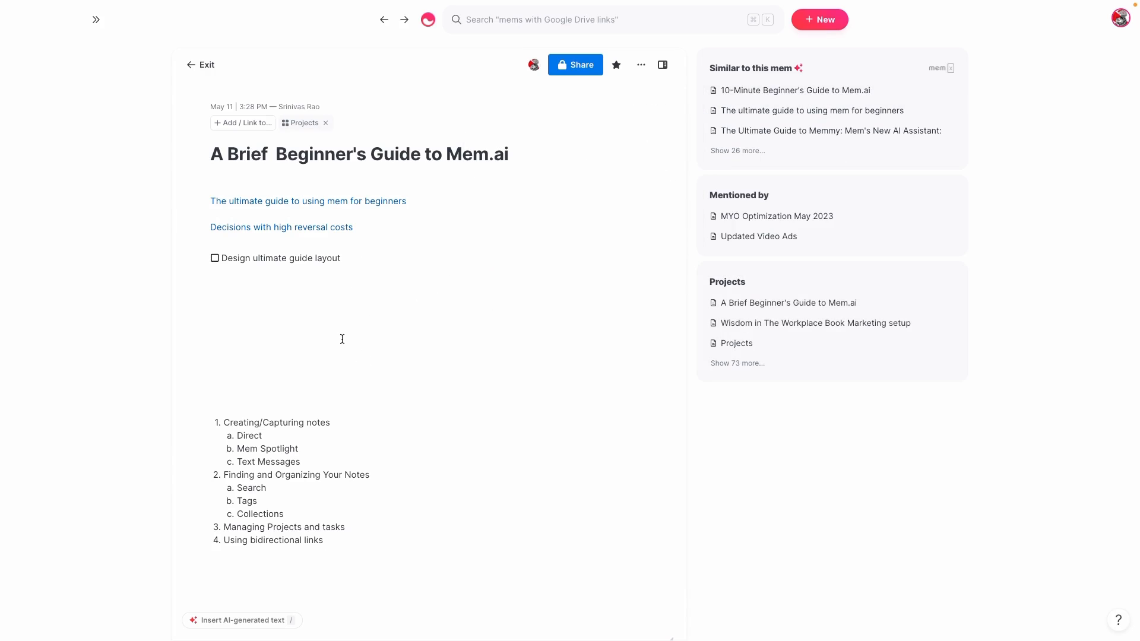
pyautogui.moveTo(782, 343)
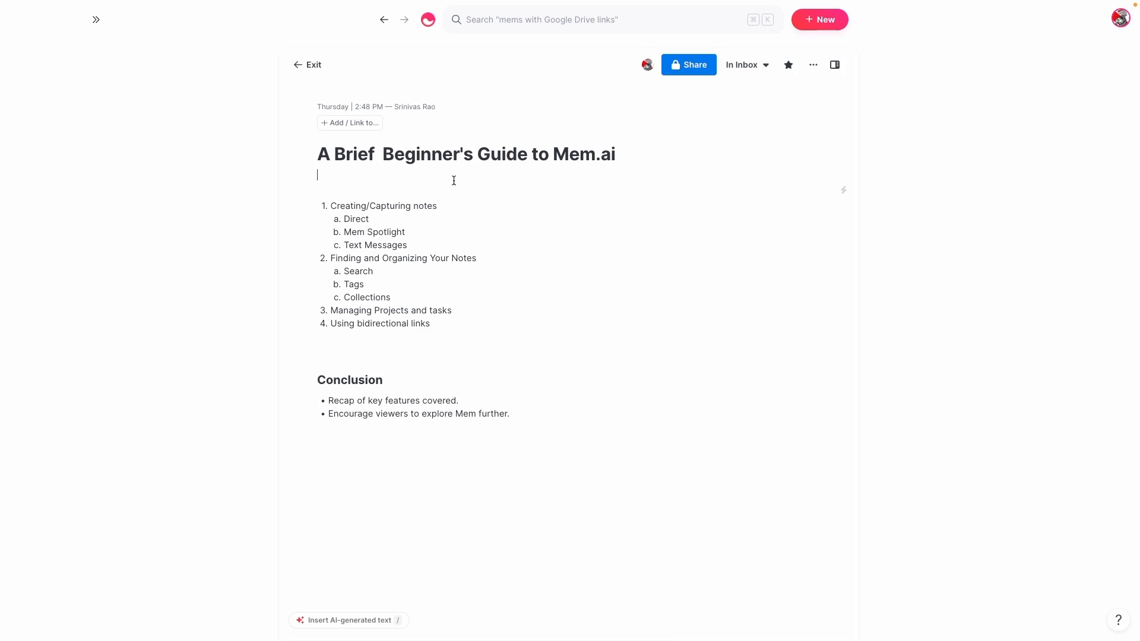
pyautogui.moveTo(450, 121)
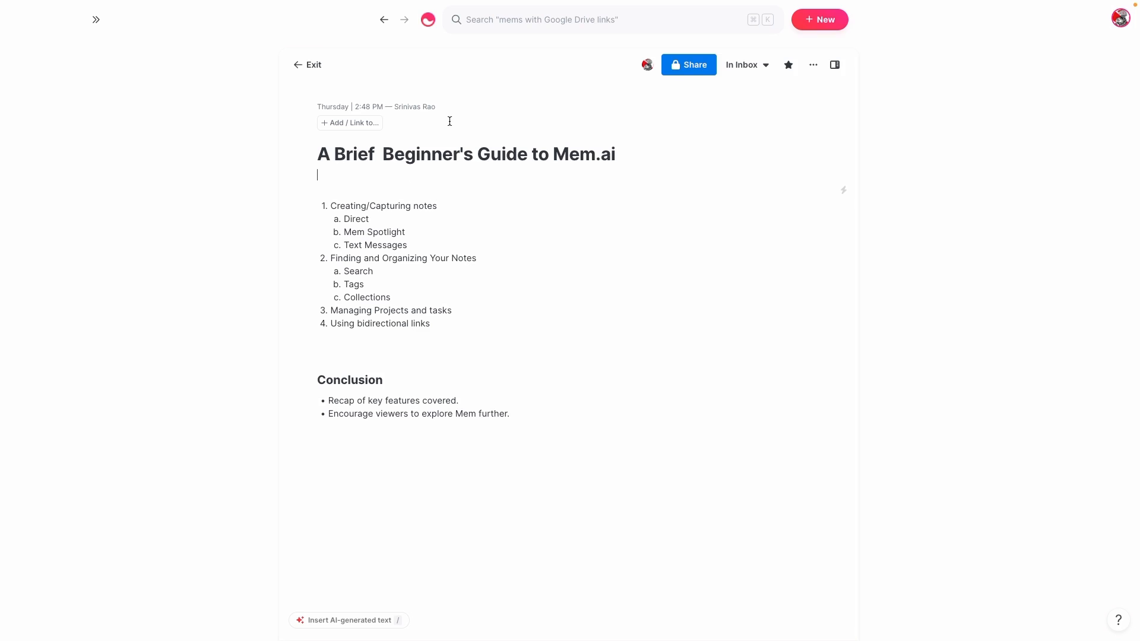
pyautogui.moveTo(431, 187)
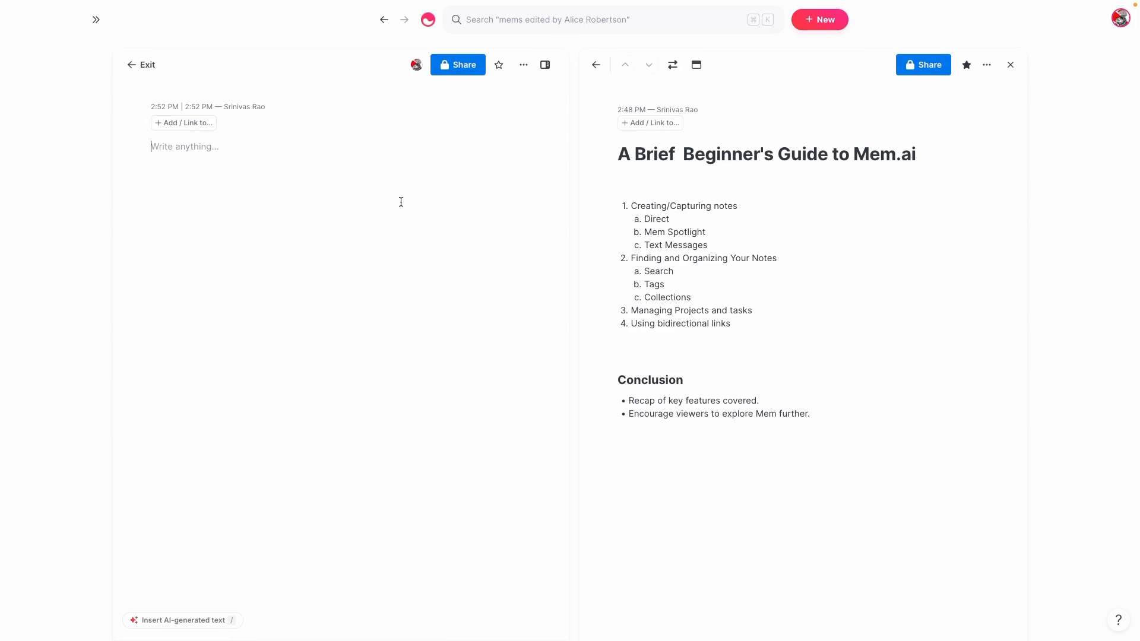
# - Give the new split-view mem the heading 'This is a new note'
pyautogui.write('This is a new note')
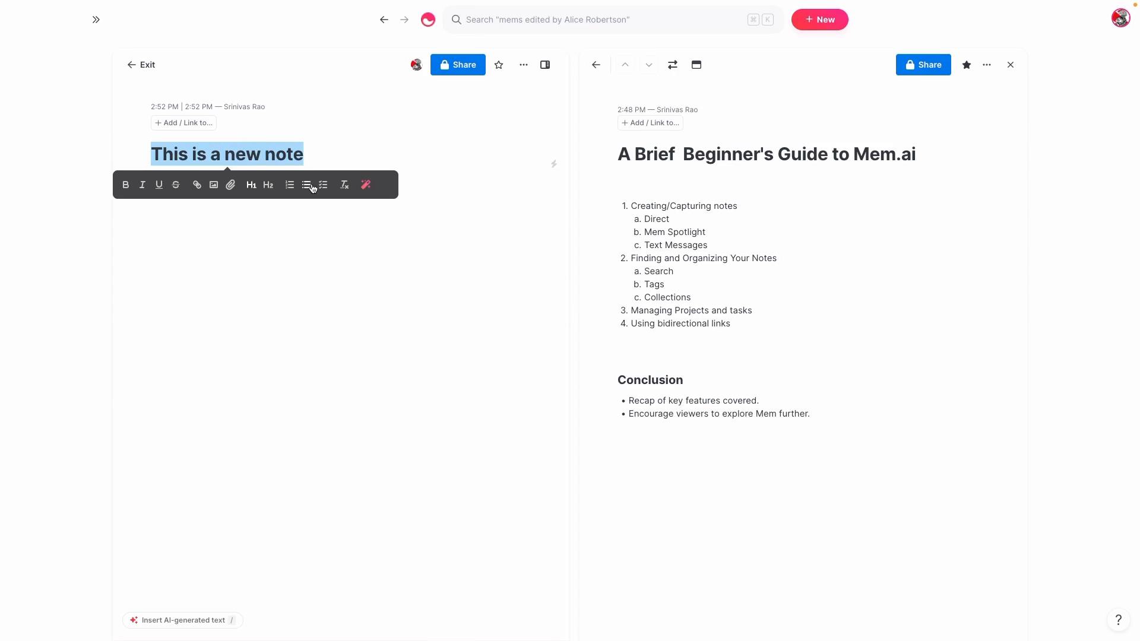
pyautogui.moveTo(232, 184)
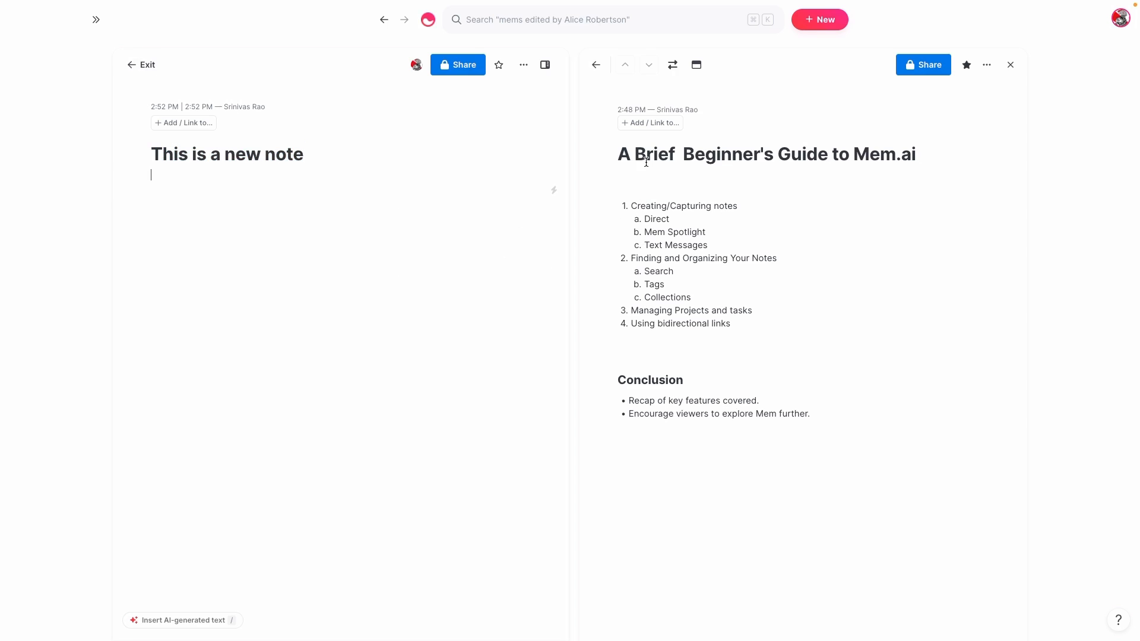
pyautogui.moveTo(664, 80)
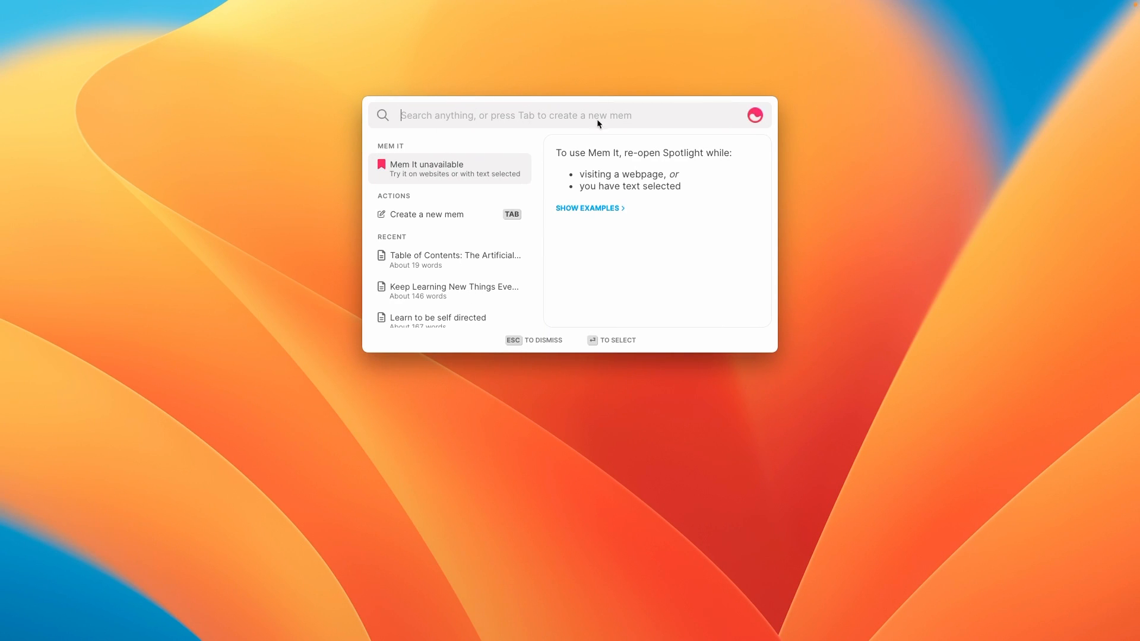
pyautogui.moveTo(472, 215)
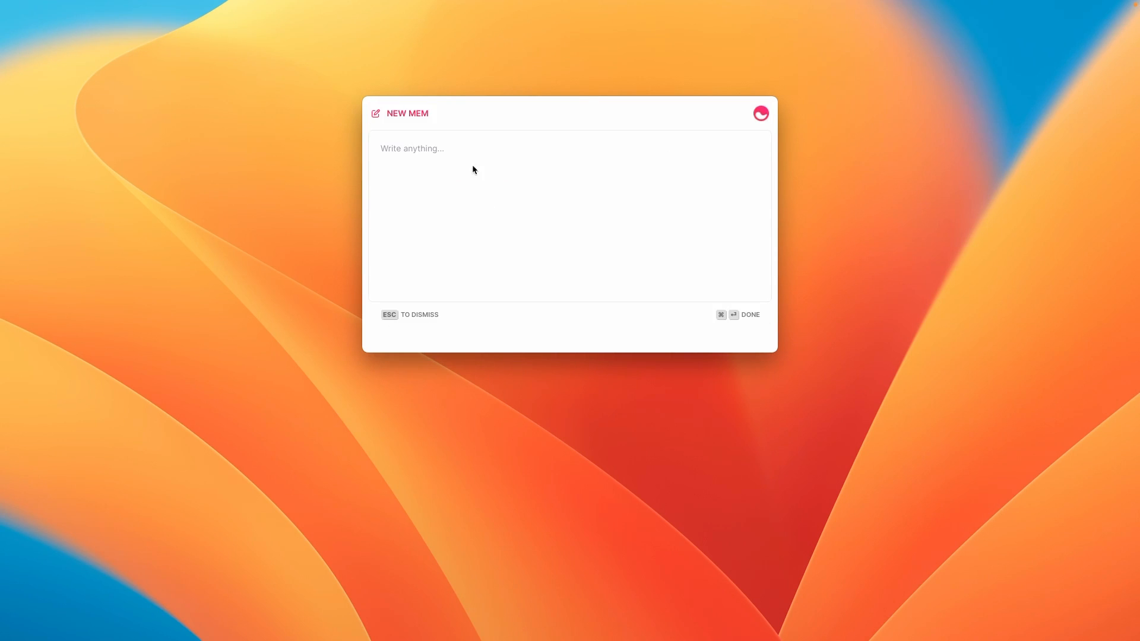
pyautogui.moveTo(359, 129)
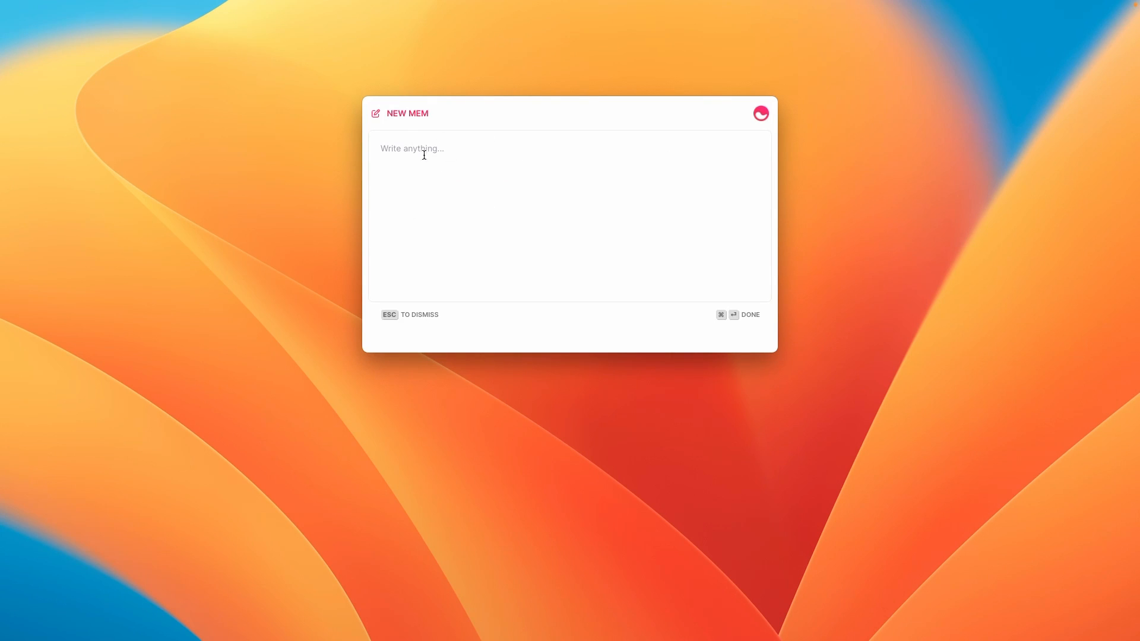
pyautogui.moveTo(482, 173)
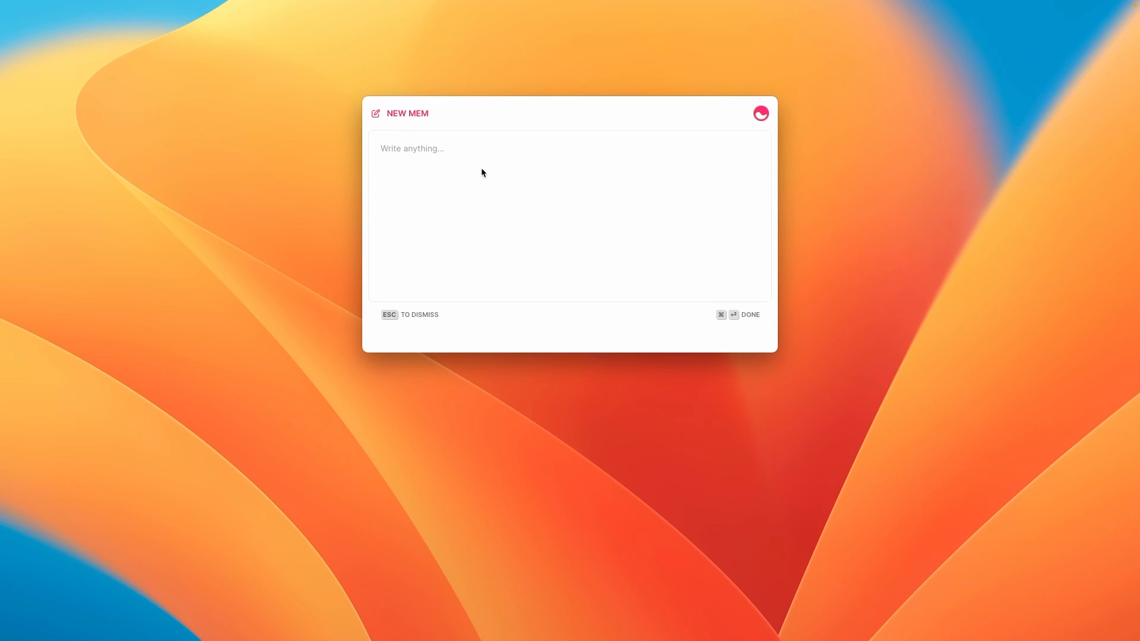
pyautogui.moveTo(438, 185)
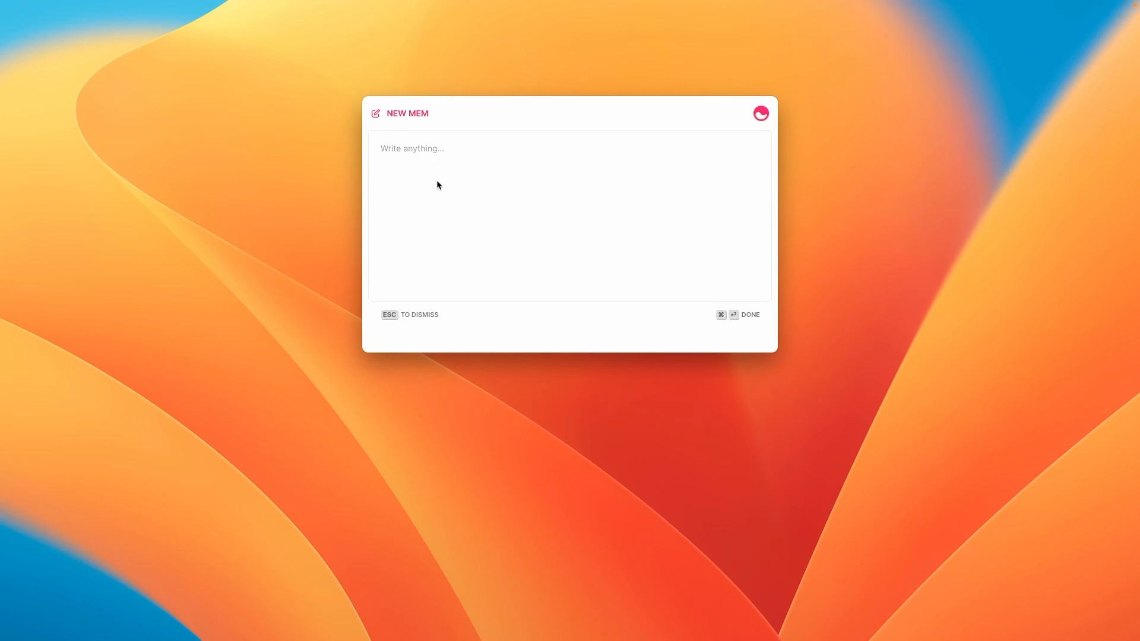
pyautogui.moveTo(422, 217)
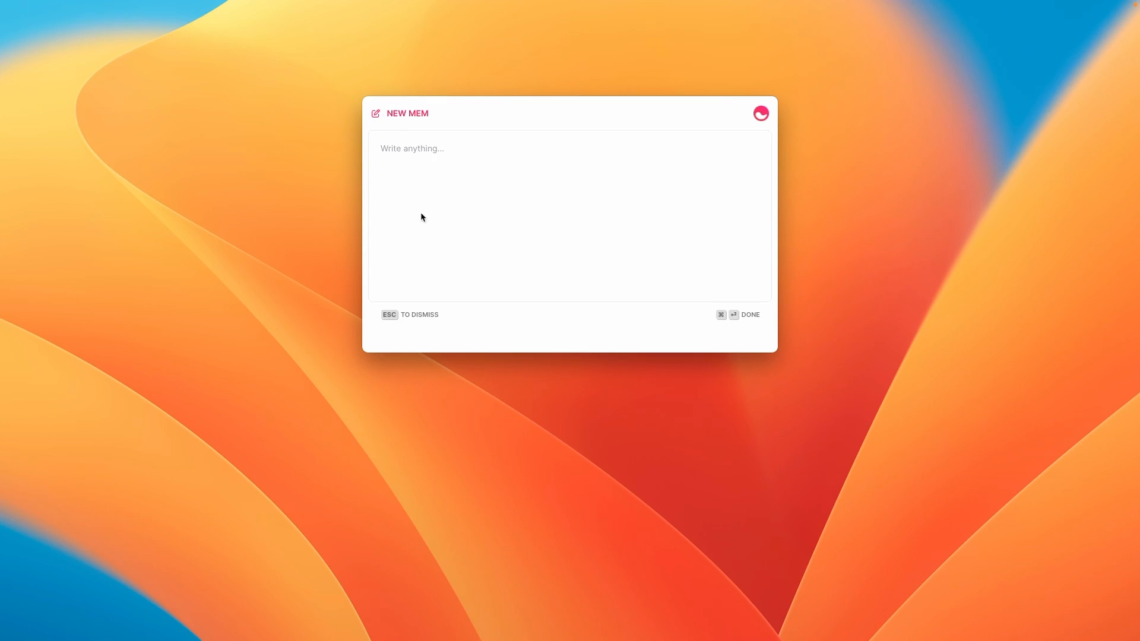
pyautogui.moveTo(458, 124)
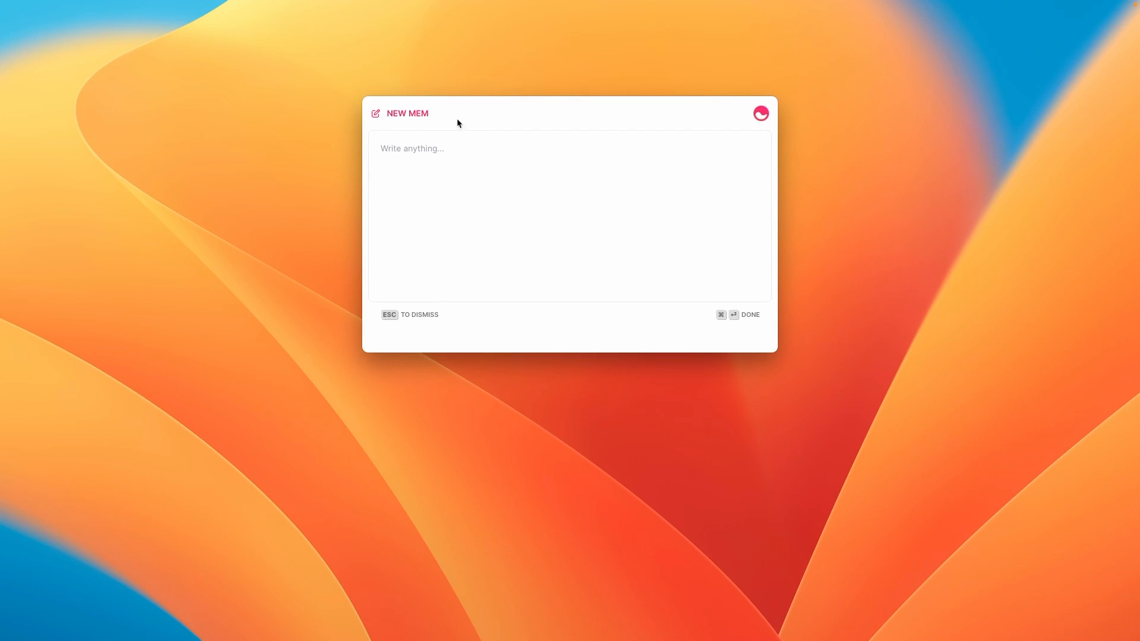
pyautogui.moveTo(420, 178)
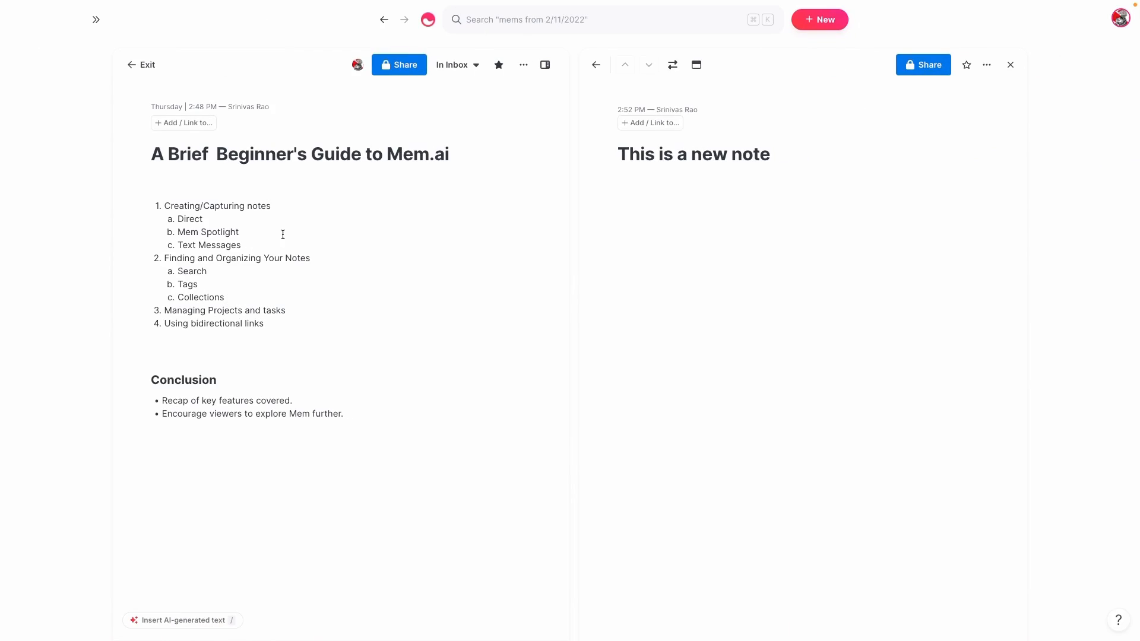
pyautogui.moveTo(267, 256)
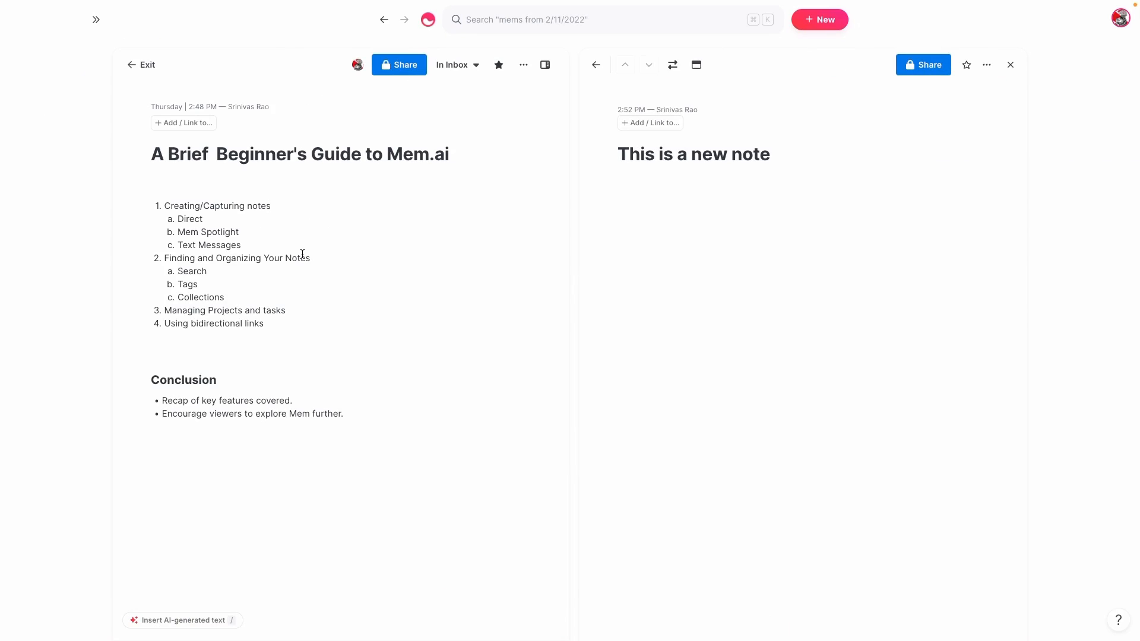
# - Expand the left sidebar to list Home, Chat, Tasks, People and Collections
pyautogui.click(95, 19)
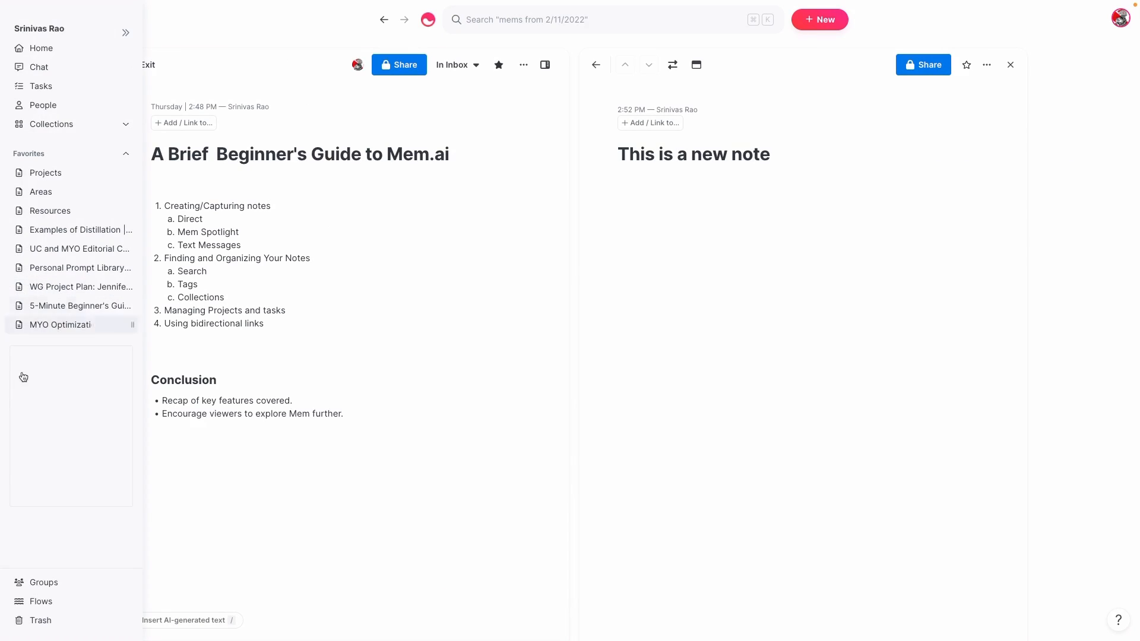
# - Go to Flows and open the Texts capture setup page
pyautogui.click(42, 602)
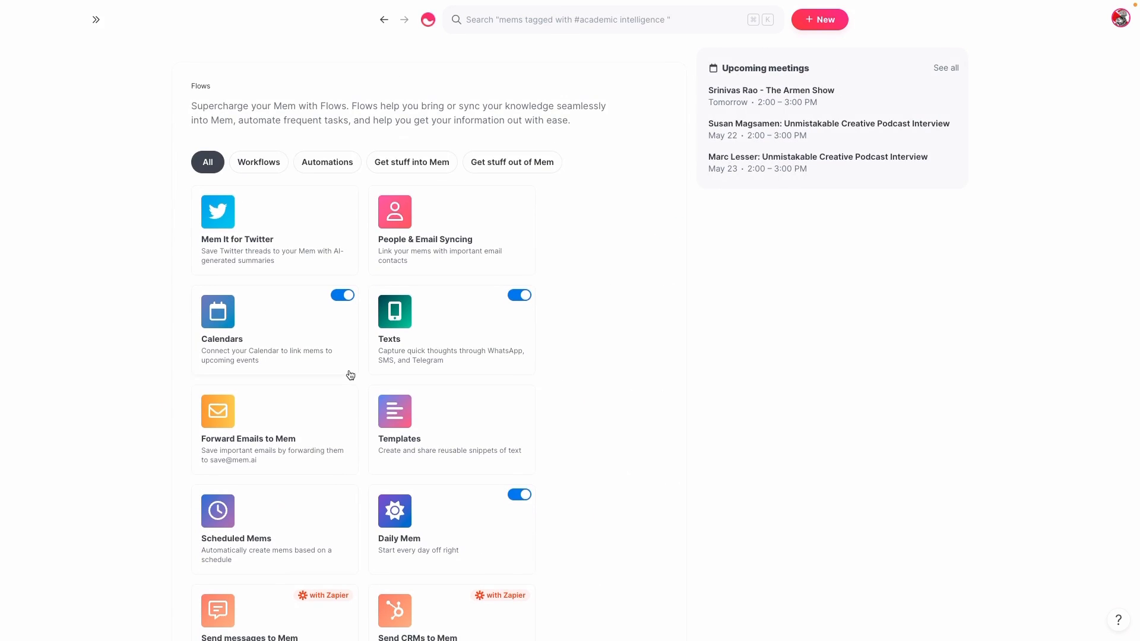
pyautogui.click(394, 311)
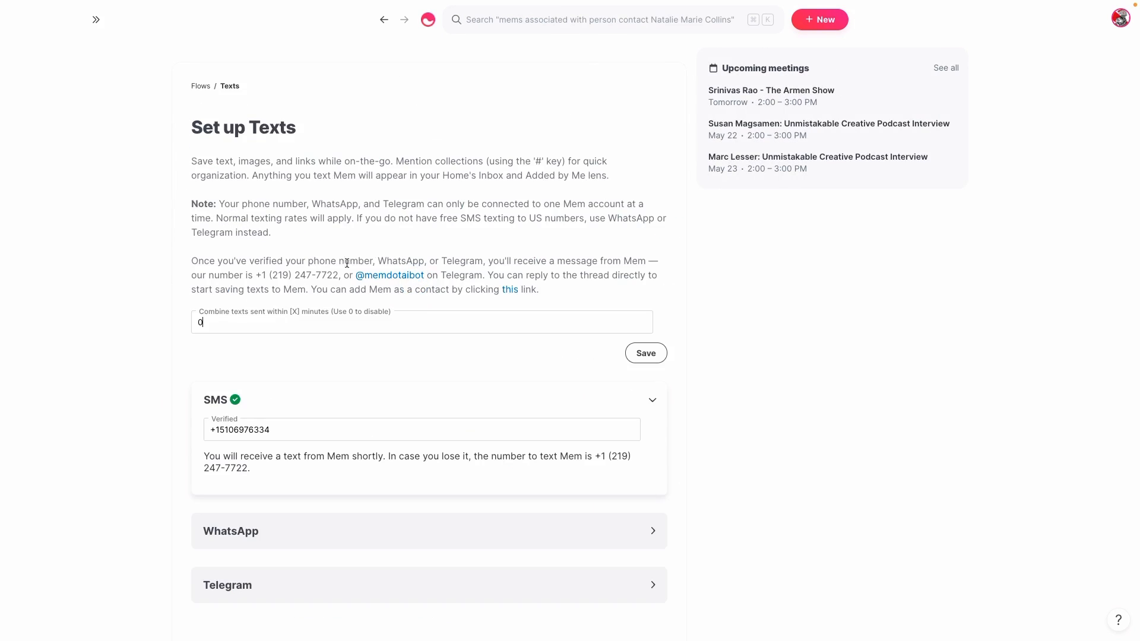
pyautogui.moveTo(222, 113)
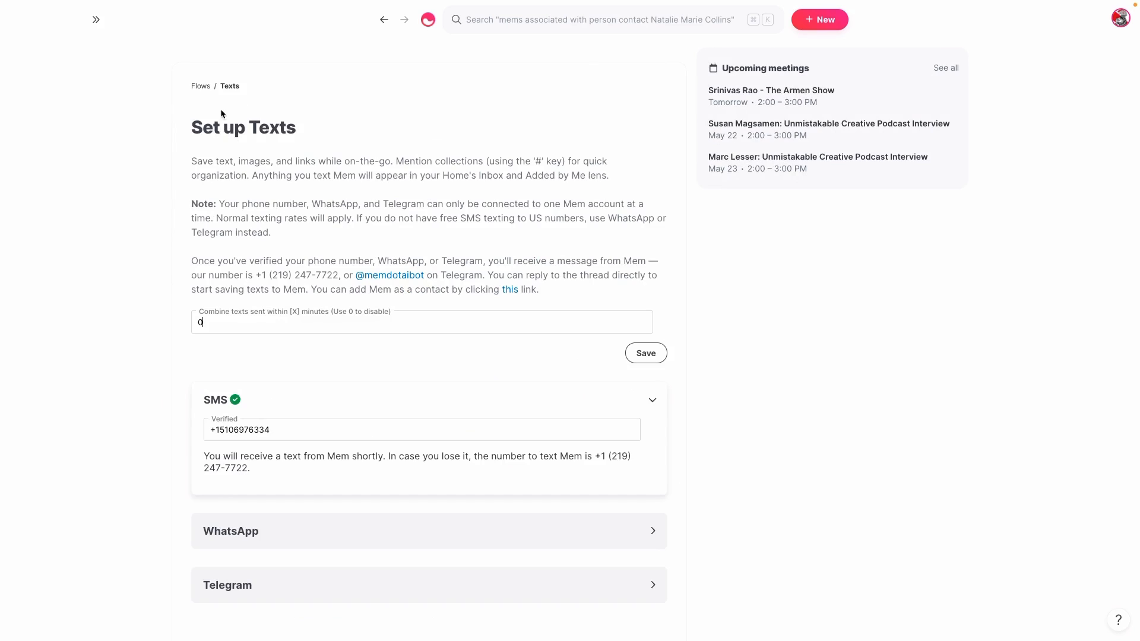
pyautogui.moveTo(445, 182)
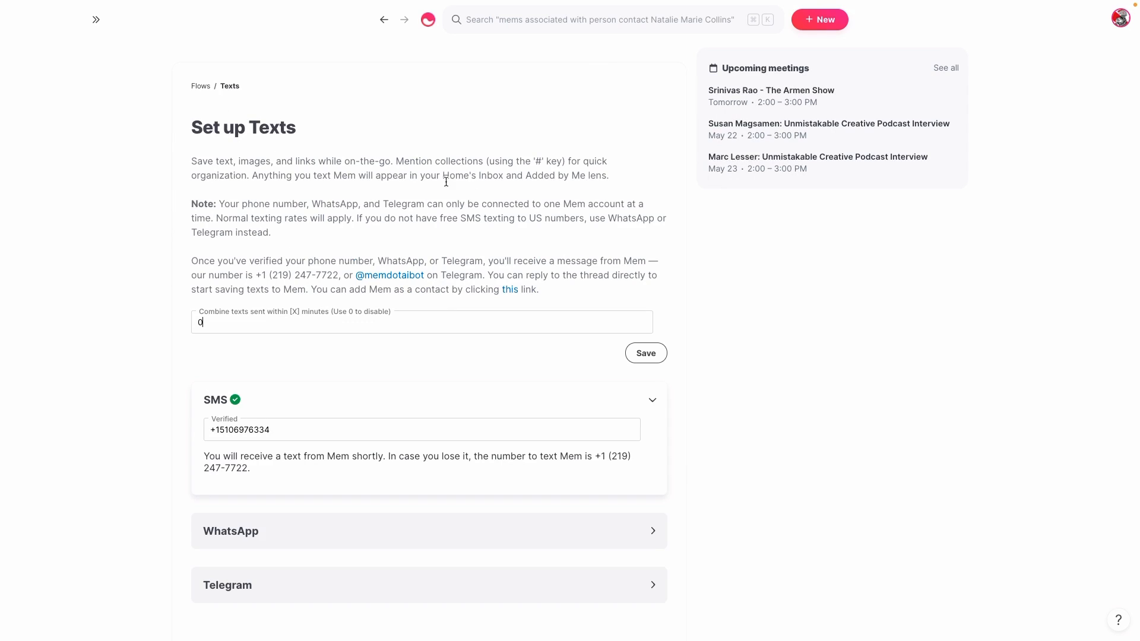
pyautogui.moveTo(347, 297)
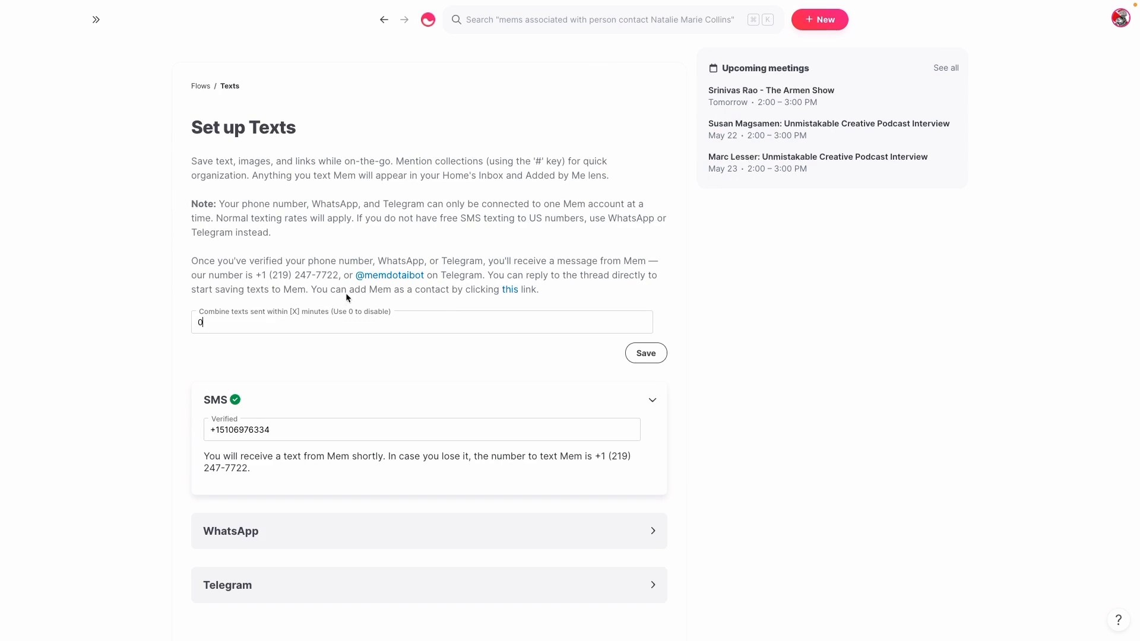
pyautogui.moveTo(408, 236)
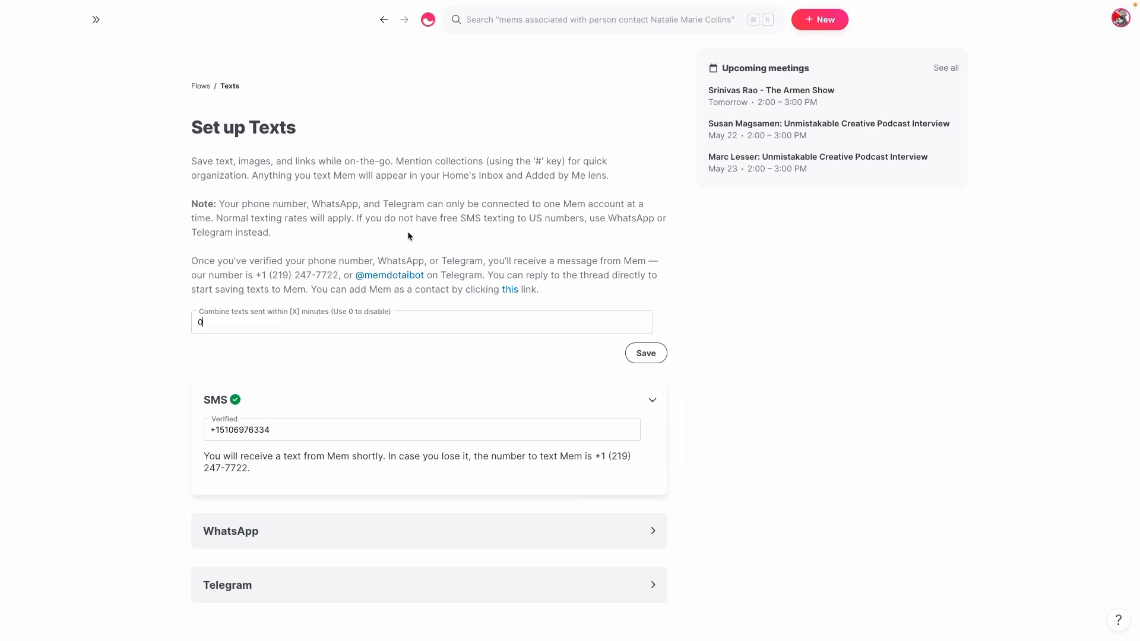
pyautogui.moveTo(262, 188)
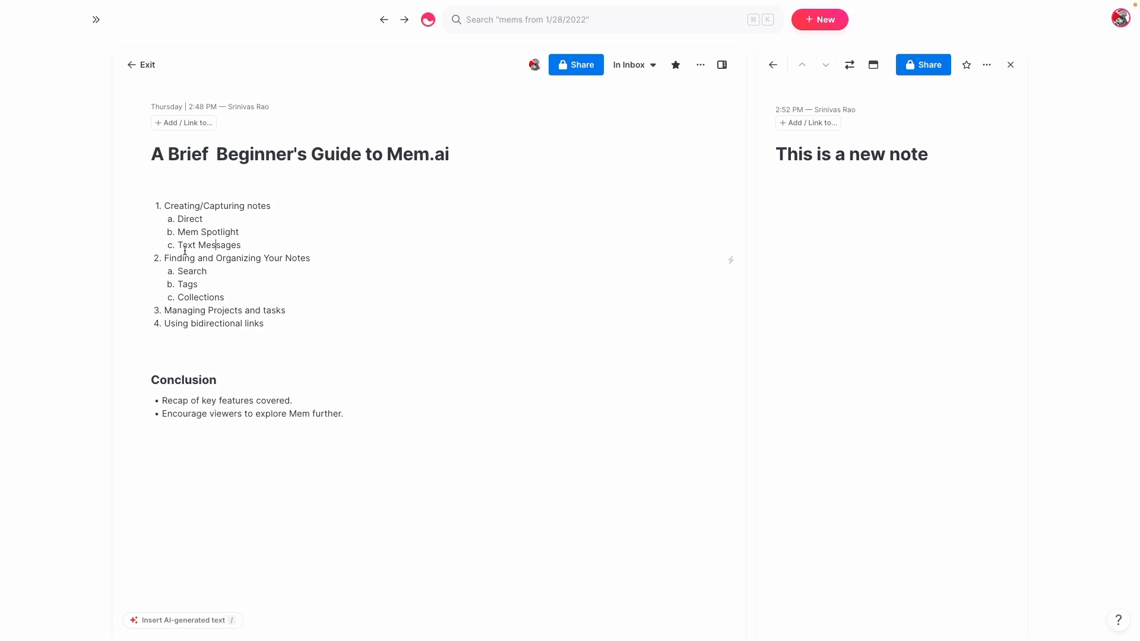
pyautogui.moveTo(285, 233)
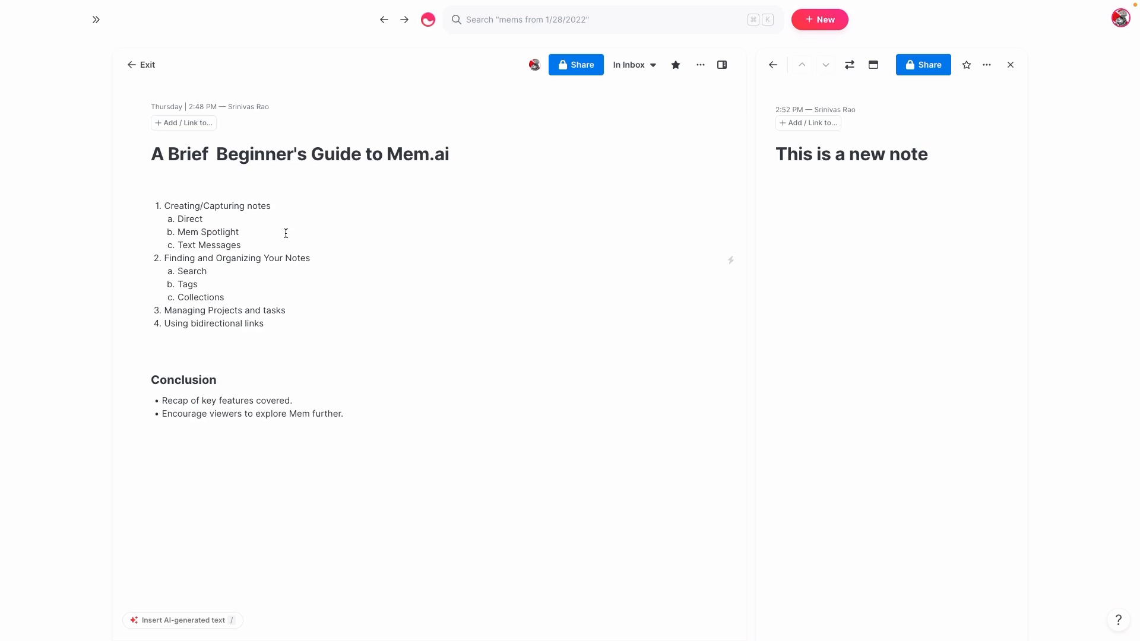
# - Search all mems for 'decision making'
pyautogui.click(596, 19)
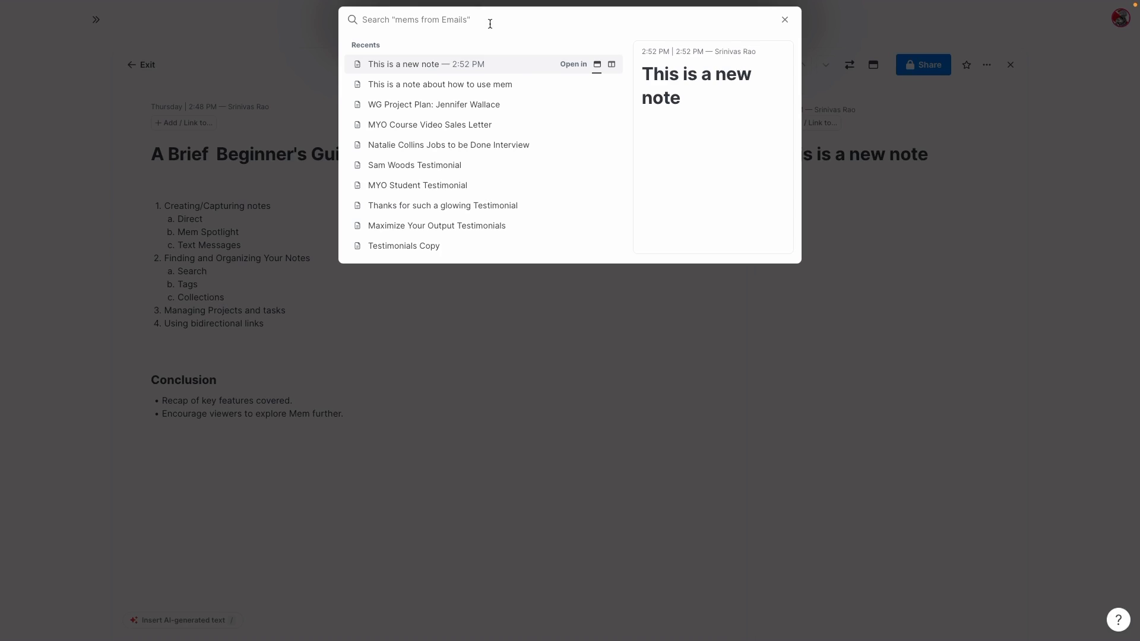
pyautogui.write('decision')
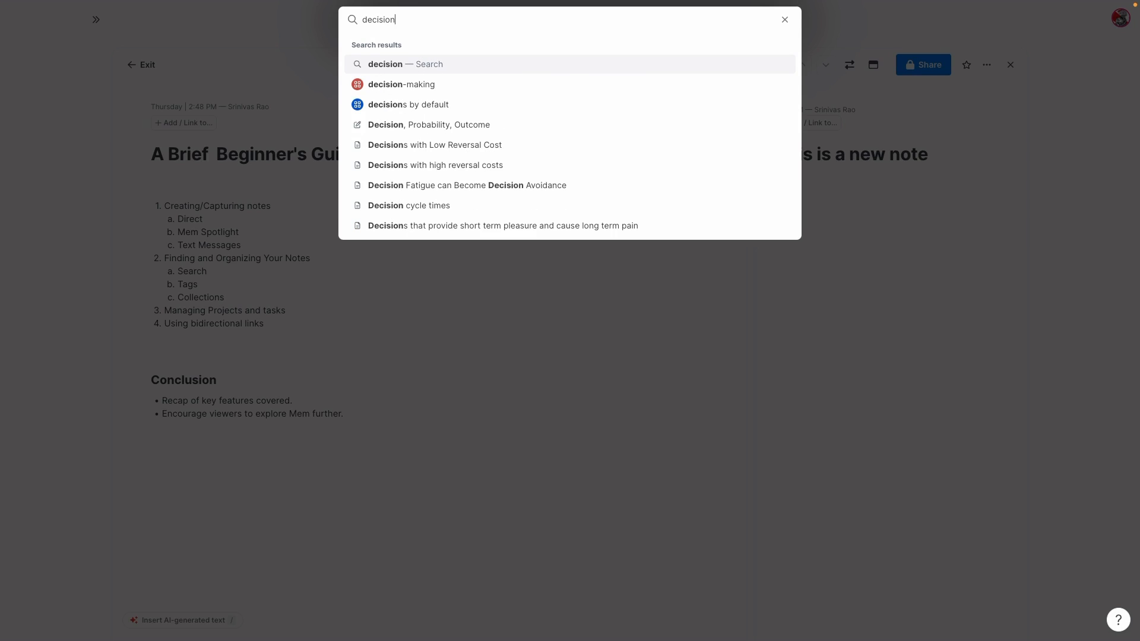
pyautogui.write('making')
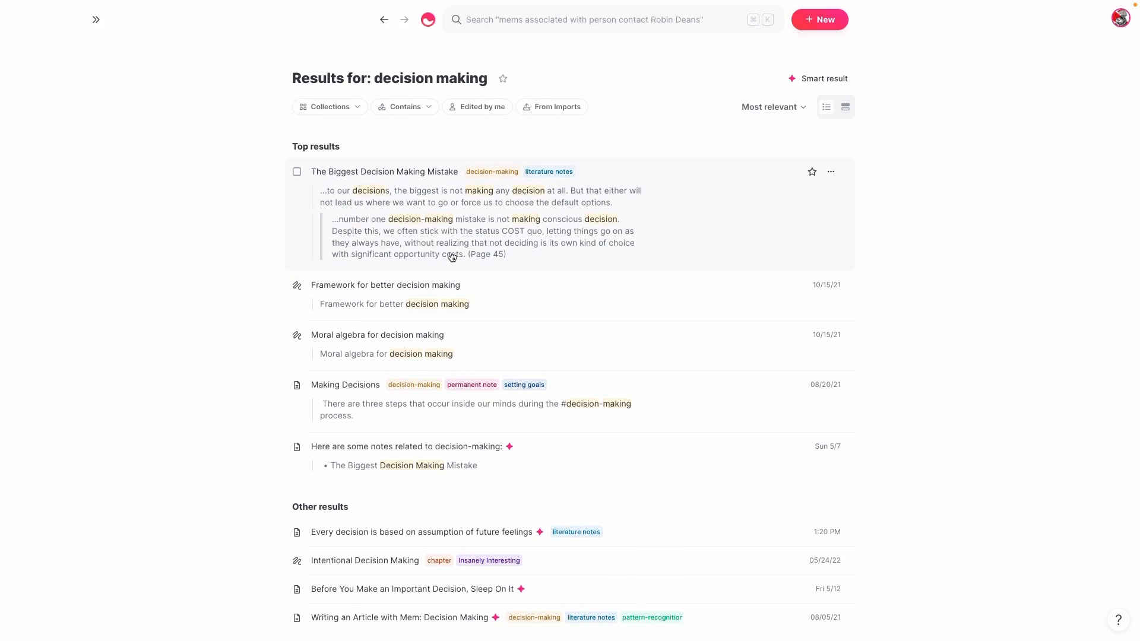
pyautogui.moveTo(423, 226)
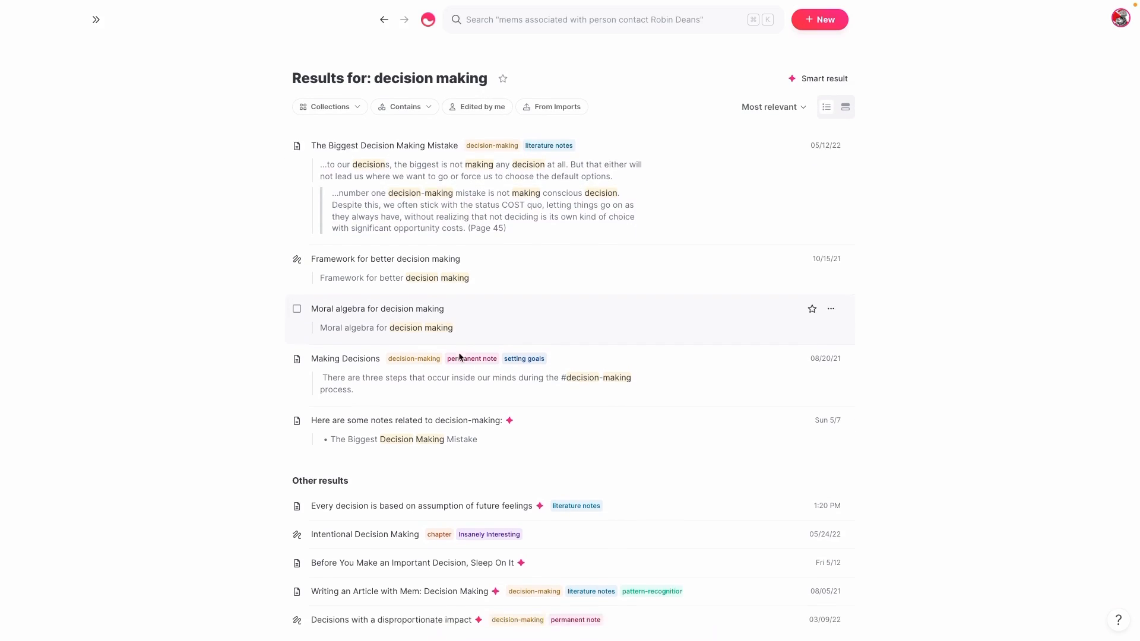
# - Scroll through the full 'decision making' search results list
pyautogui.scroll(-3)
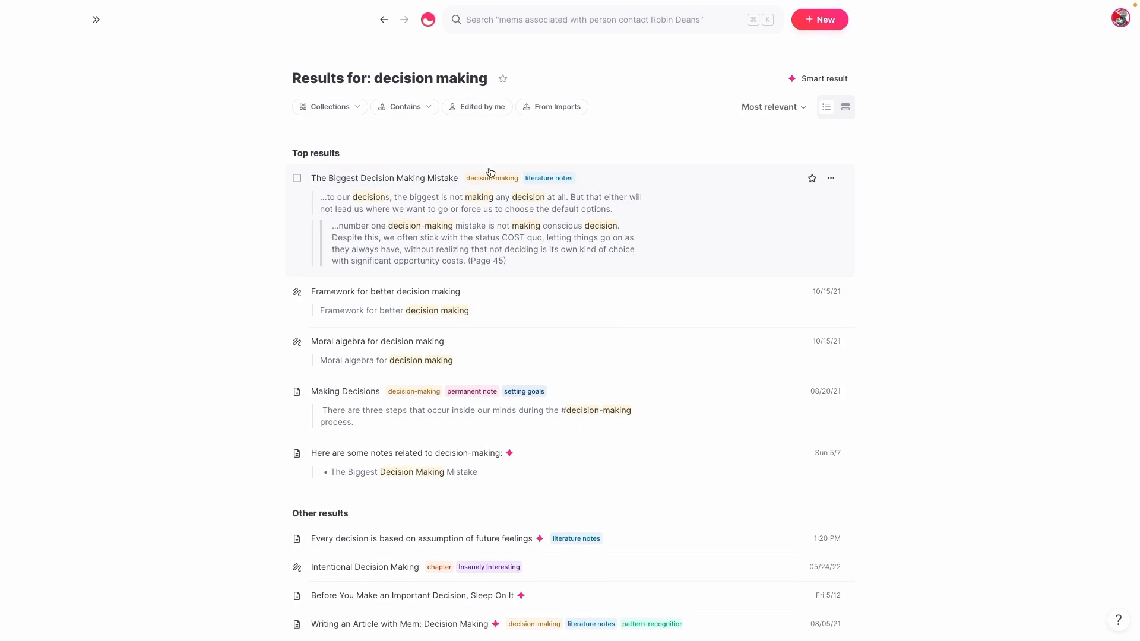
pyautogui.scroll(3)
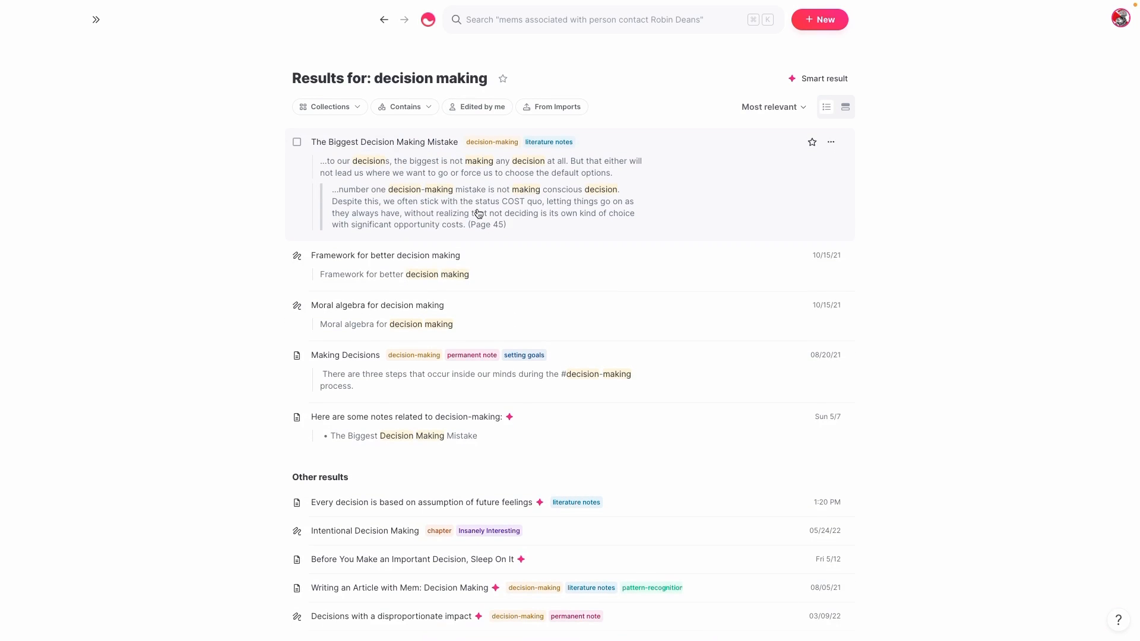
pyautogui.scroll(-3)
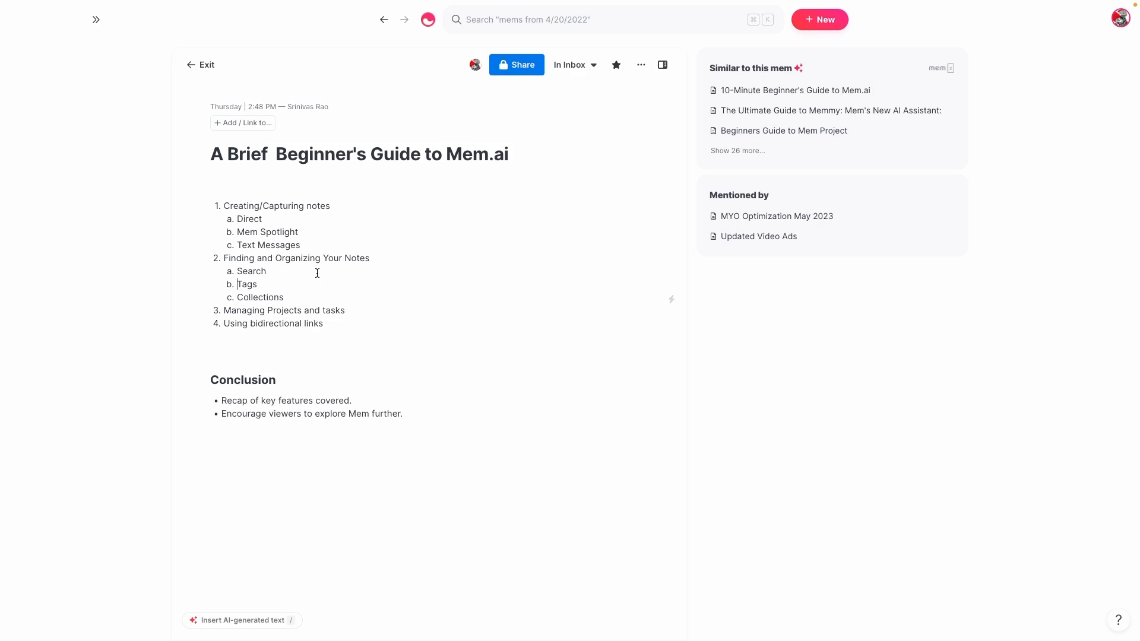
pyautogui.moveTo(263, 297)
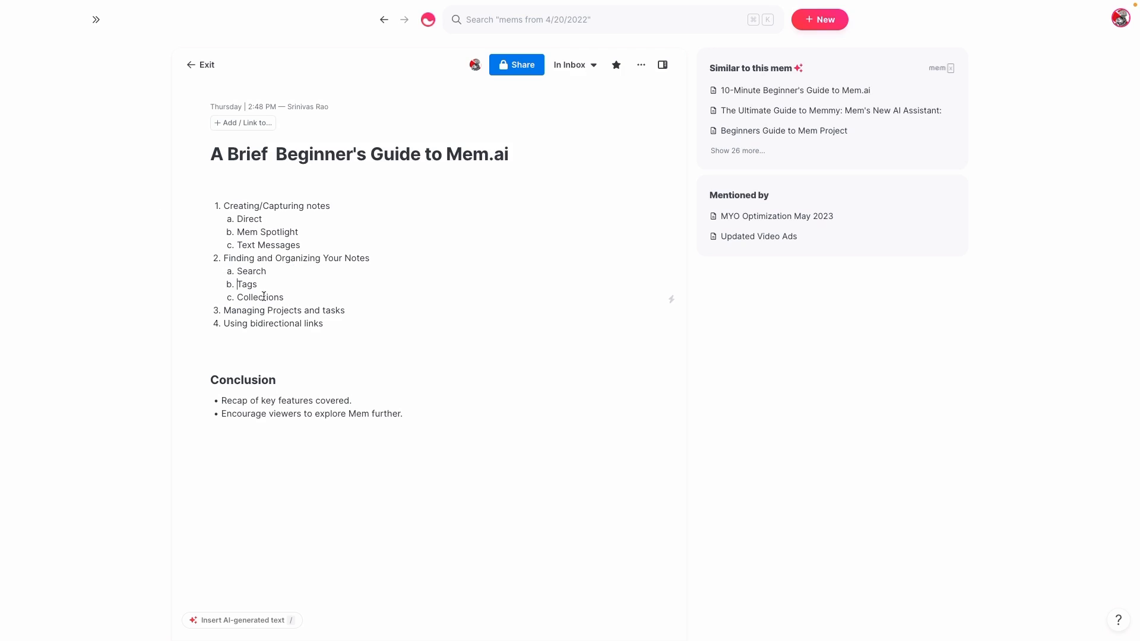
pyautogui.moveTo(358, 217)
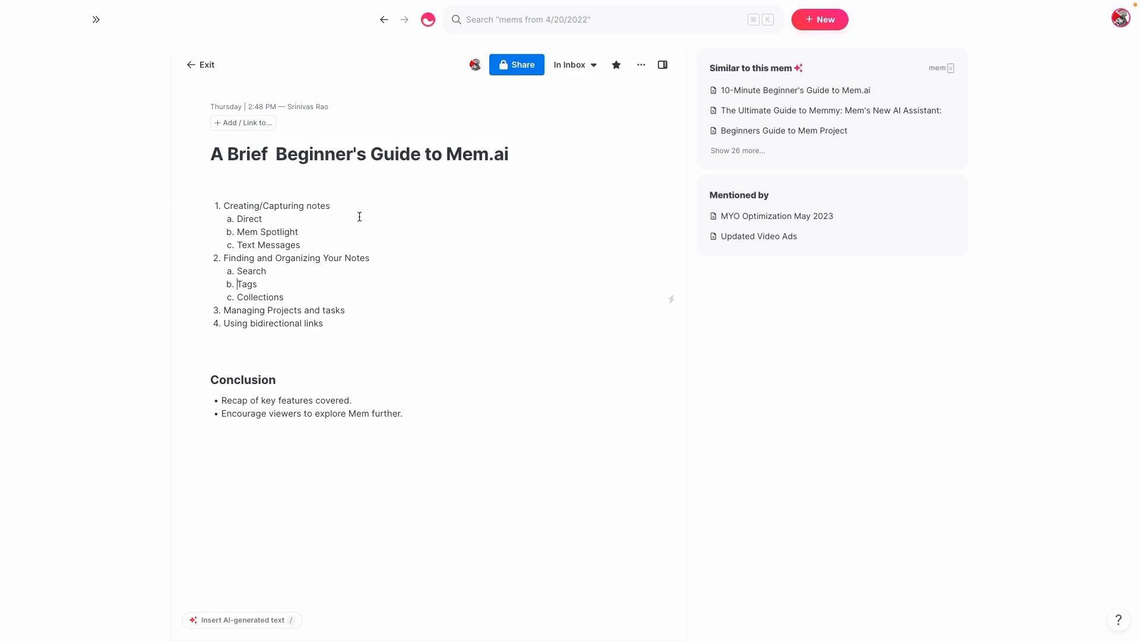
pyautogui.moveTo(334, 203)
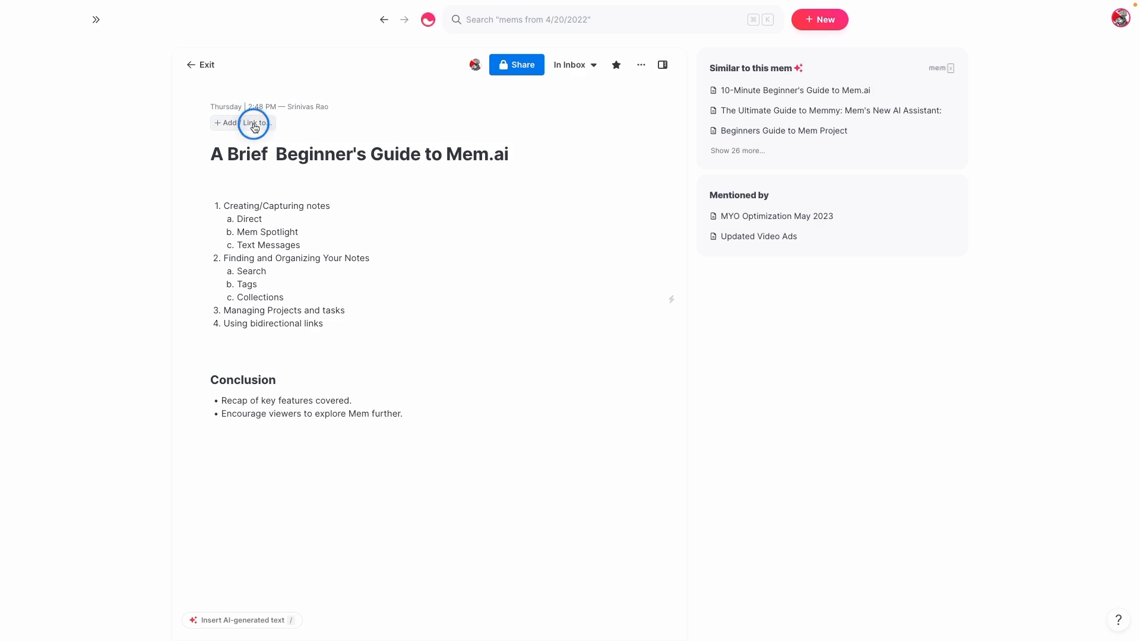
# - Add the Beginner's Guide note to the Workflow Genius collection via Add / Link to
pyautogui.click(255, 122)
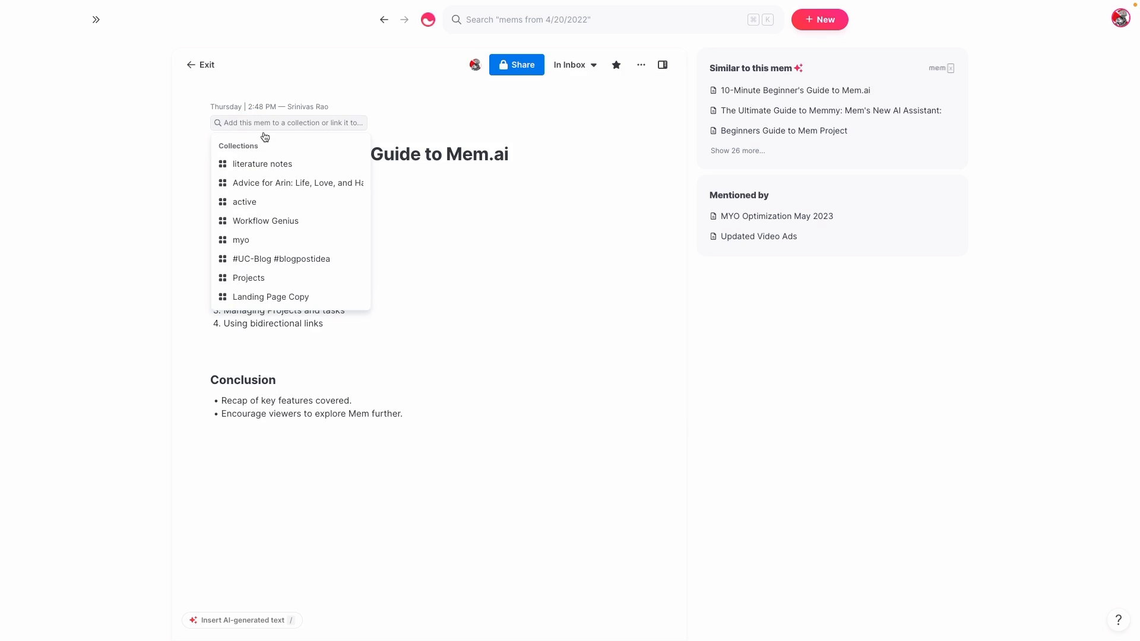
pyautogui.moveTo(265, 225)
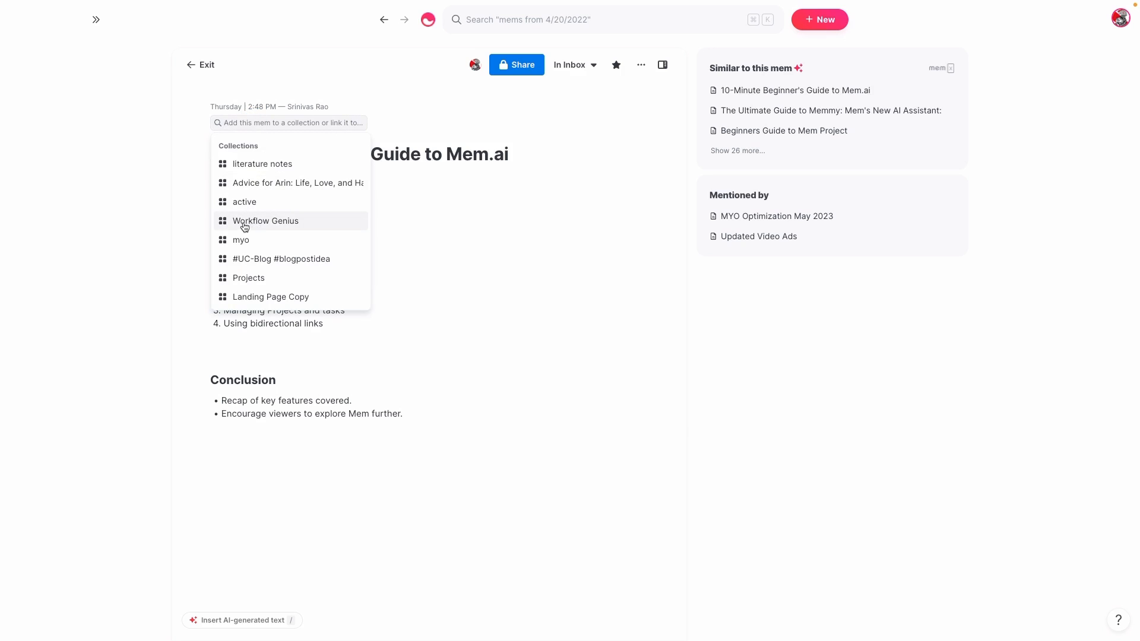
pyautogui.click(265, 221)
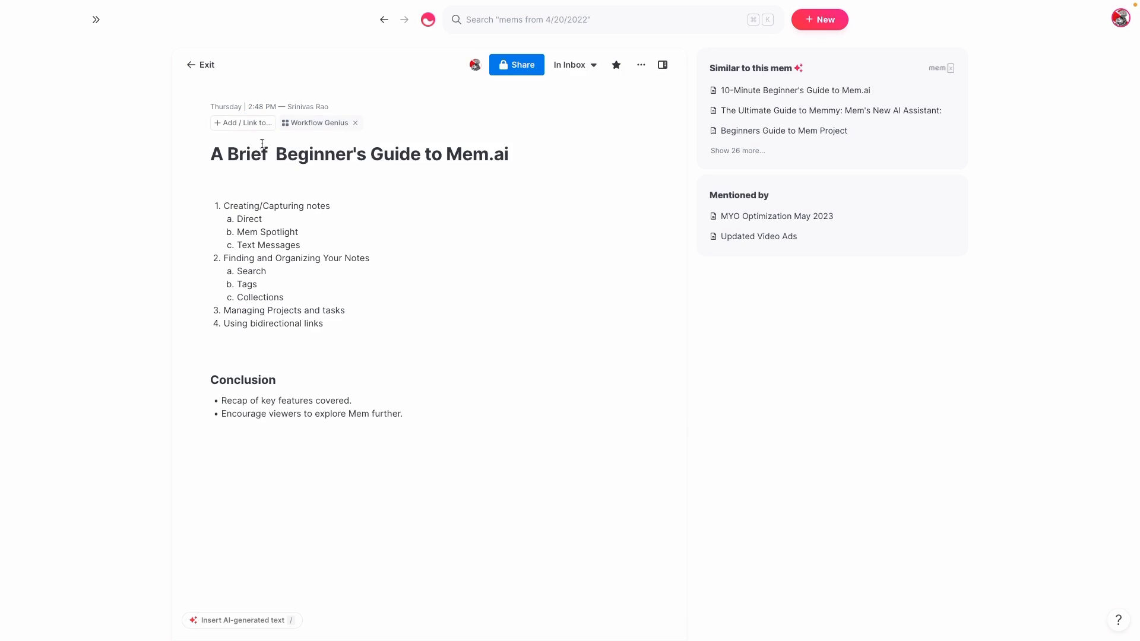
# - Open the Workflow Genius collection in the sidebar to see its mems
pyautogui.click(319, 122)
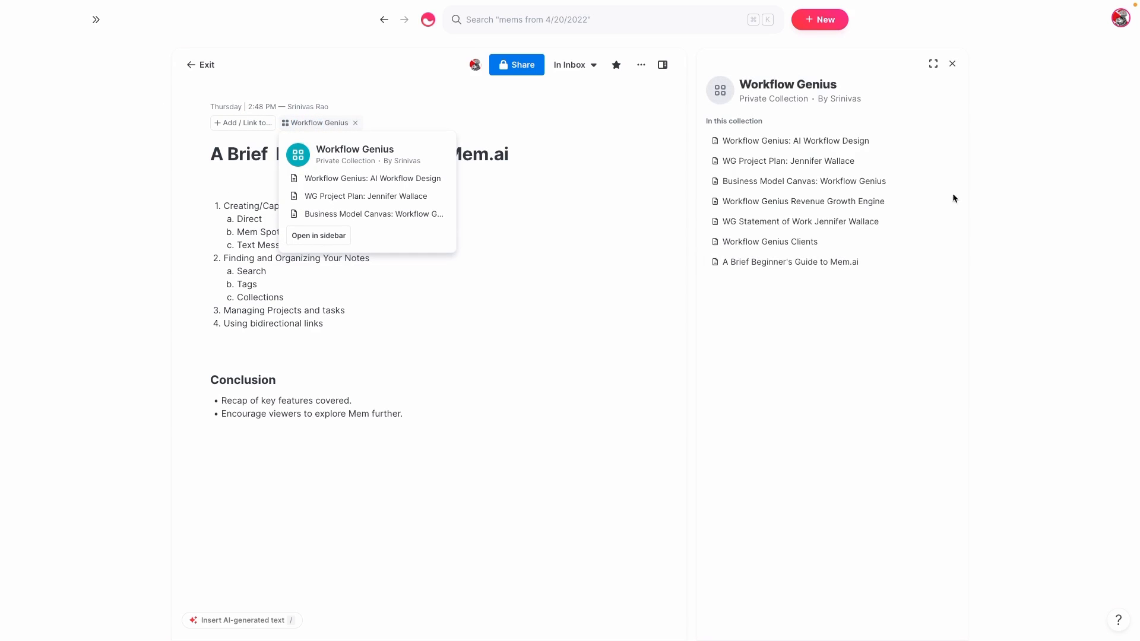
pyautogui.moveTo(800, 221)
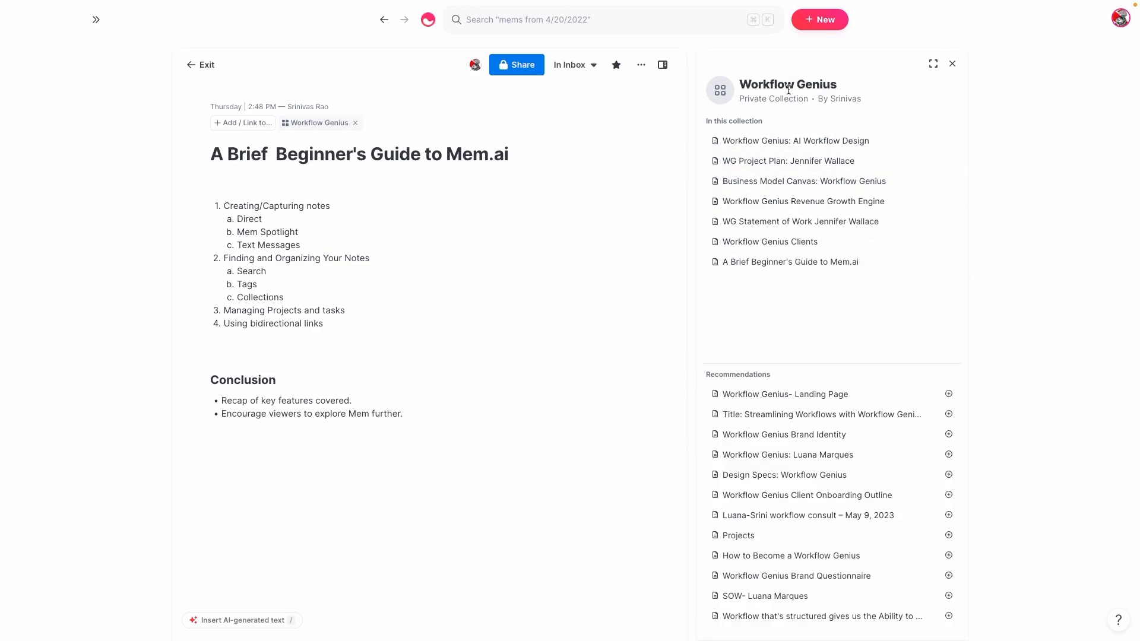
pyautogui.moveTo(803, 180)
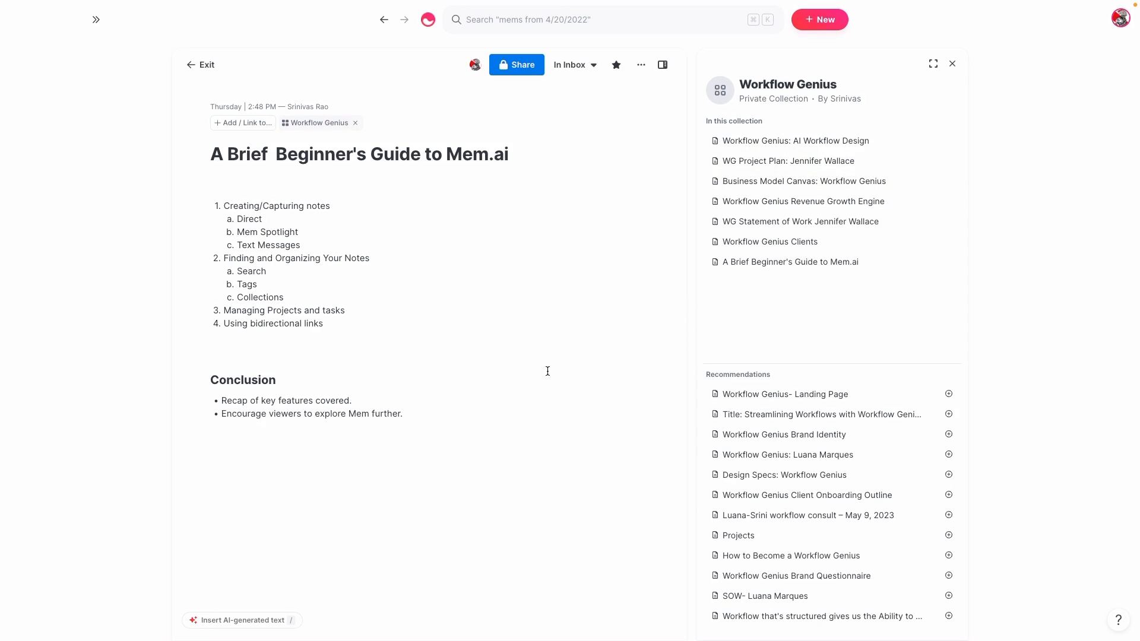
pyautogui.moveTo(357, 246)
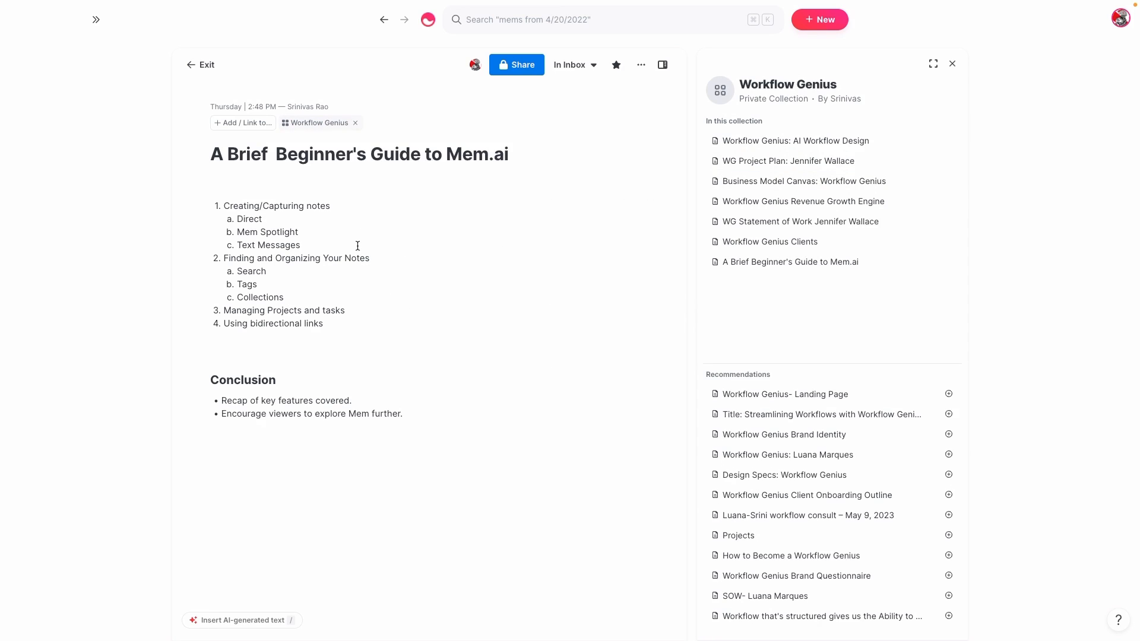
pyautogui.moveTo(425, 235)
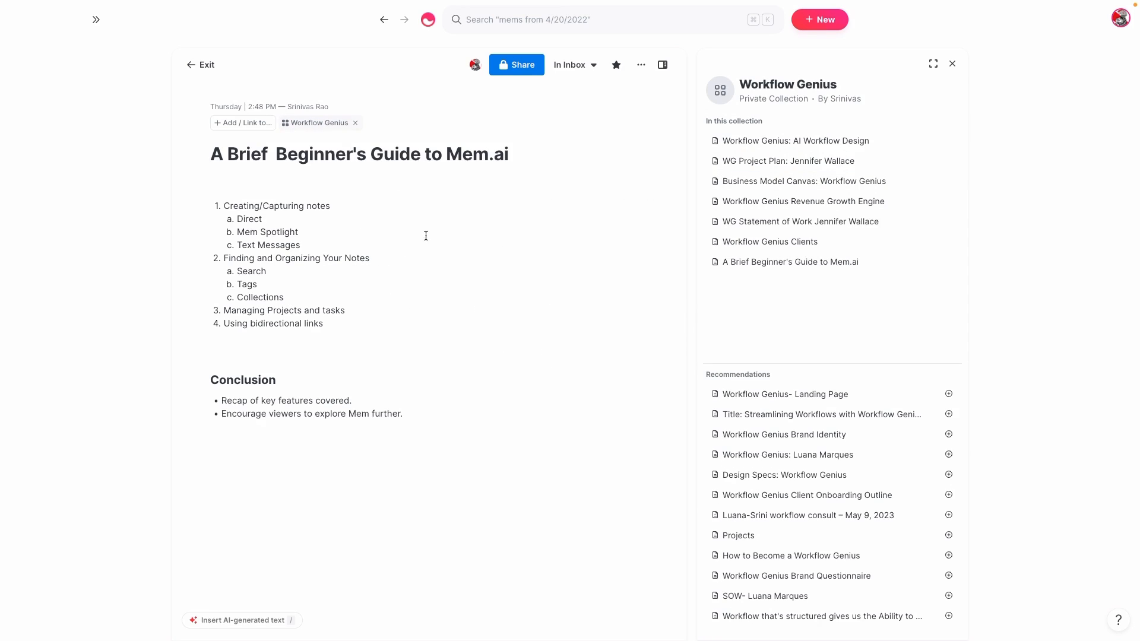
pyautogui.moveTo(511, 301)
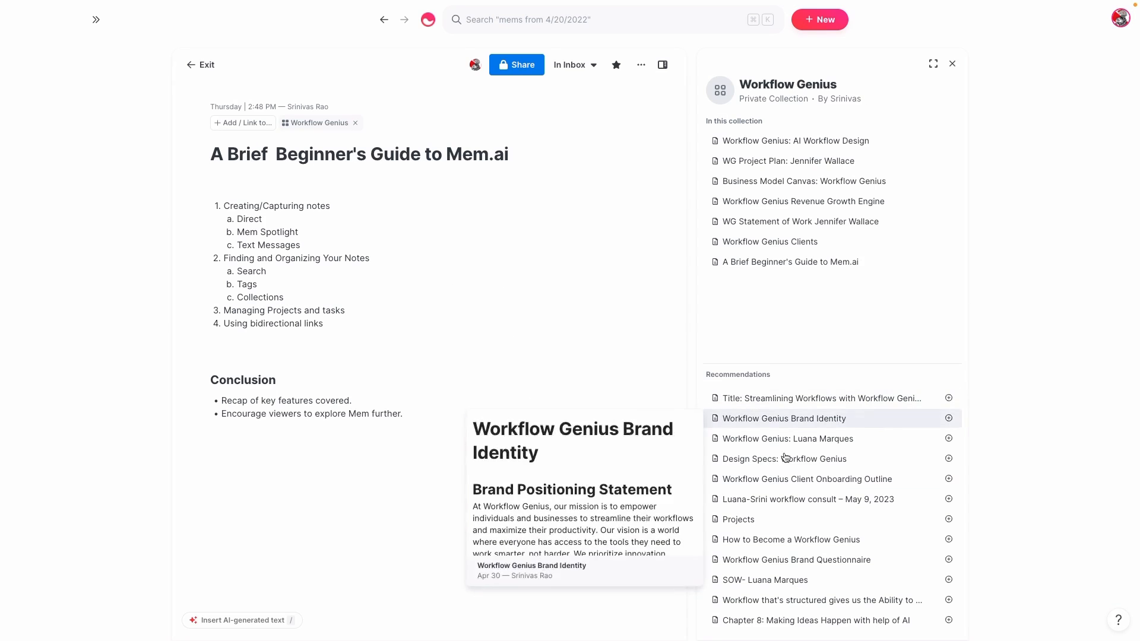
pyautogui.moveTo(523, 266)
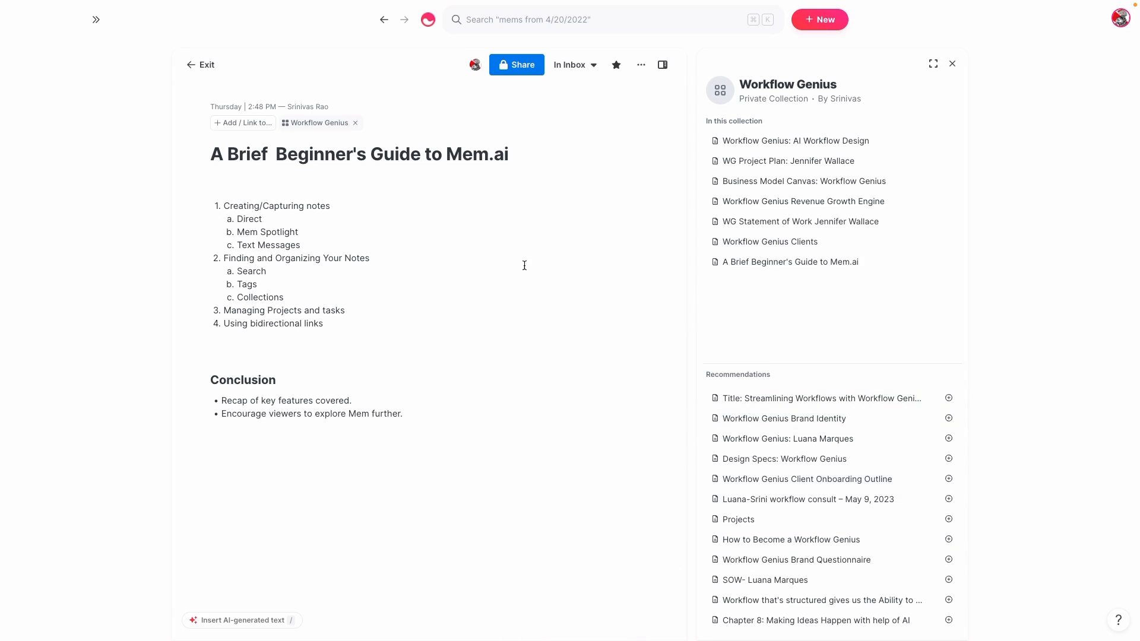
pyautogui.moveTo(390, 255)
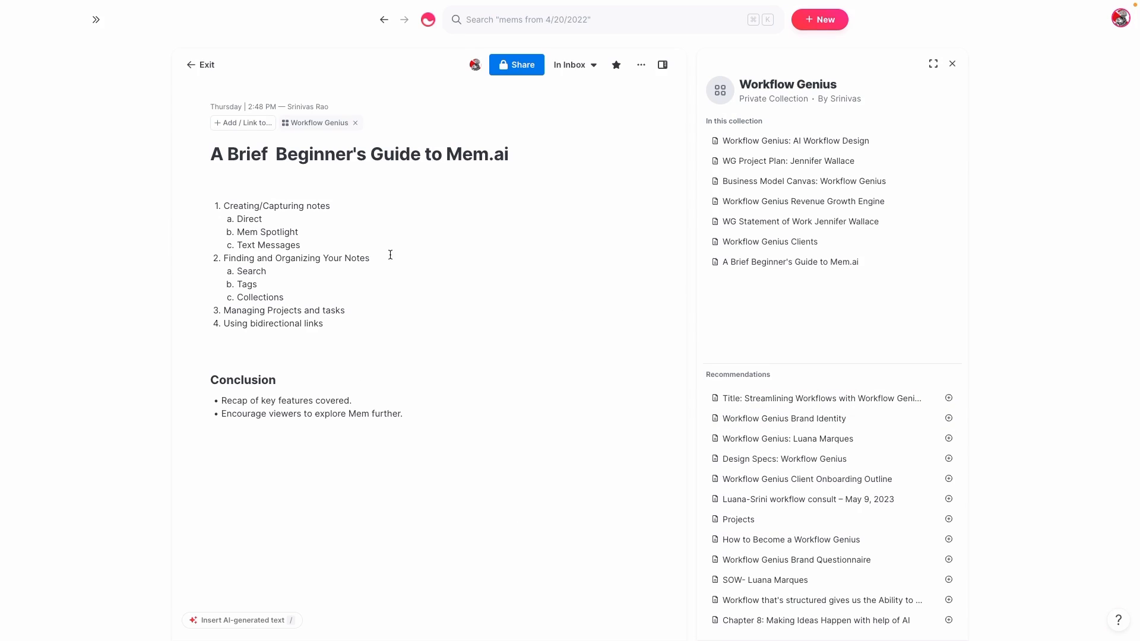
pyautogui.moveTo(388, 320)
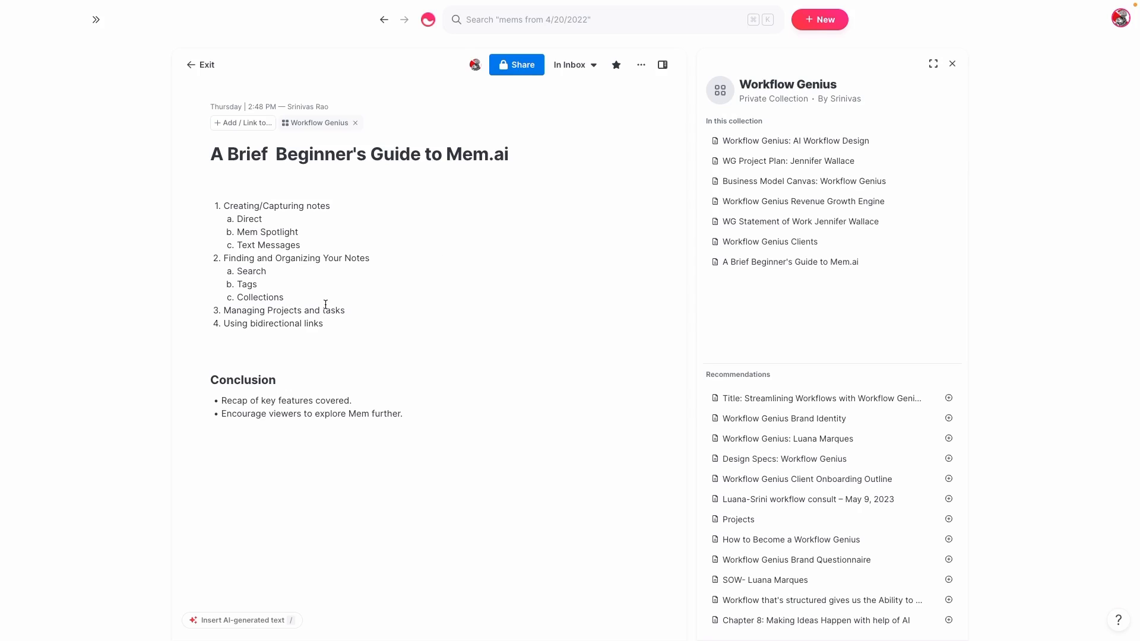
pyautogui.moveTo(377, 300)
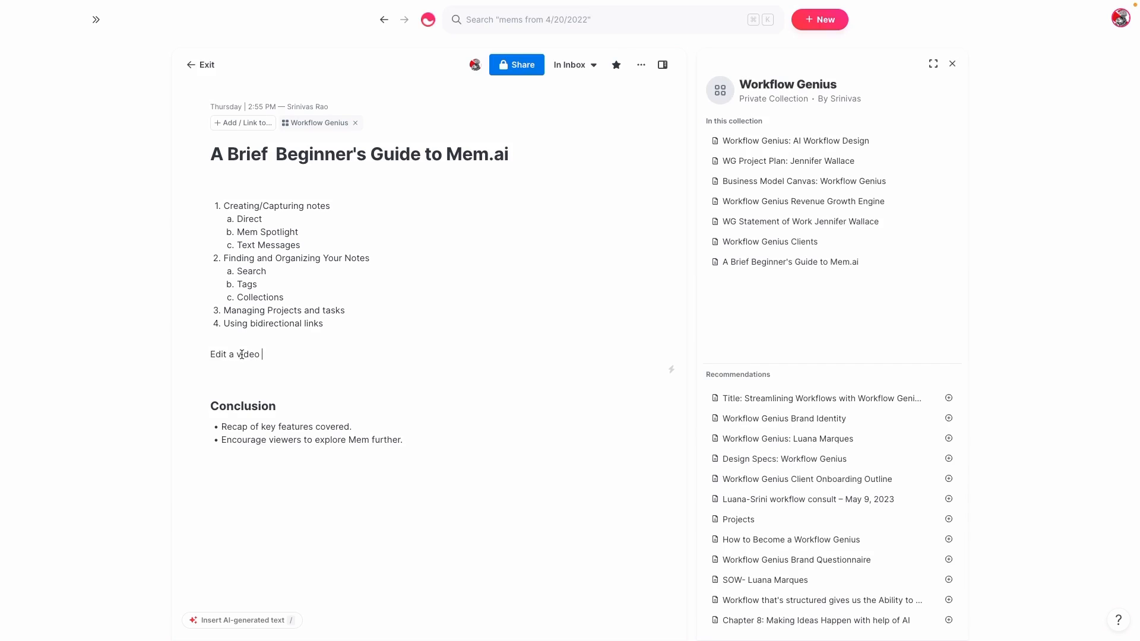
# - Select the 'Edit a video' line and bring up the navigation sidebar
pyautogui.doubleClick(234, 354)
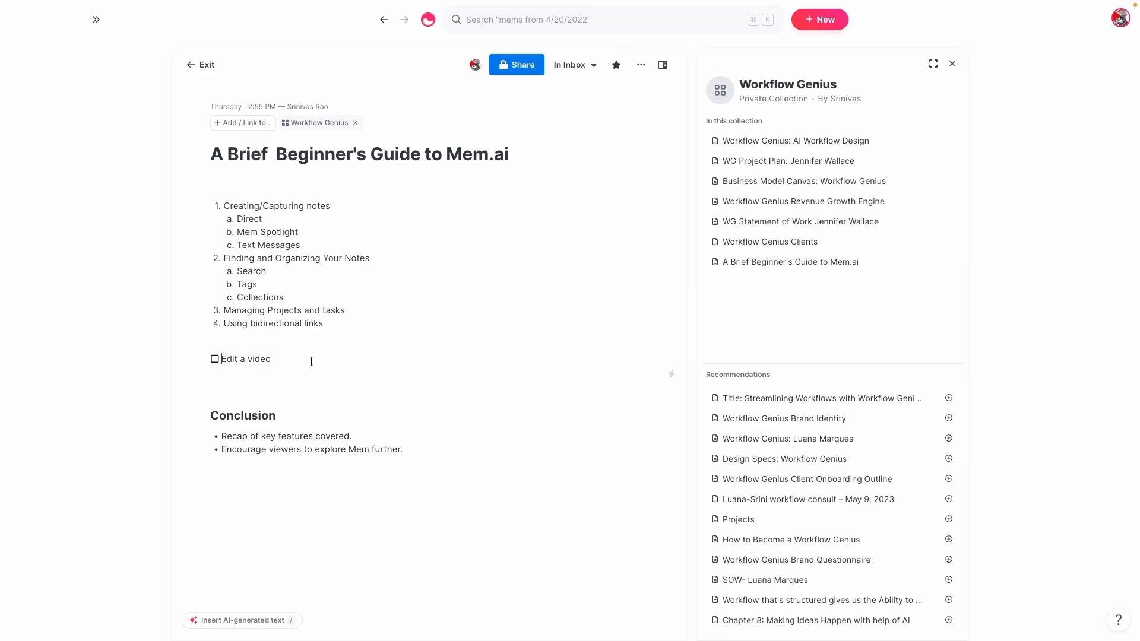
pyautogui.click(95, 20)
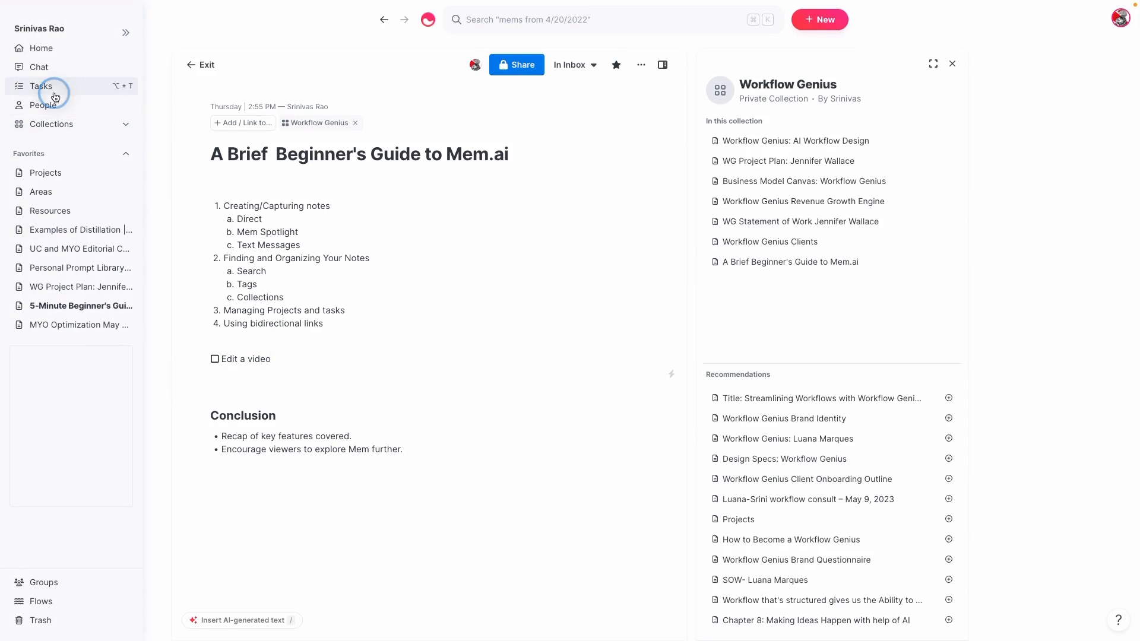
pyautogui.click(41, 85)
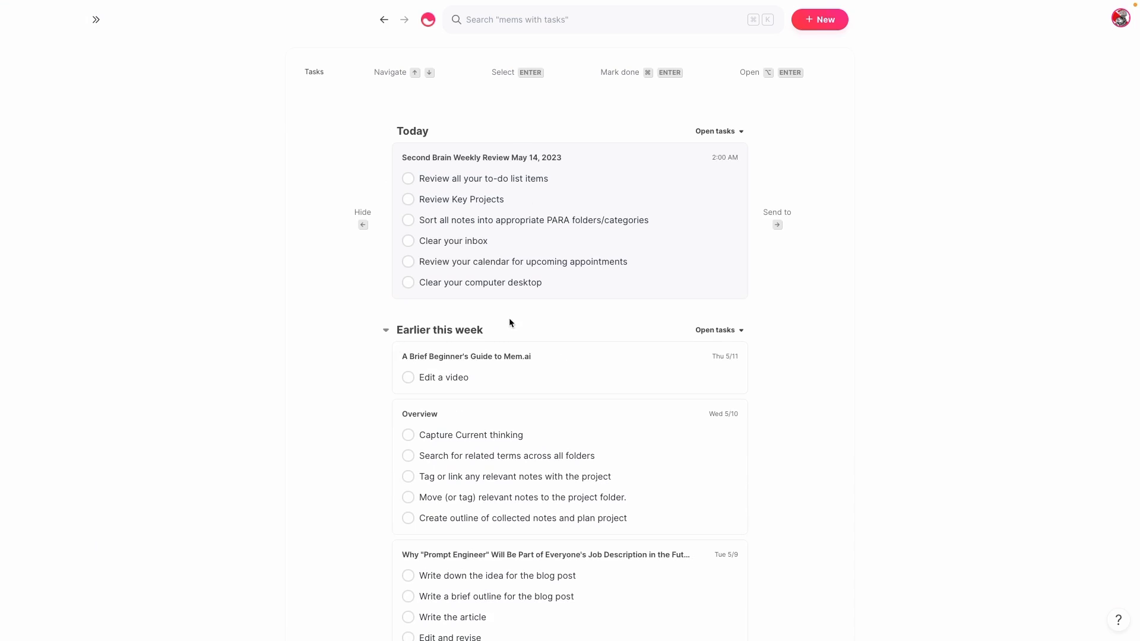
pyautogui.moveTo(554, 368)
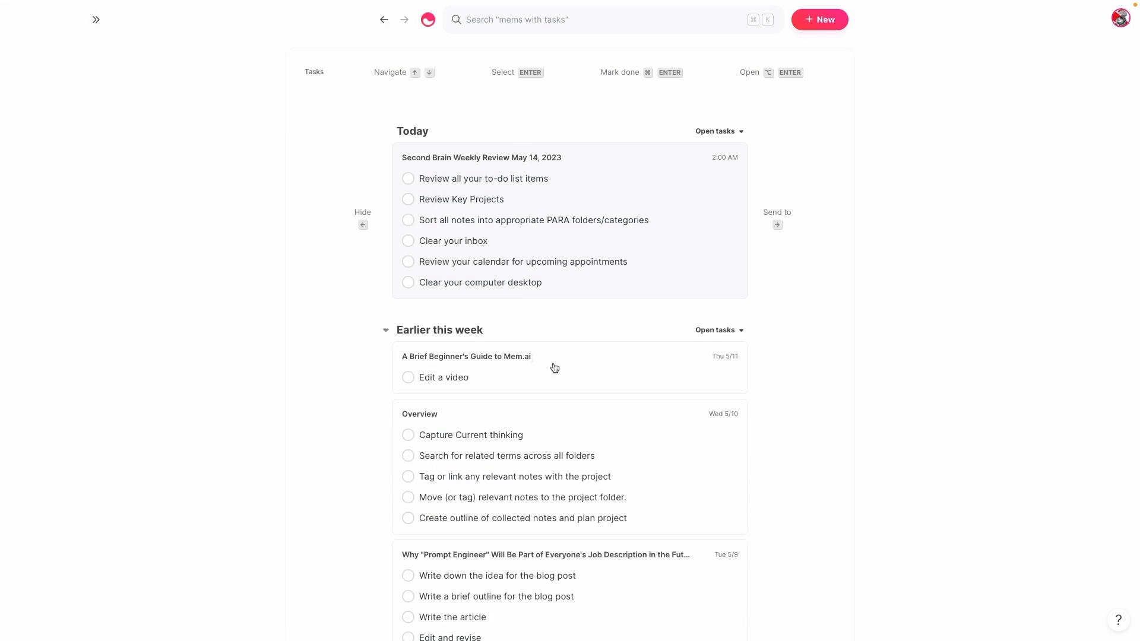
pyautogui.moveTo(567, 376)
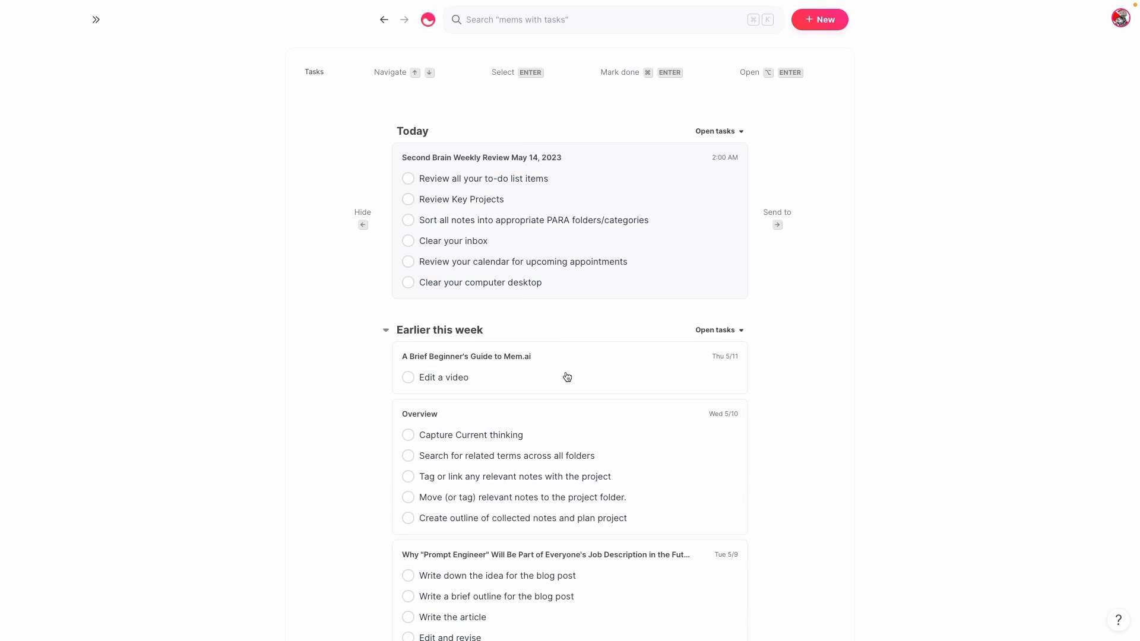
pyautogui.moveTo(631, 367)
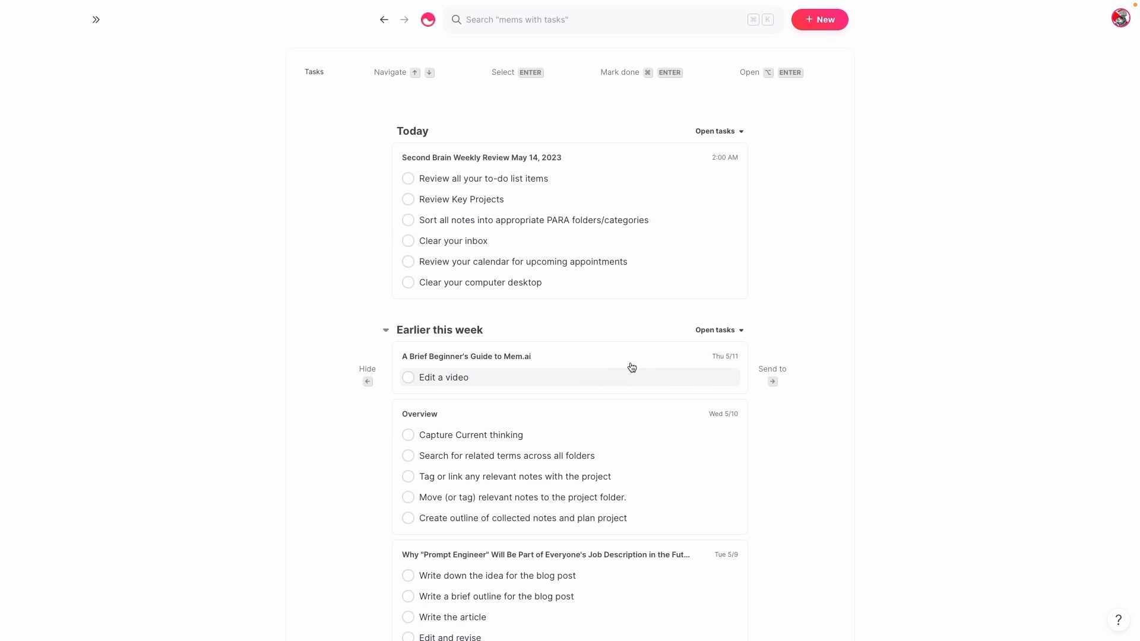
pyautogui.moveTo(772, 381)
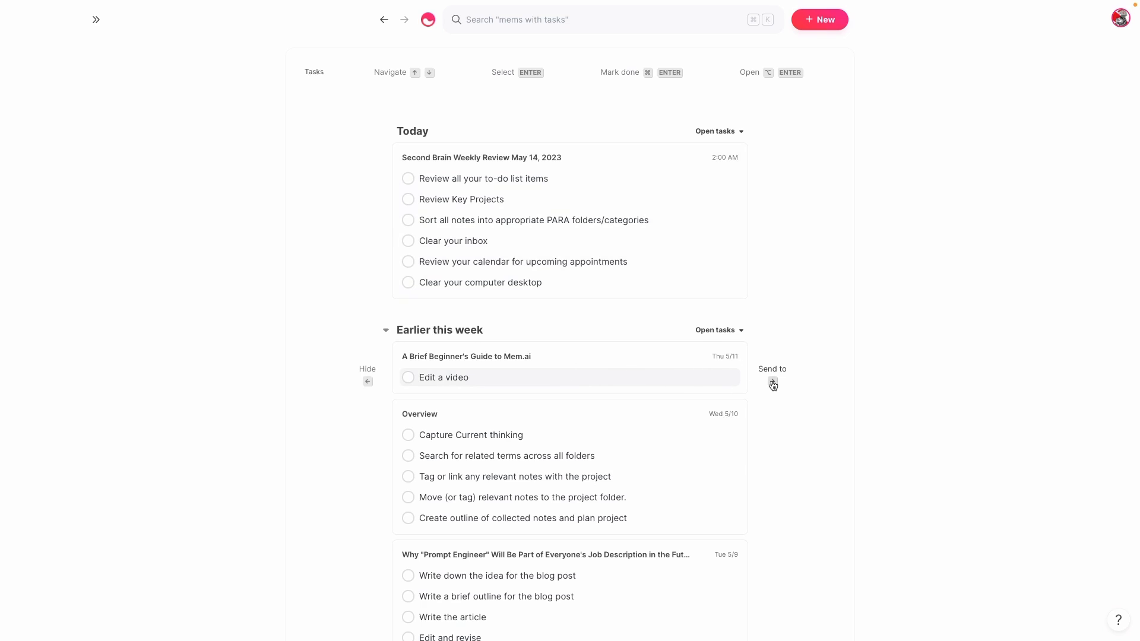
pyautogui.moveTo(531, 141)
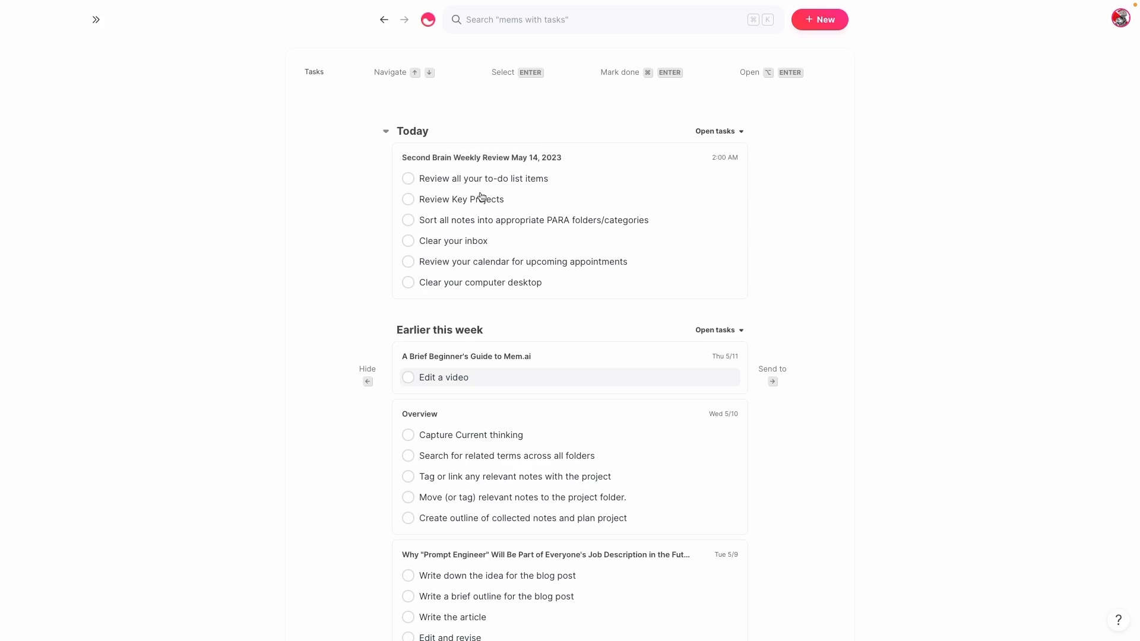
pyautogui.moveTo(574, 284)
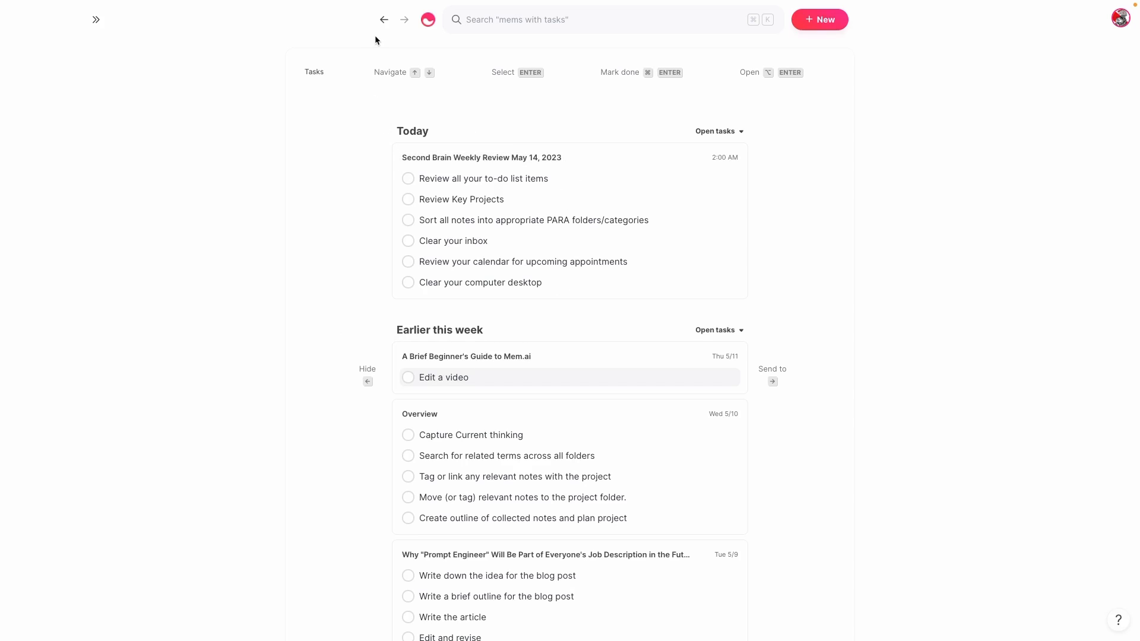
pyautogui.moveTo(436, 28)
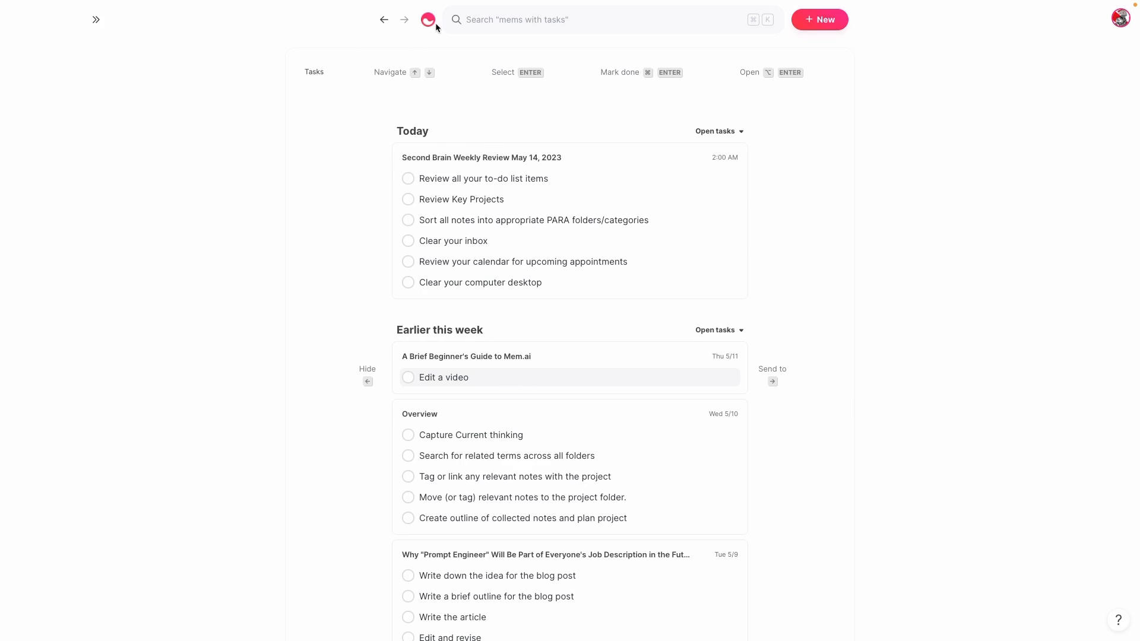
pyautogui.click(466, 357)
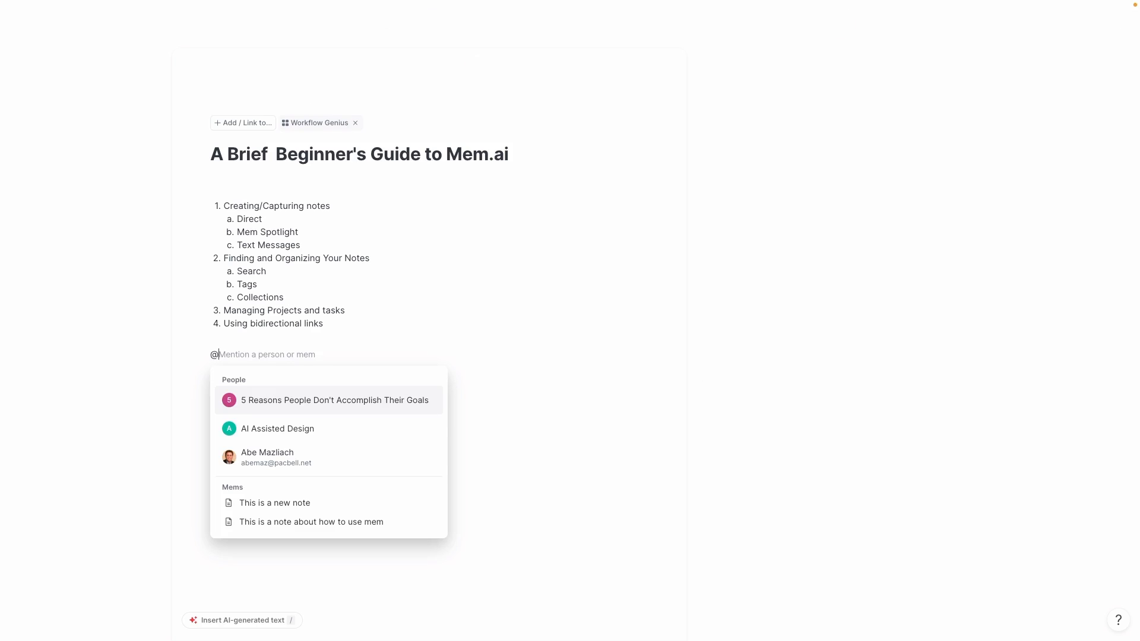
pyautogui.write('bidire')
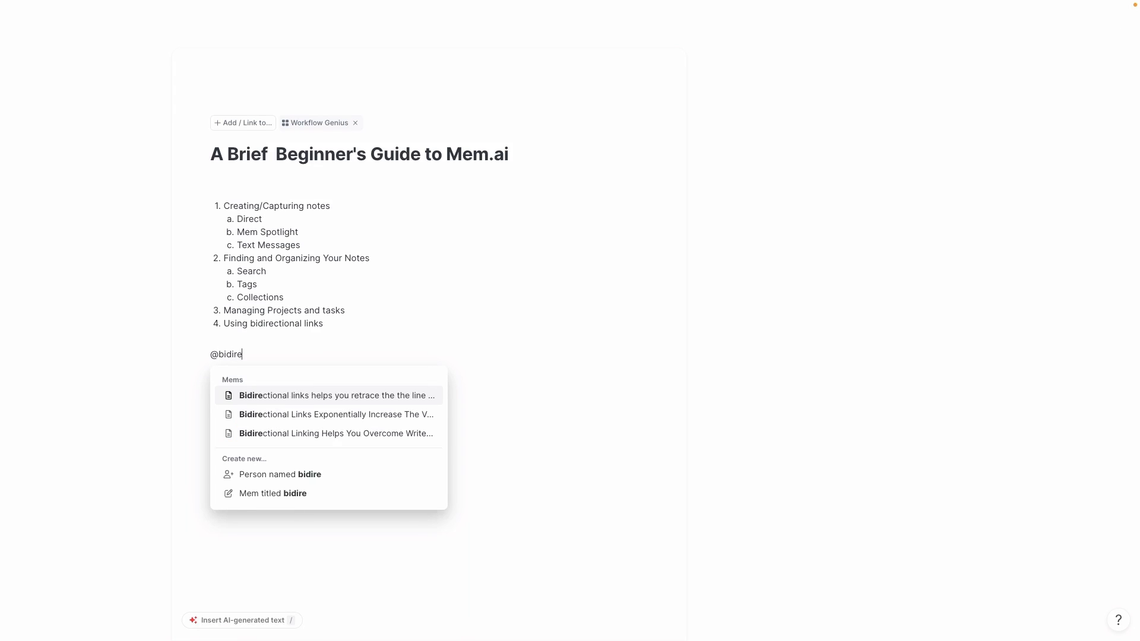
pyautogui.click(336, 395)
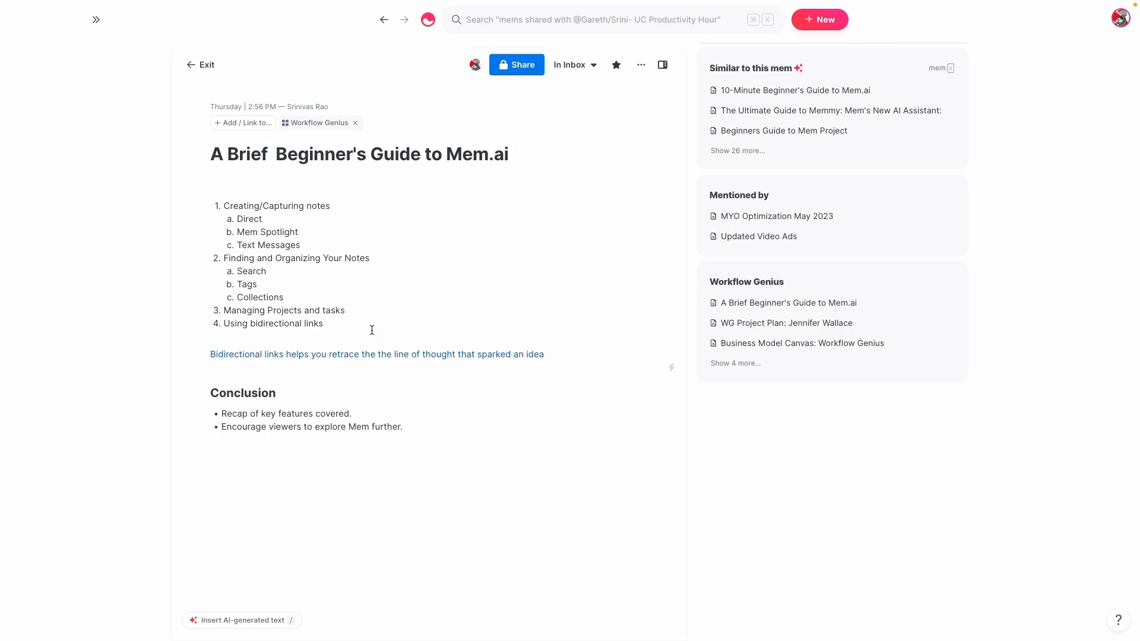
pyautogui.moveTo(473, 307)
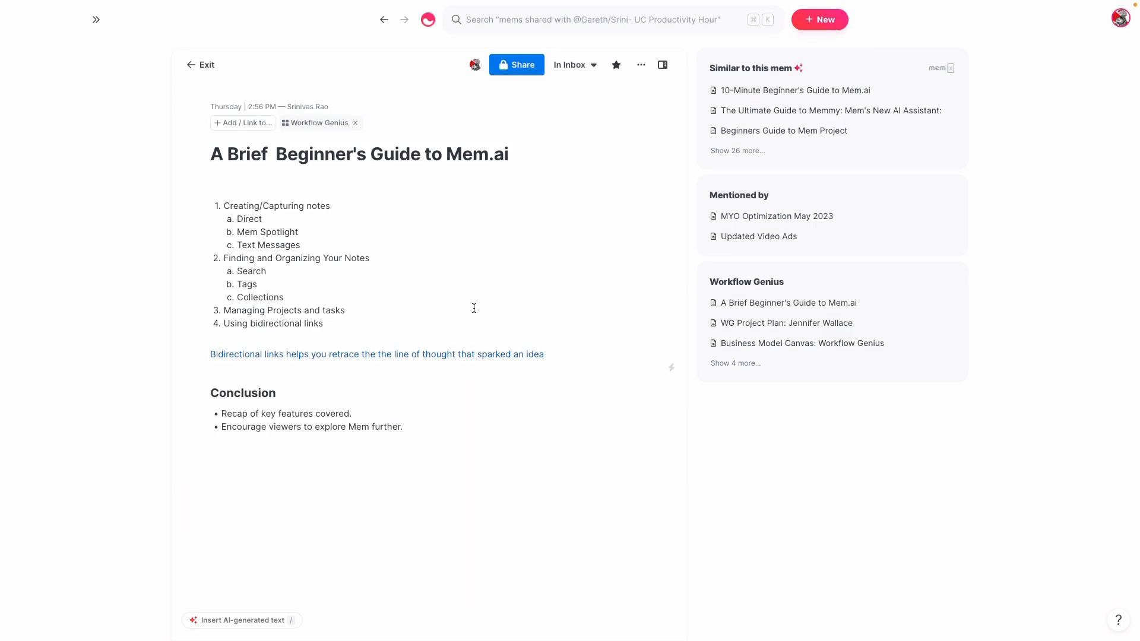
pyautogui.moveTo(499, 264)
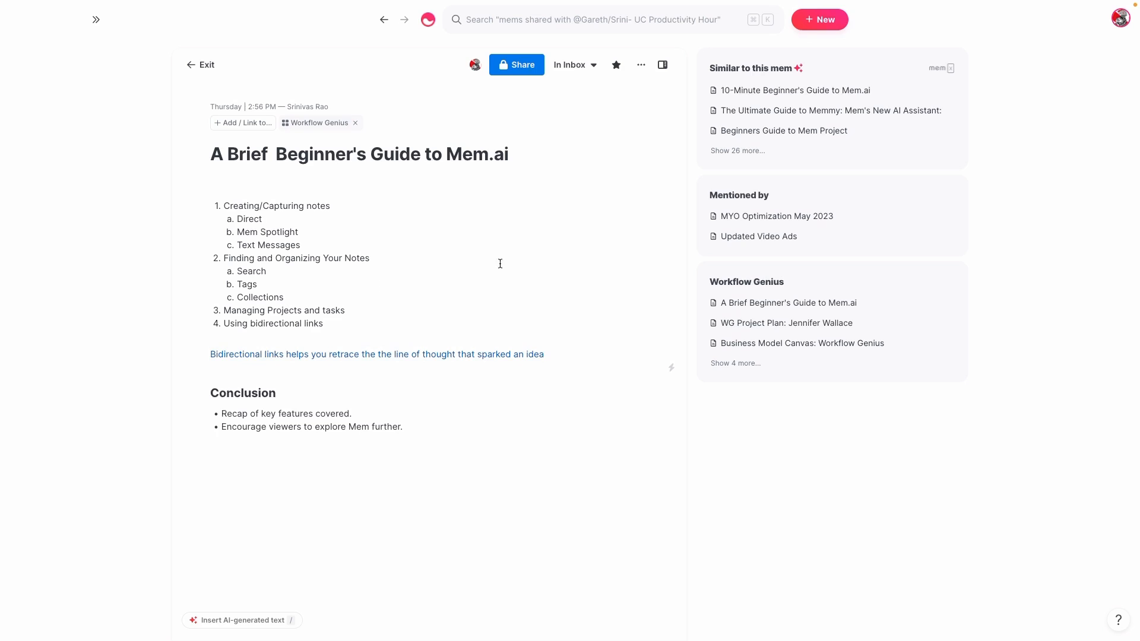
pyautogui.moveTo(681, 234)
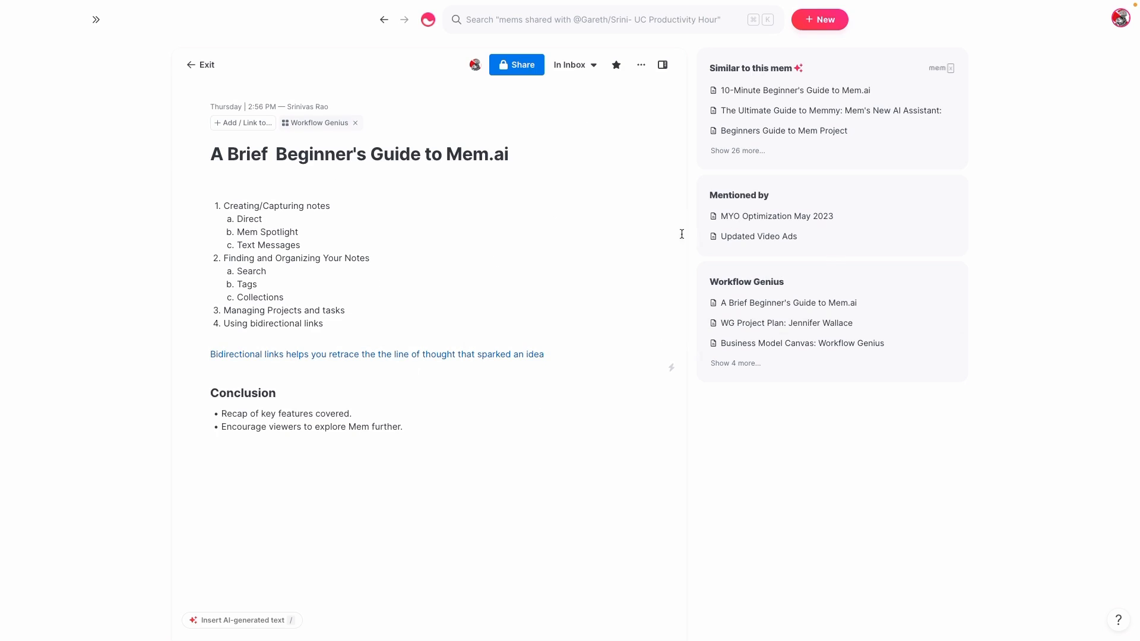
pyautogui.moveTo(509, 330)
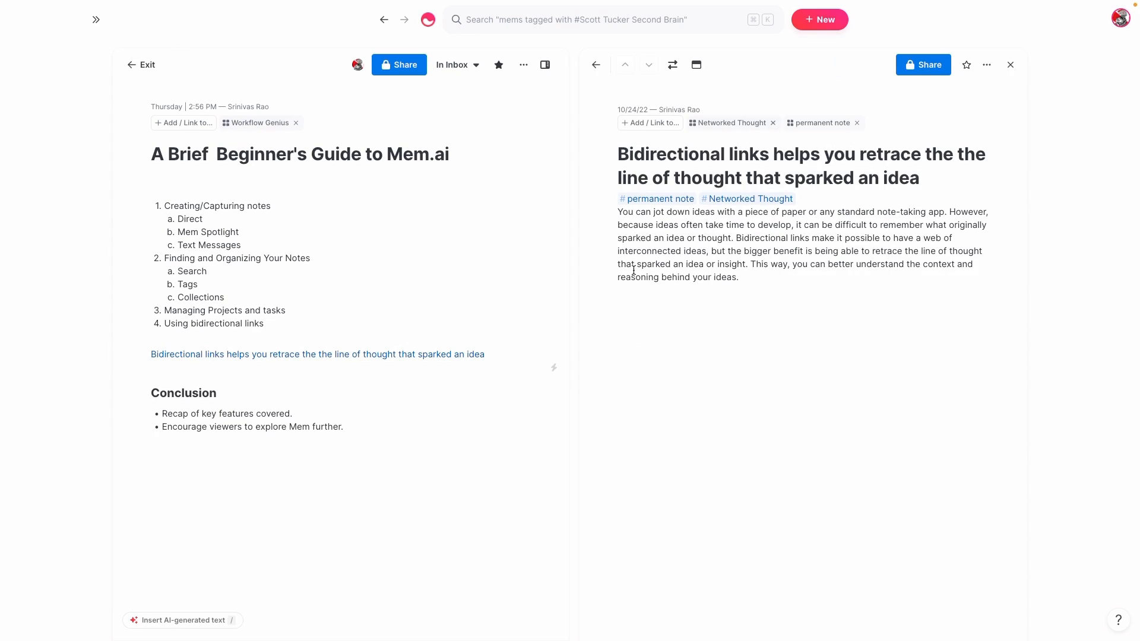
# - Open the Bidirectional links mem alone and browse its Mentioned by list
pyautogui.click(671, 65)
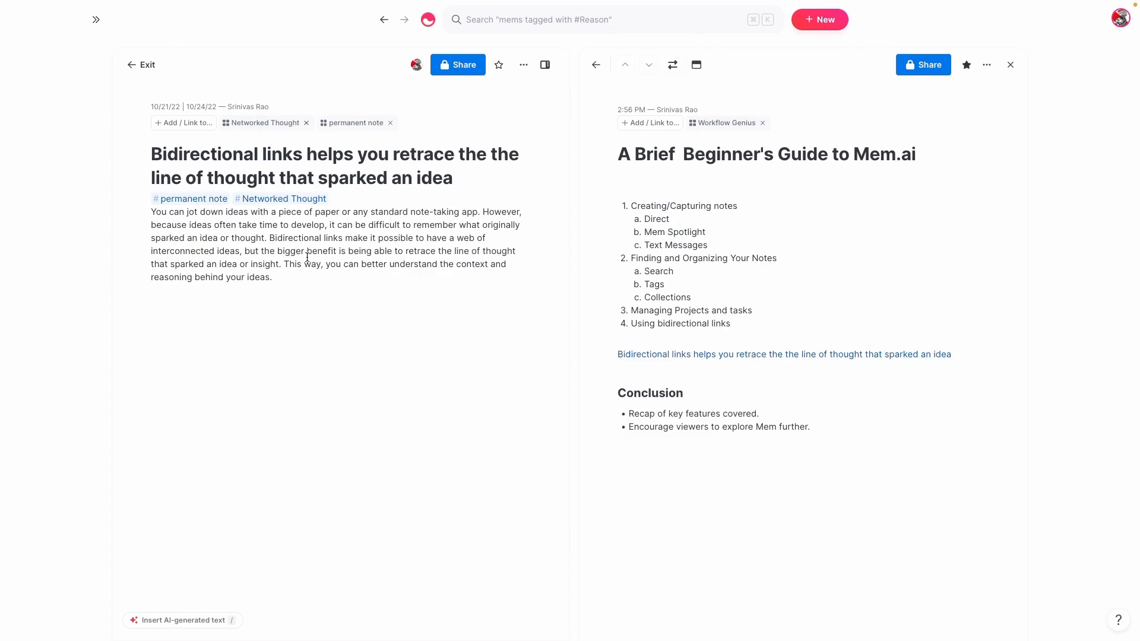
pyautogui.click(1010, 65)
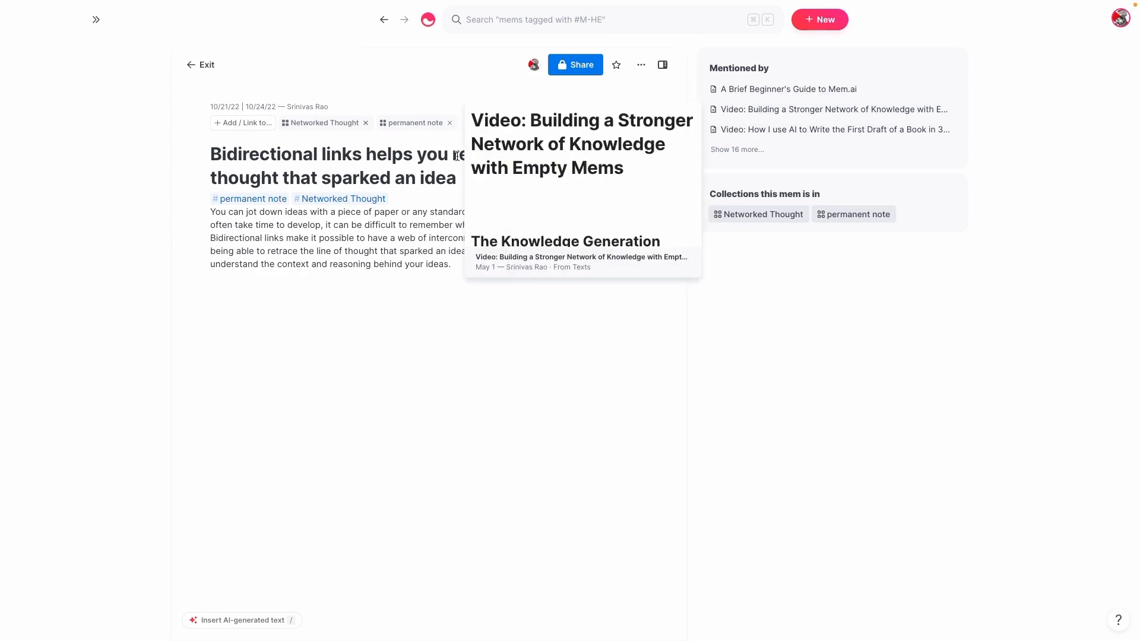
pyautogui.click(736, 149)
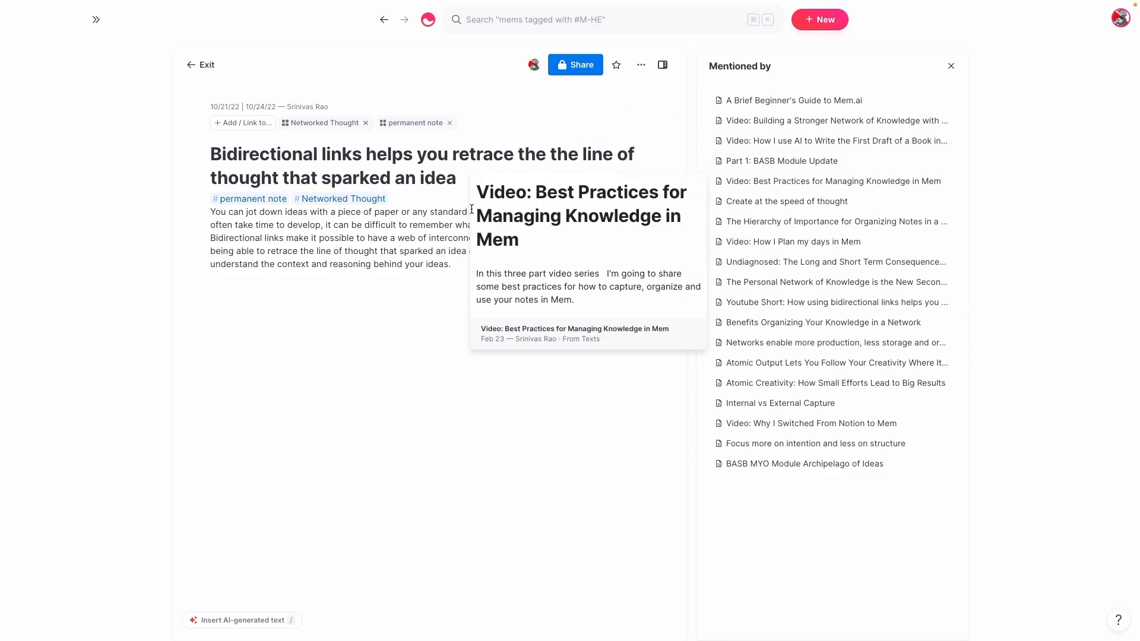
pyautogui.moveTo(342, 199)
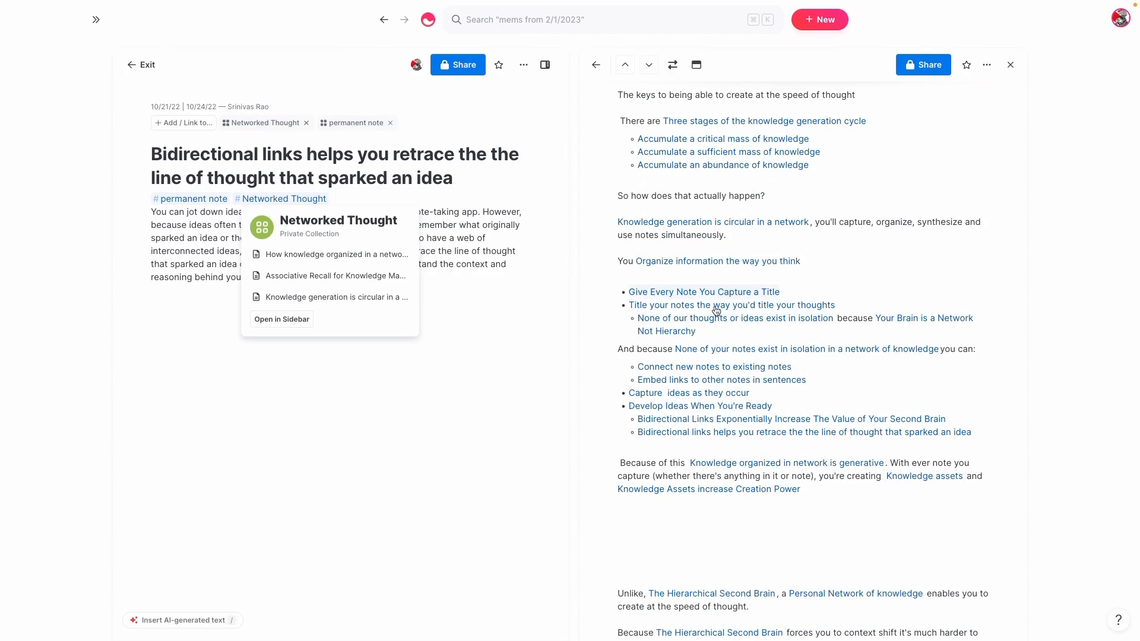
pyautogui.scroll(-3)
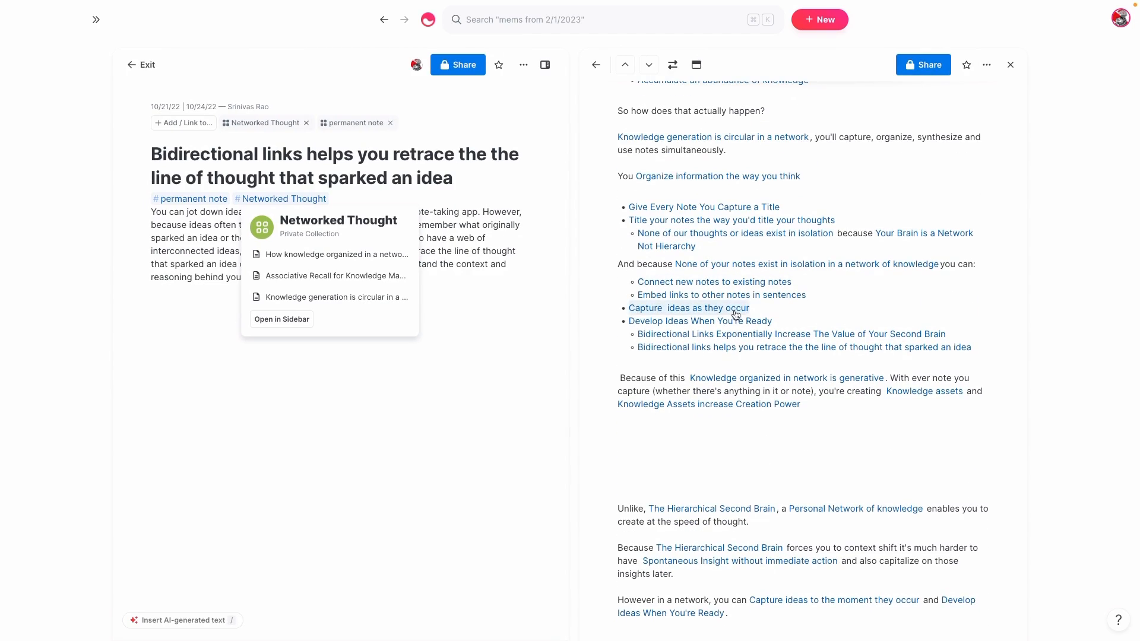
pyautogui.scroll(-3)
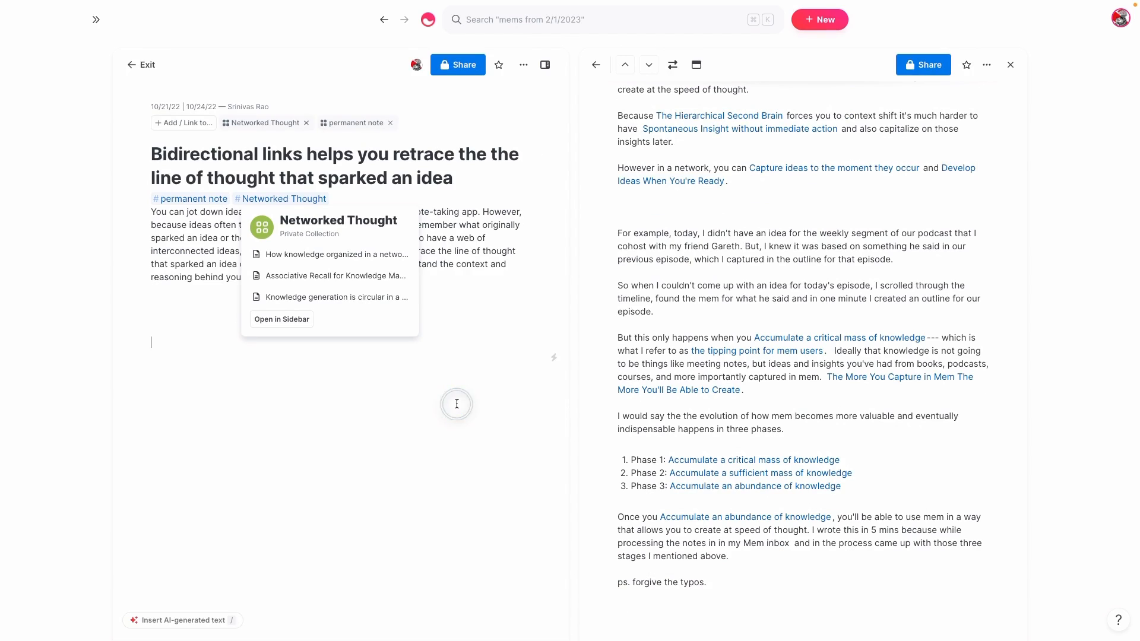
pyautogui.moveTo(240, 349)
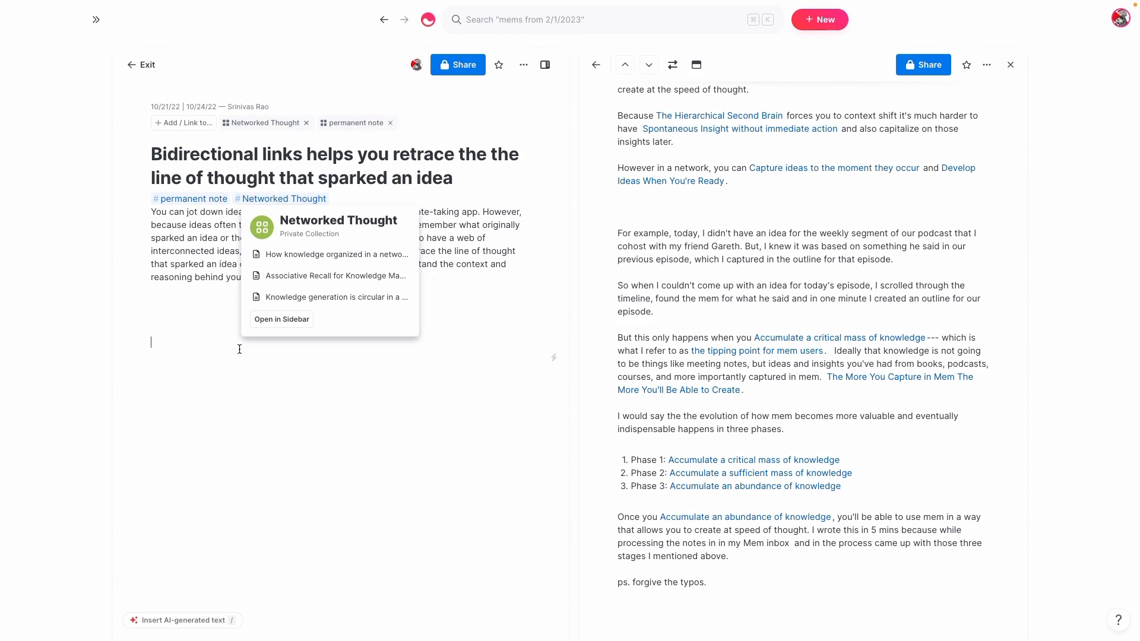
pyautogui.moveTo(258, 391)
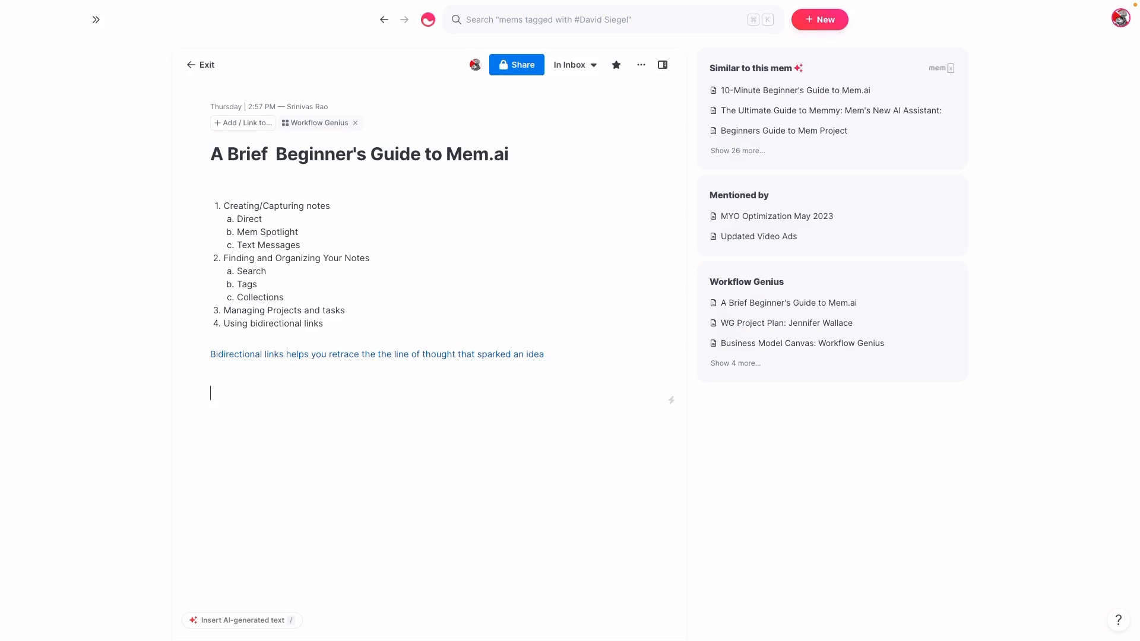
# - Return to 'A Brief Beginner's Guide to Mem.ai' and toggle the left sidebar
pyautogui.click(95, 19)
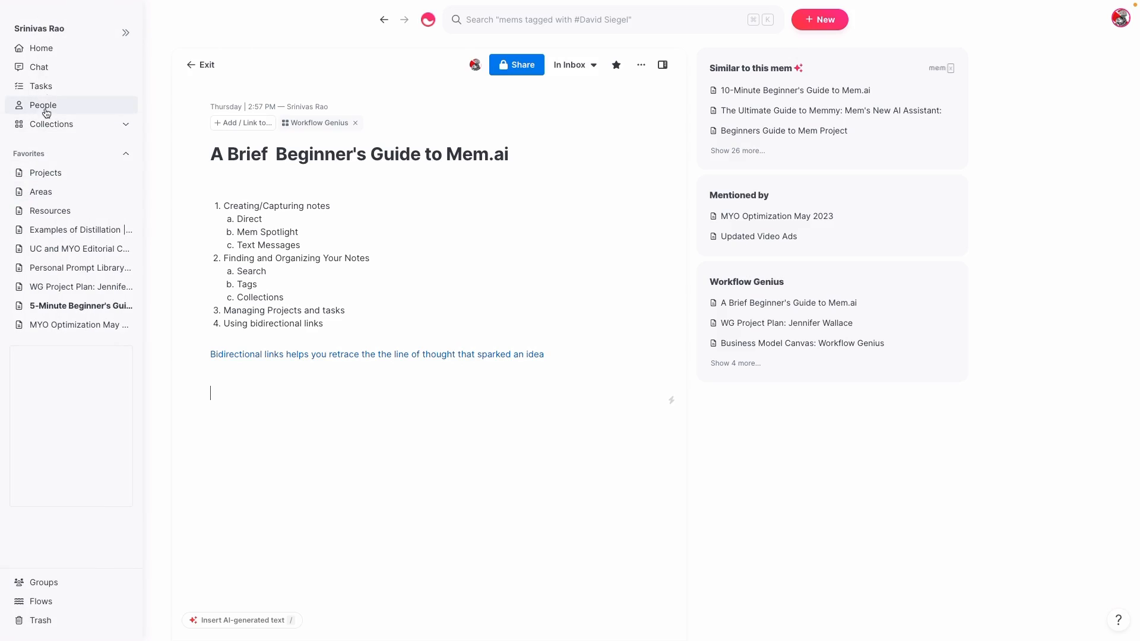
pyautogui.moveTo(41, 85)
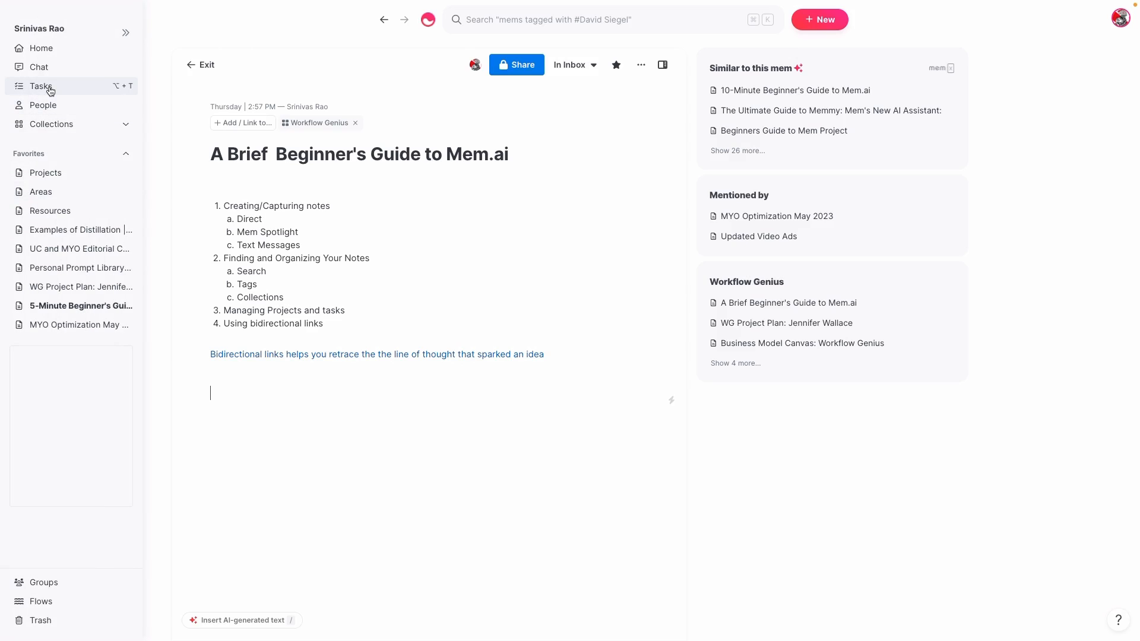
pyautogui.click(125, 33)
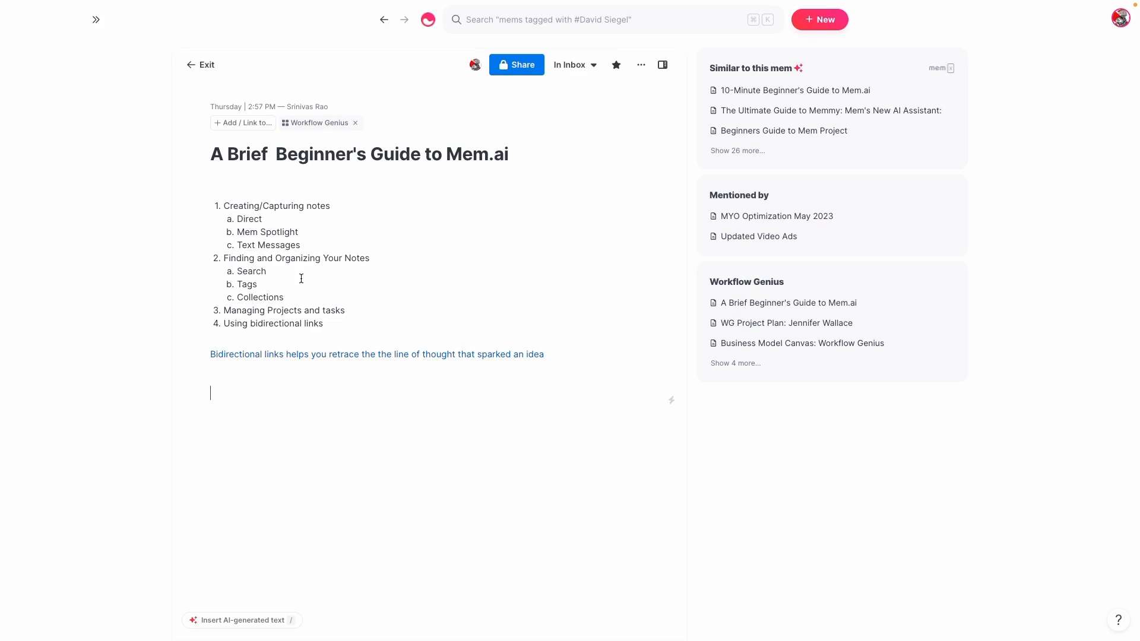
pyautogui.moveTo(343, 320)
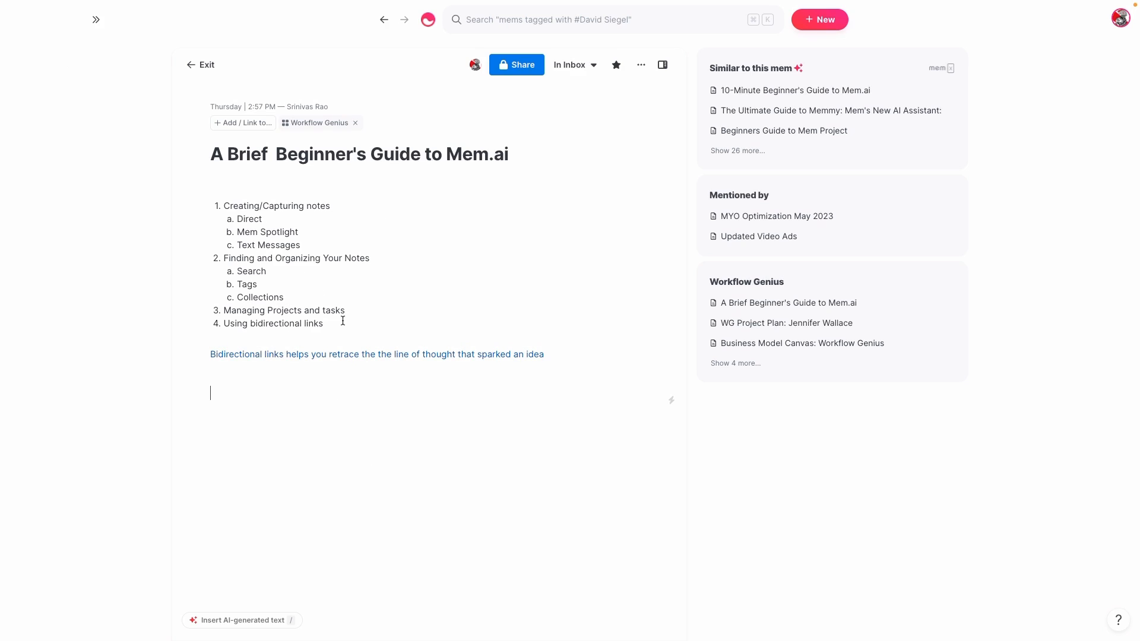